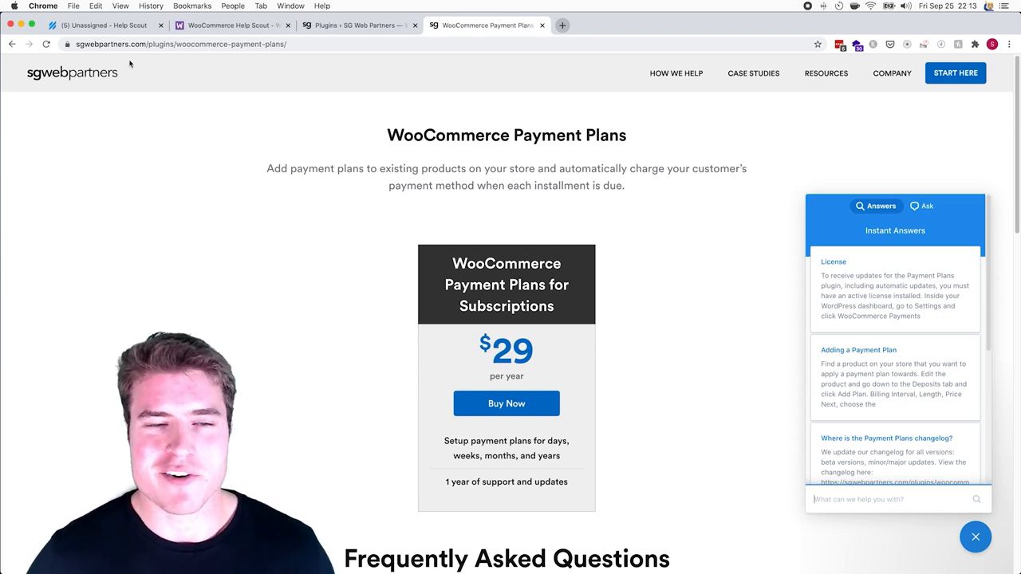
Step: Find the WooCommerce app via Manage > Apps search 'woo' and show its settings beside the WordPress plugins list
click(103, 26)
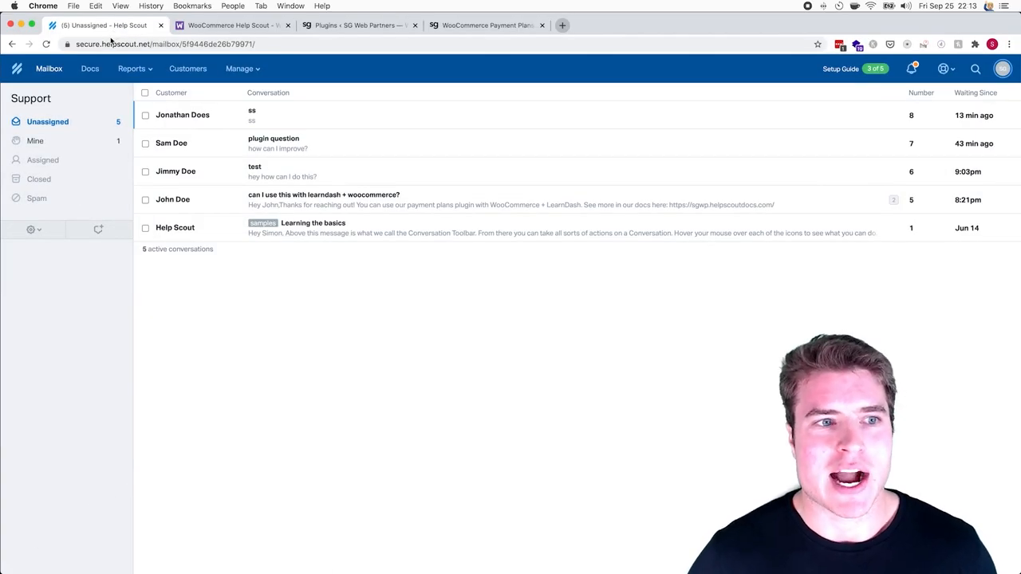
click(239, 67)
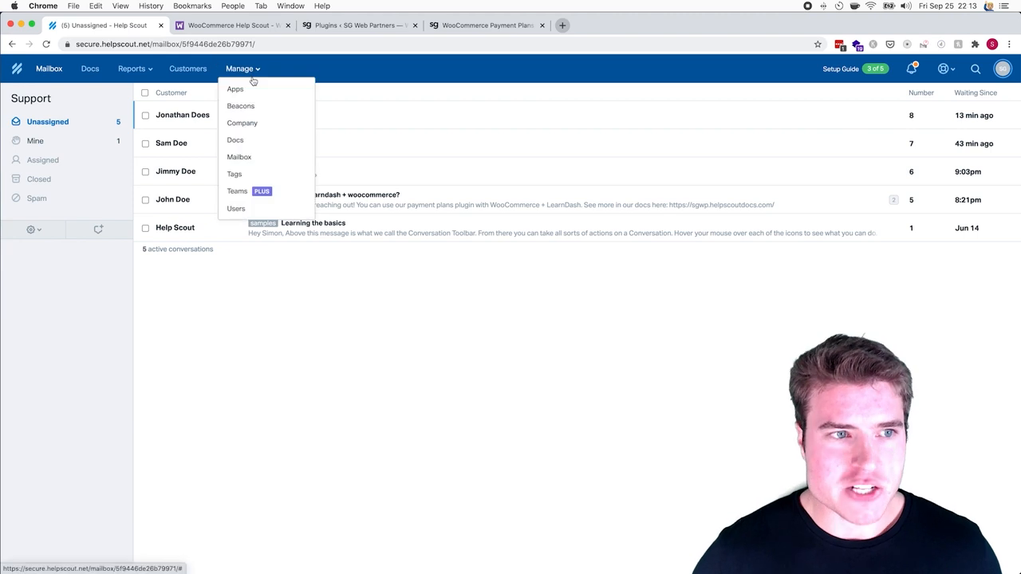
click(236, 90)
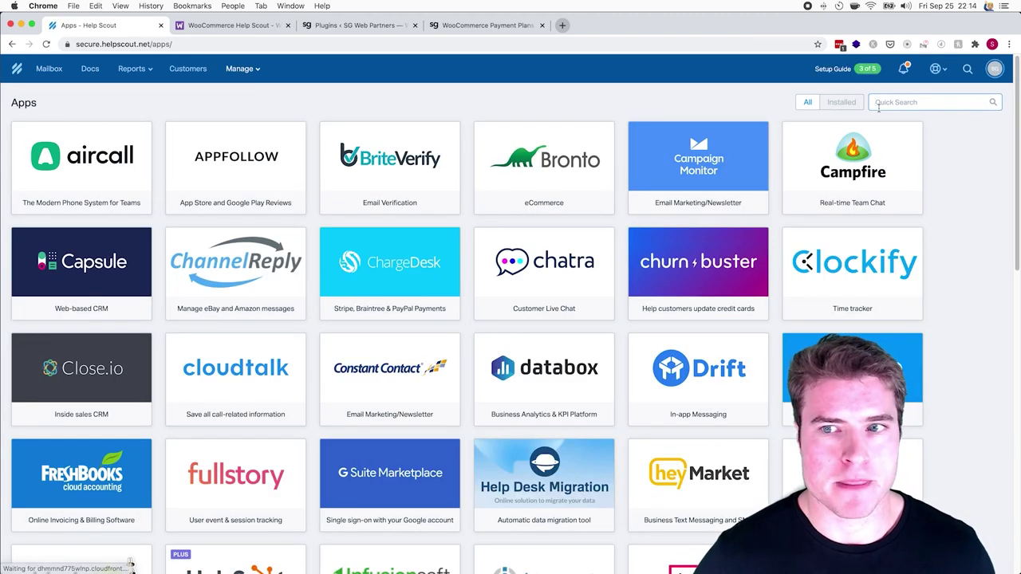
text(woo)
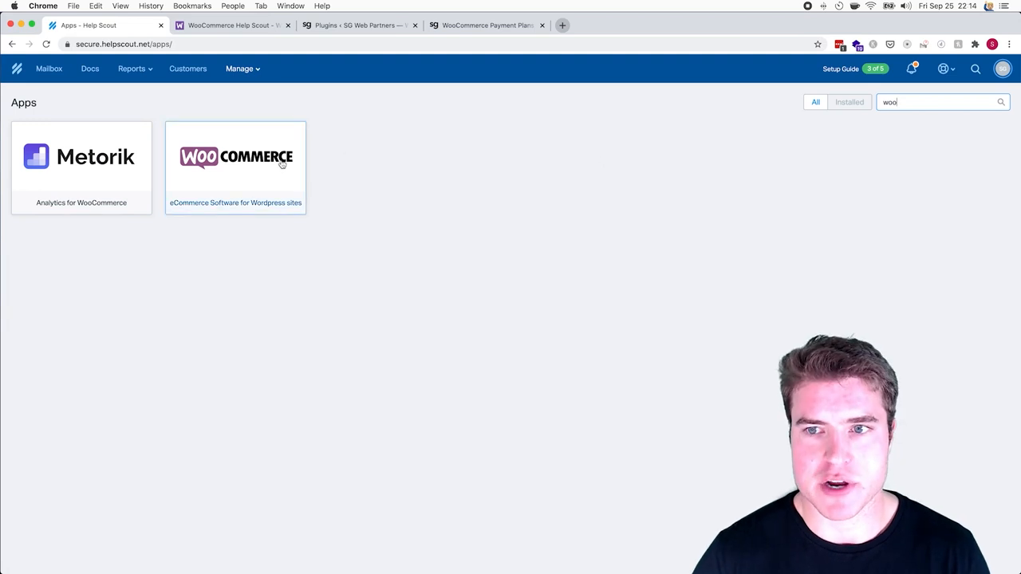
click(236, 156)
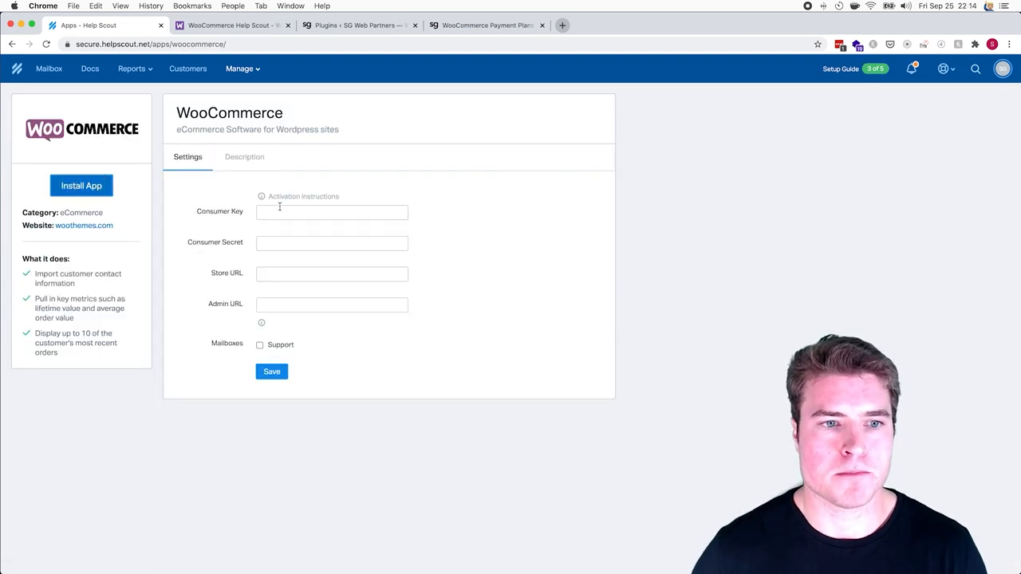
click(332, 212)
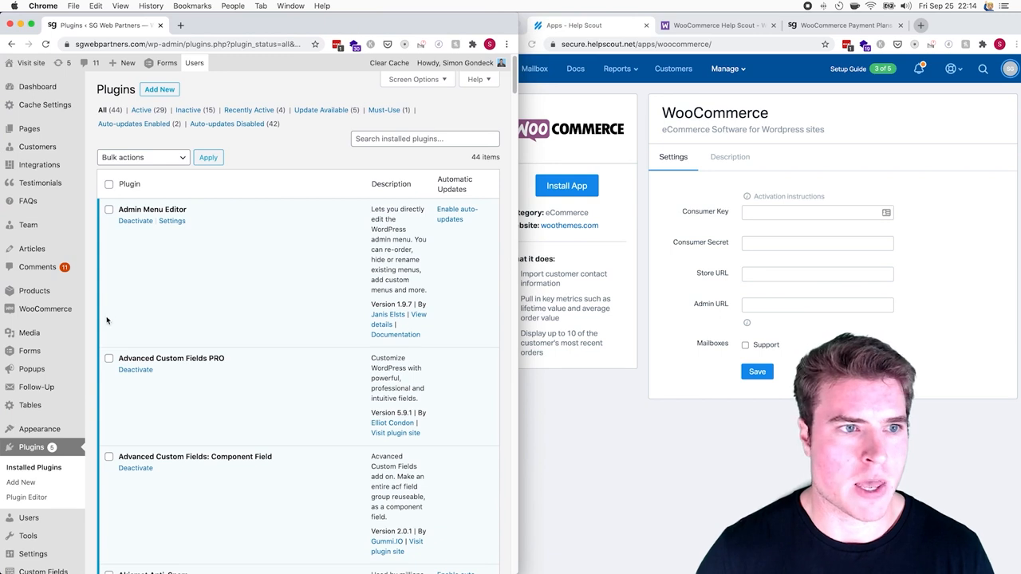
Step: Reach the REST API keys section under WooCommerce > Settings > Advanced, checking the legacy API setting
click(45, 309)
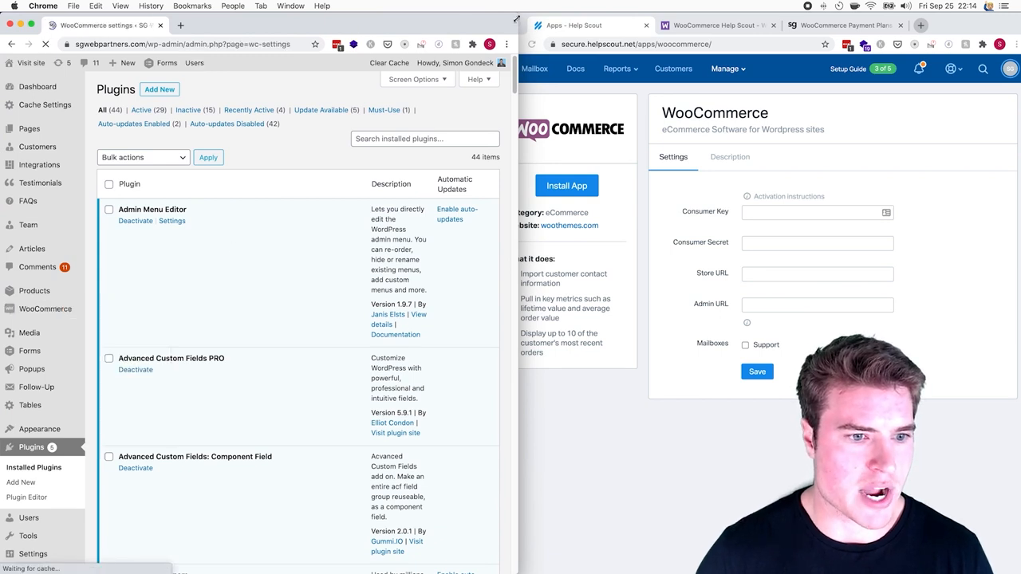
click(45, 309)
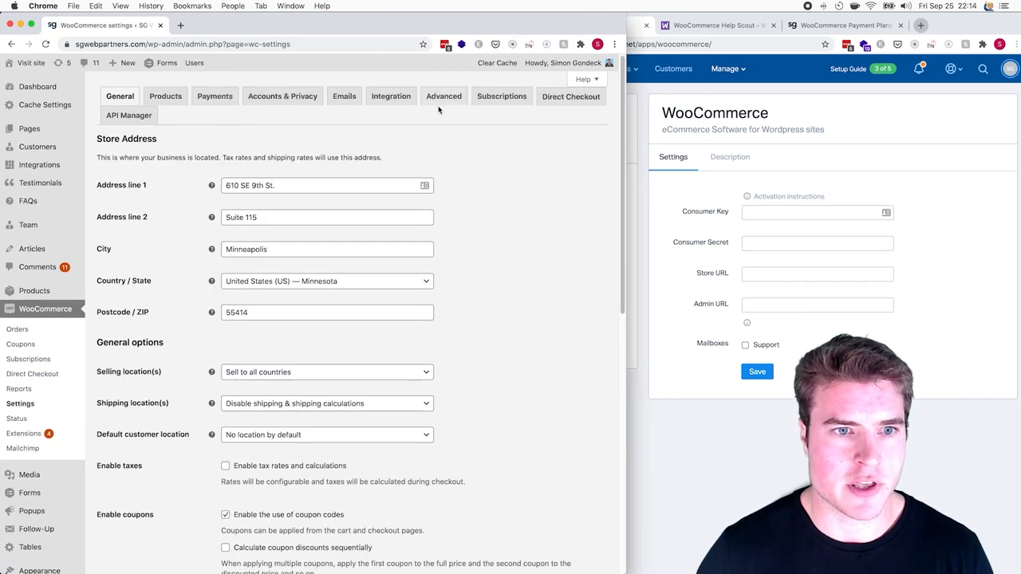
click(443, 96)
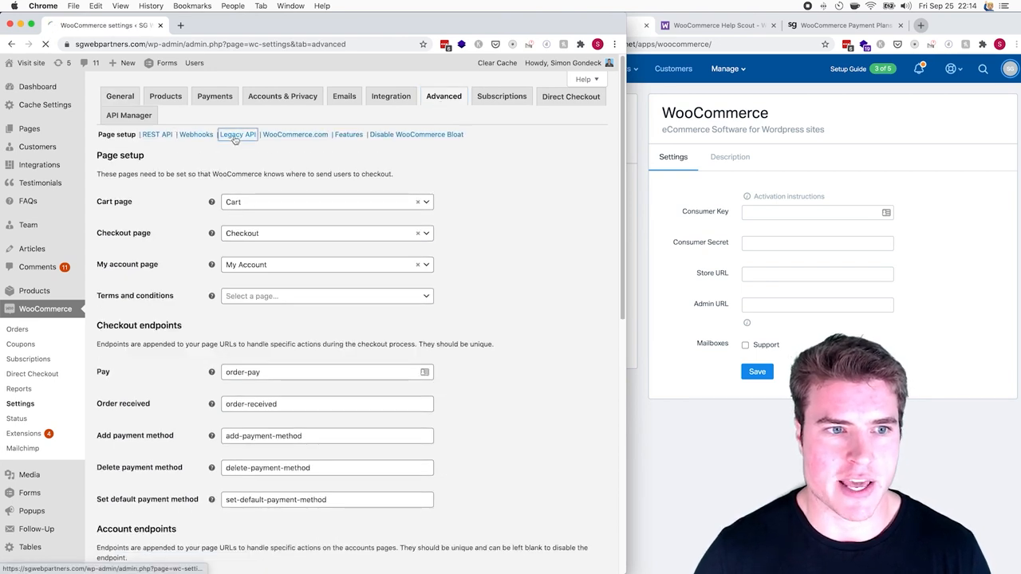
click(236, 134)
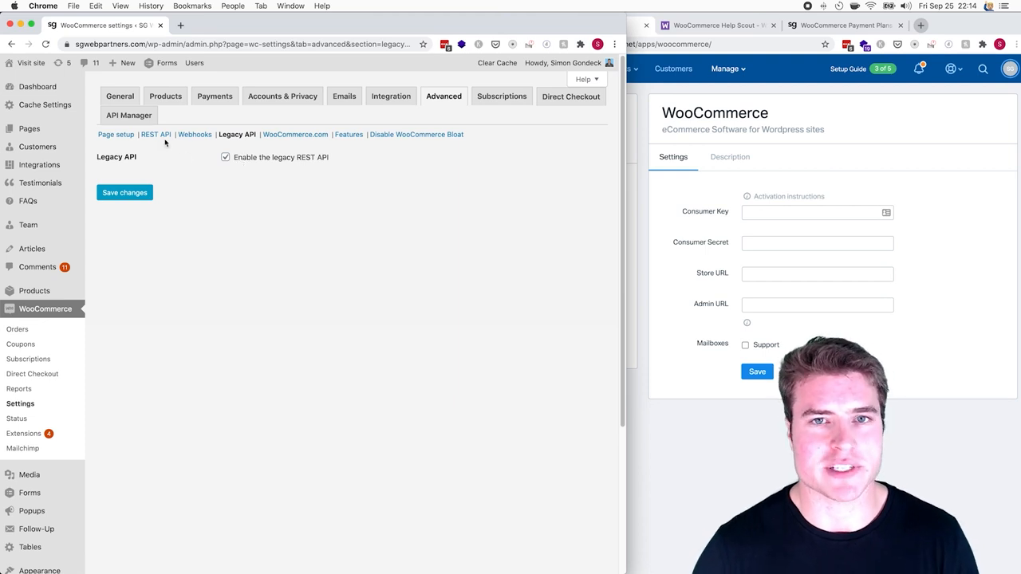
click(156, 134)
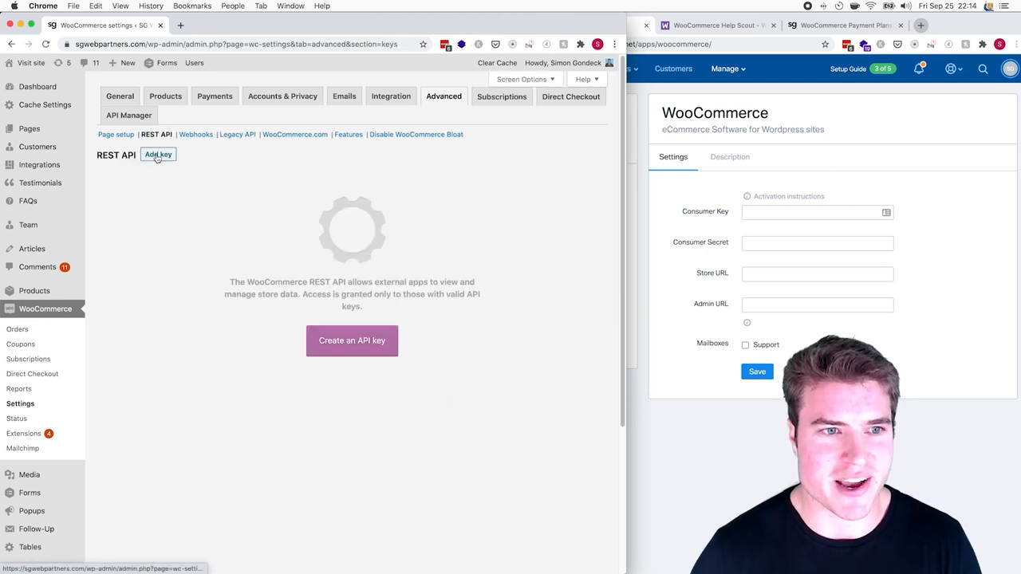
Step: Generate a new REST API key described 'Help' and copy its consumer key
click(158, 155)
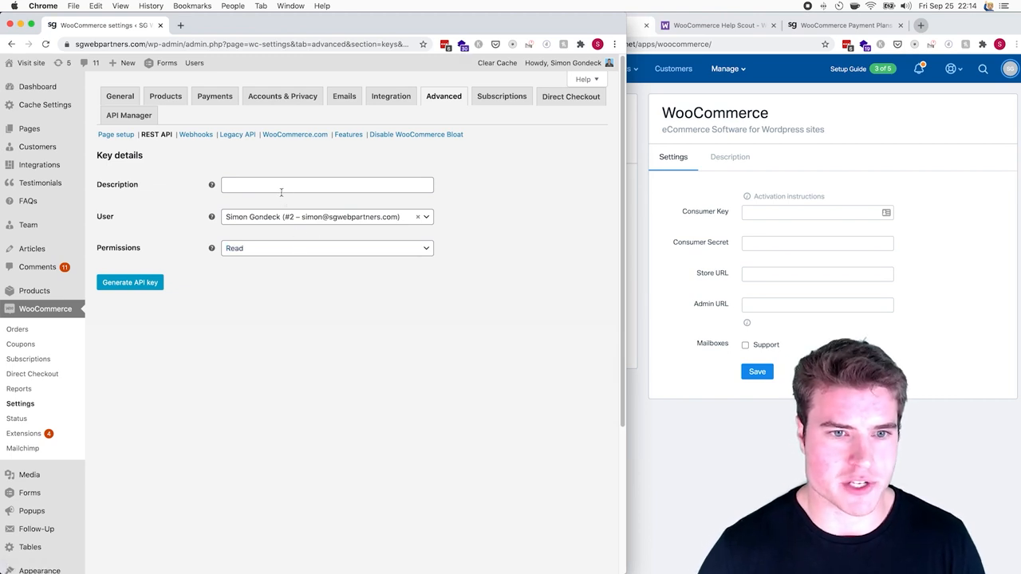
text(Help)
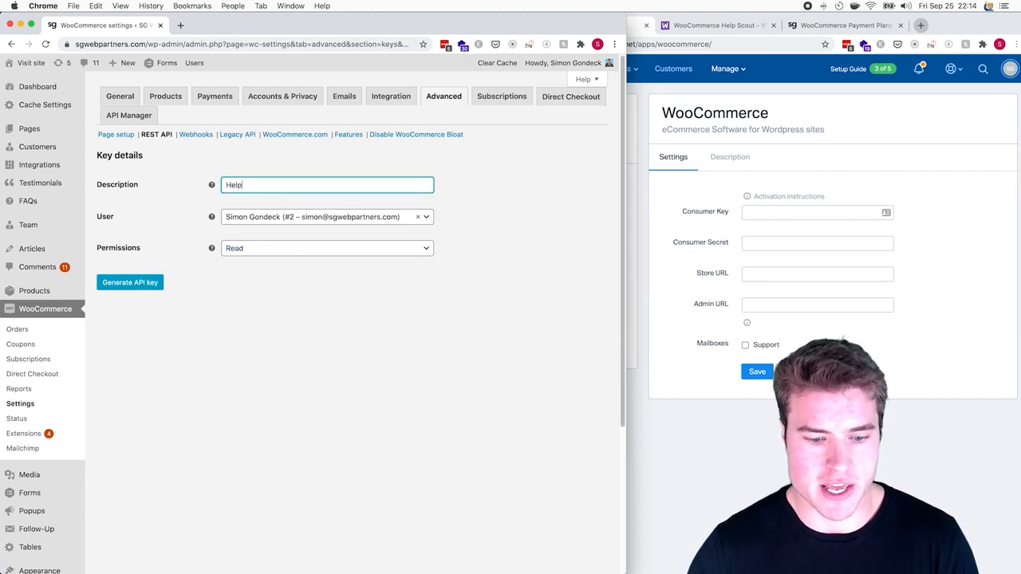
click(129, 281)
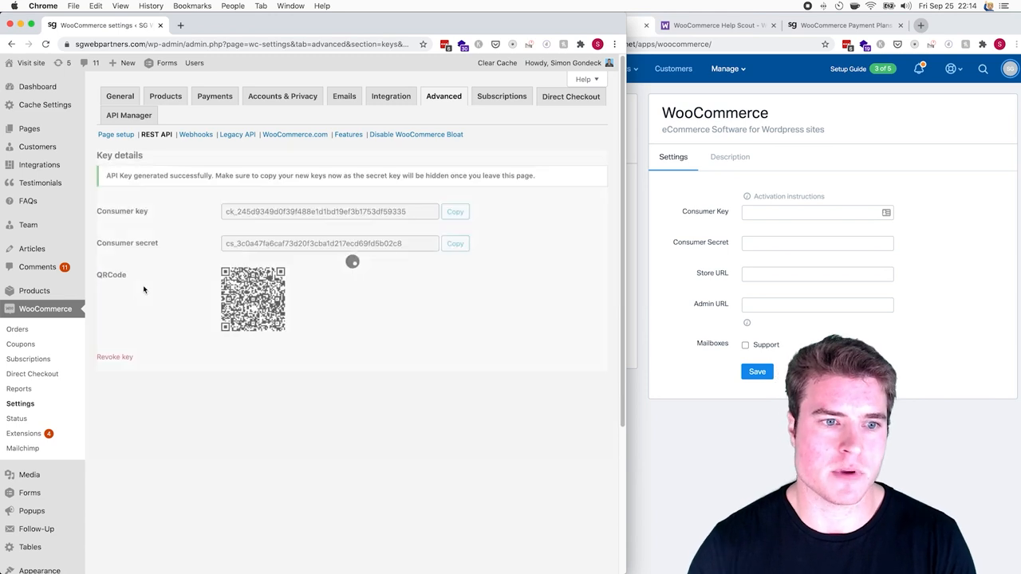
click(455, 211)
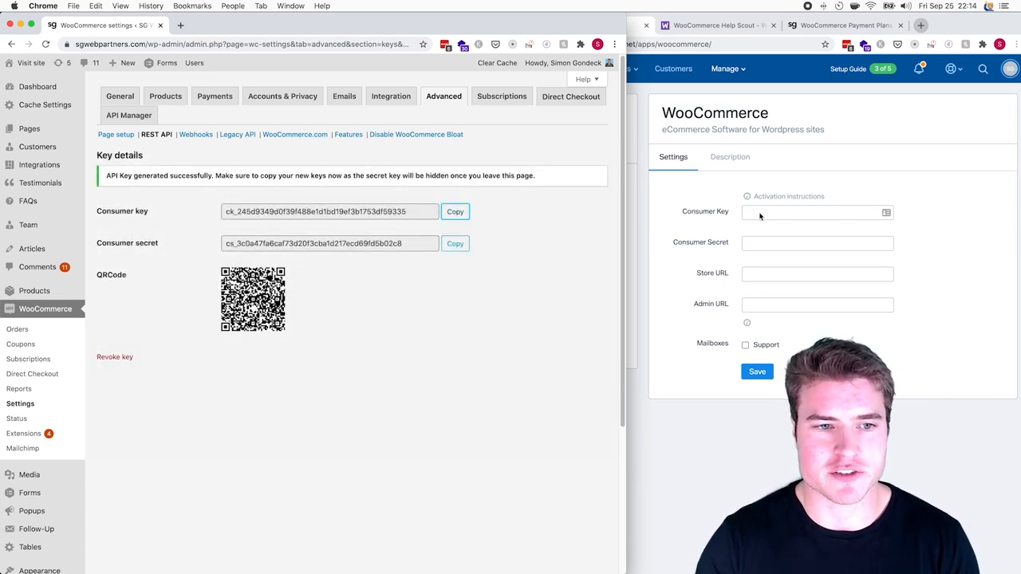
Step: Fill the WooCommerce app with the consumer key, store URL and admin URL, then save and install it
click(454, 211)
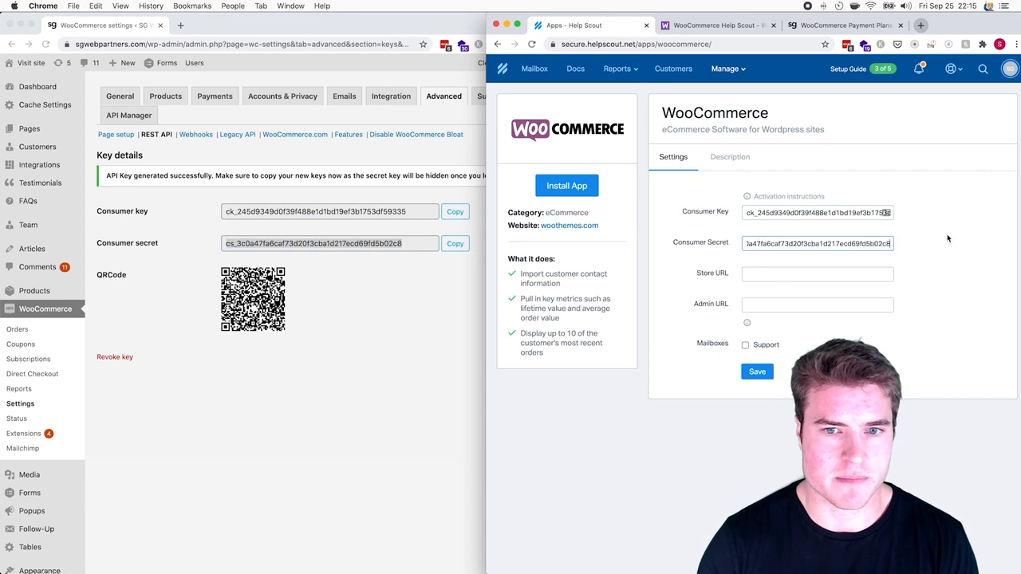
click(816, 274)
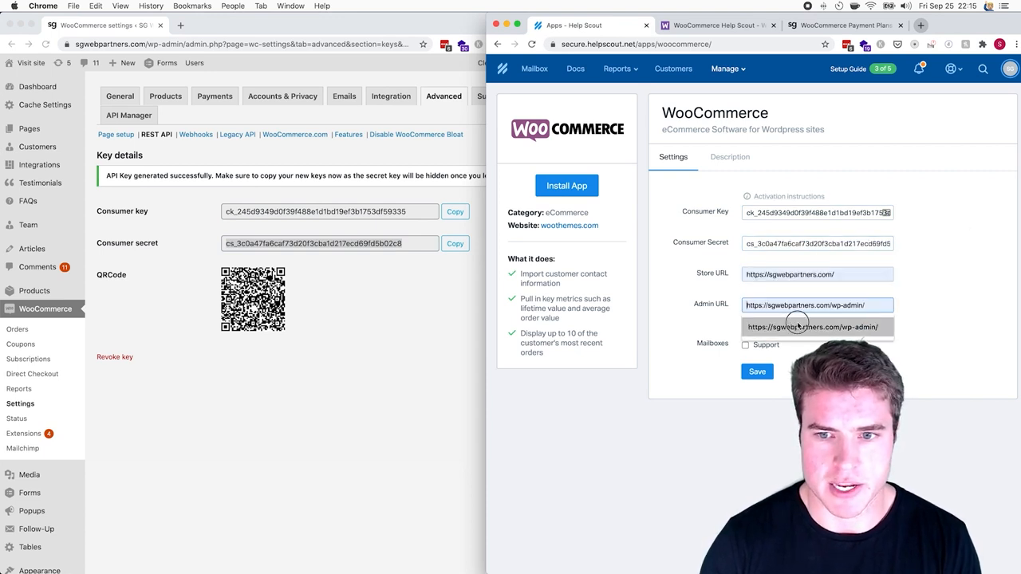
click(745, 345)
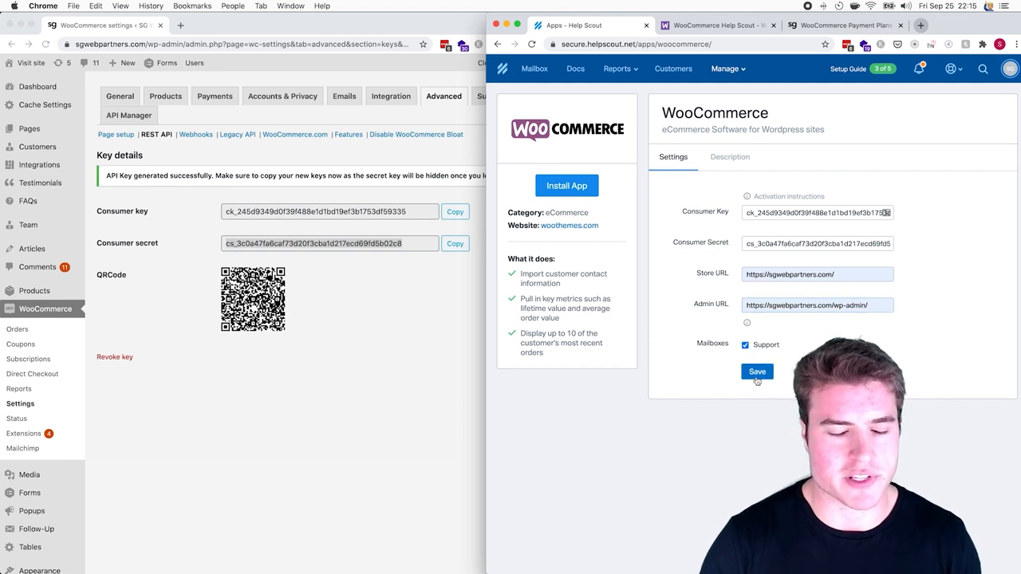
click(756, 372)
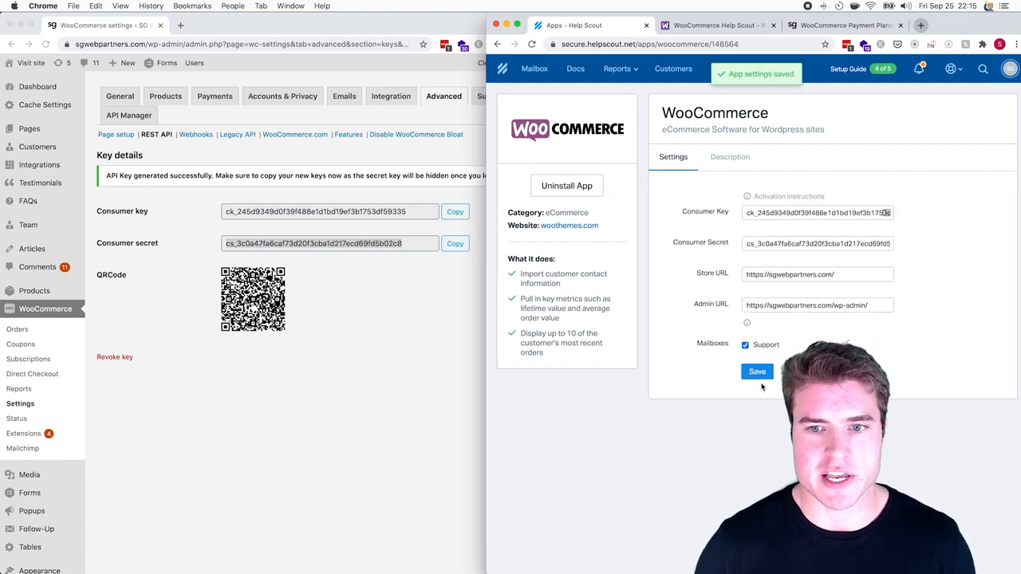
mouse_move(480, 441)
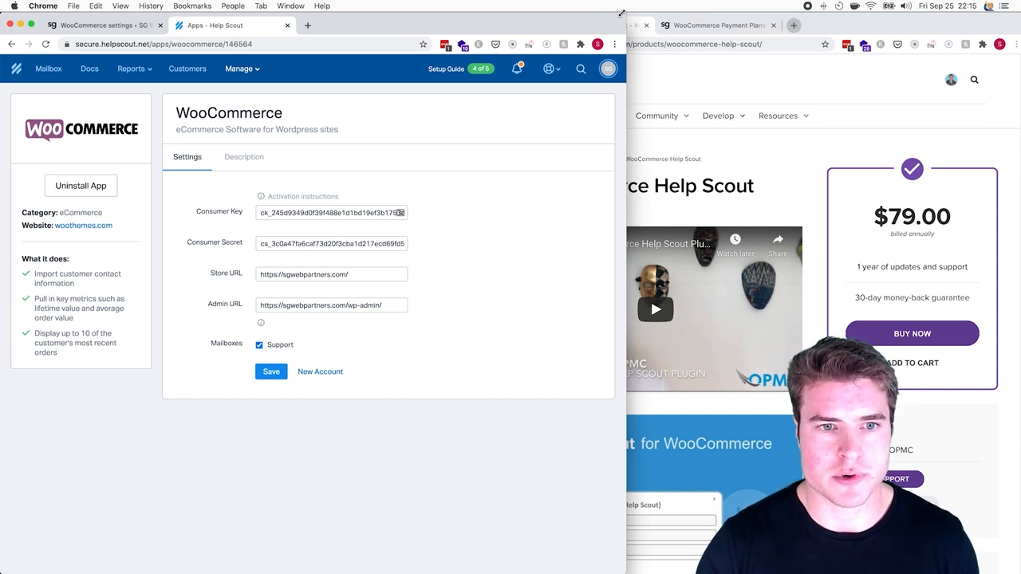
mouse_move(90, 68)
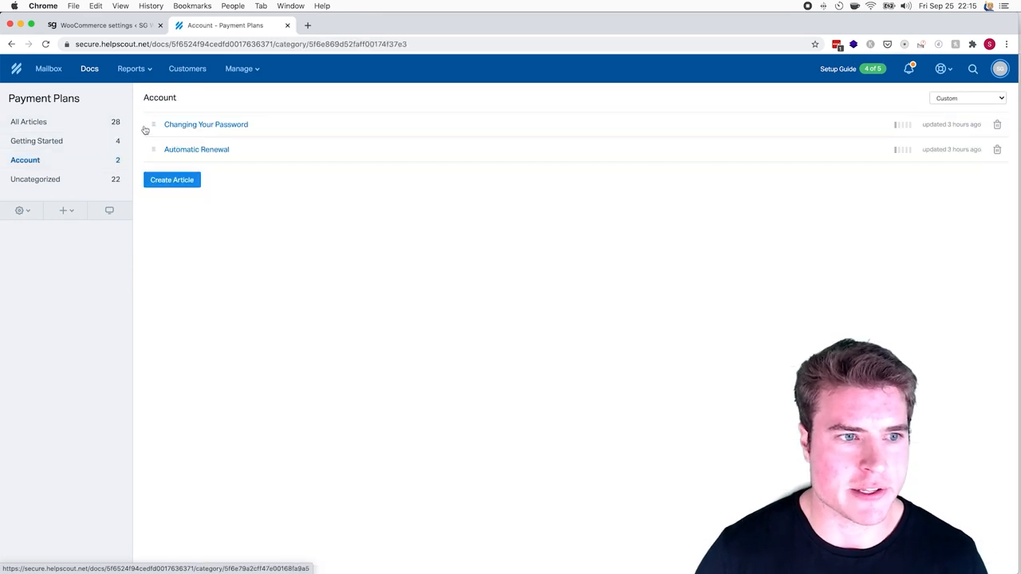
Step: Show the Getting Started articles and read through the 'Adding a Payment Plan' doc
click(36, 141)
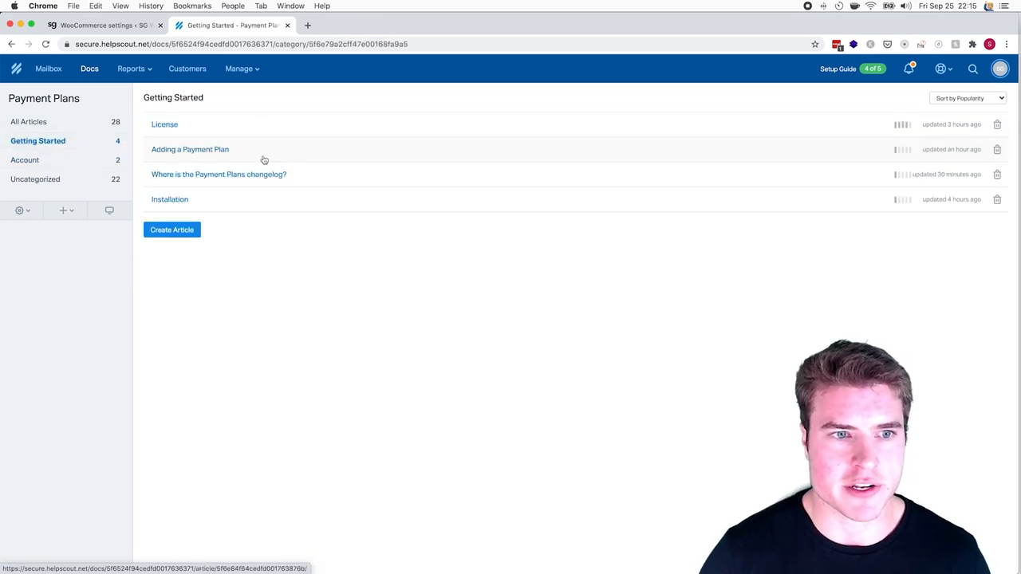
mouse_move(248, 153)
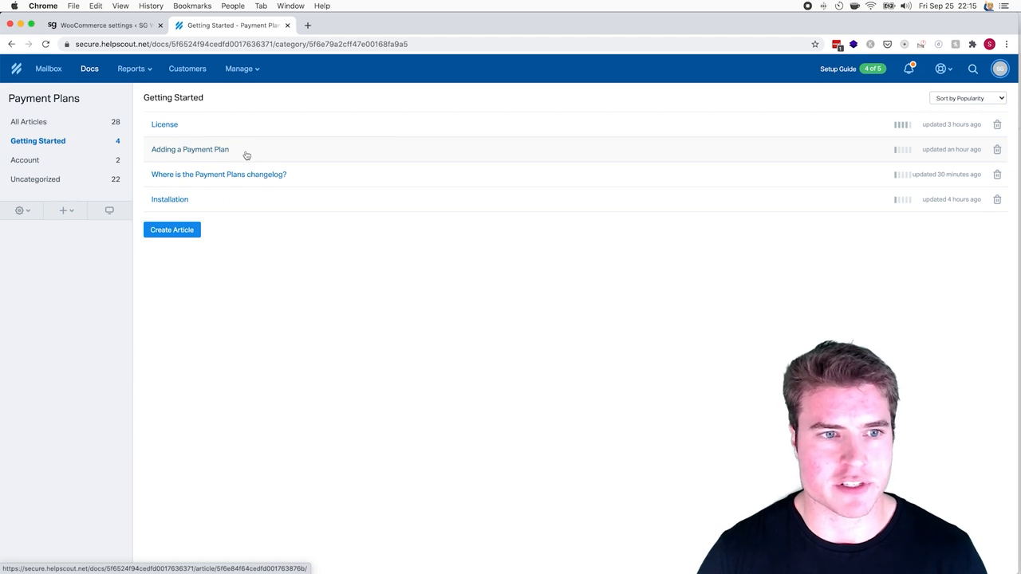
mouse_move(220, 150)
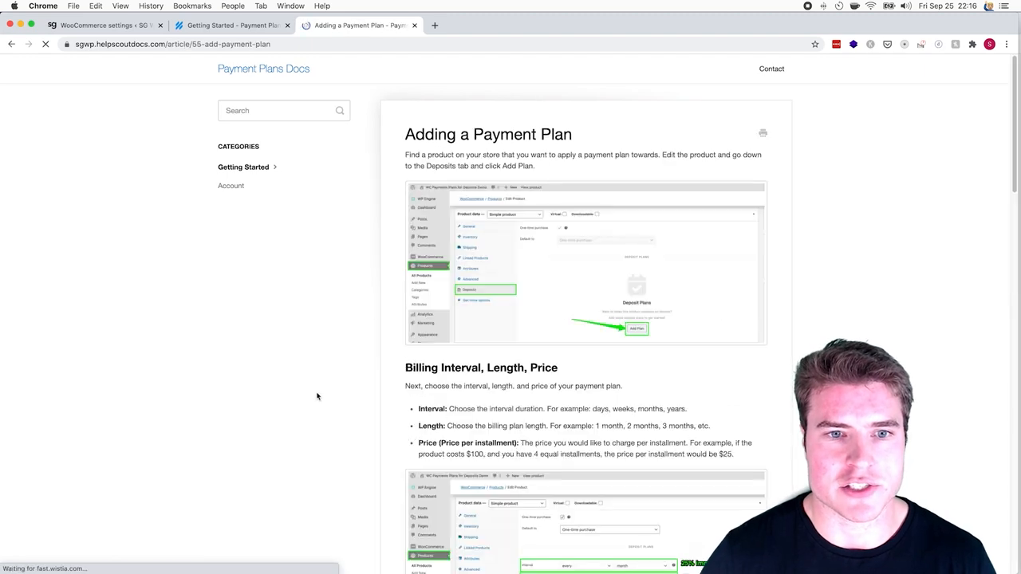
scroll(down, 3)
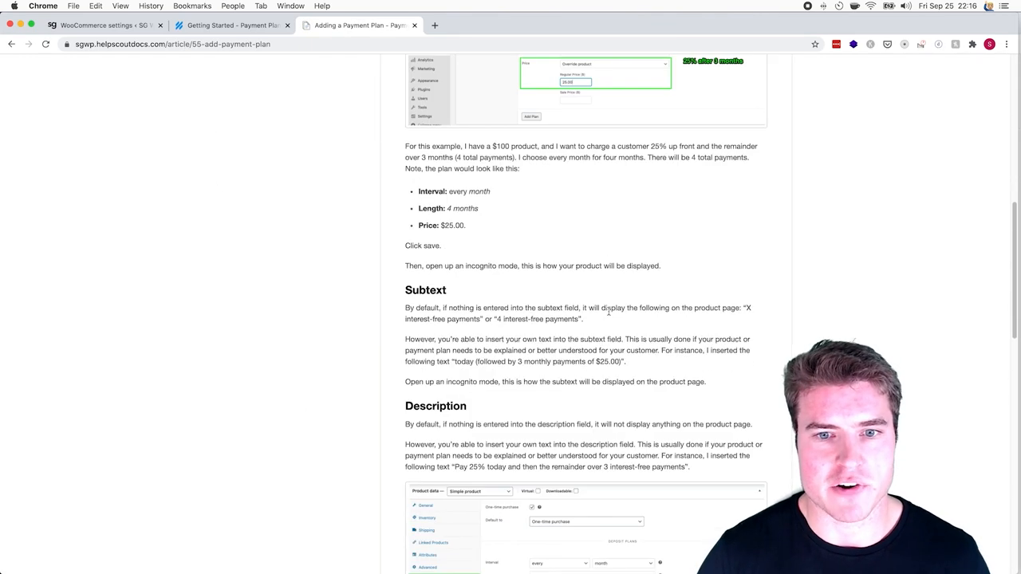
scroll(up, 3)
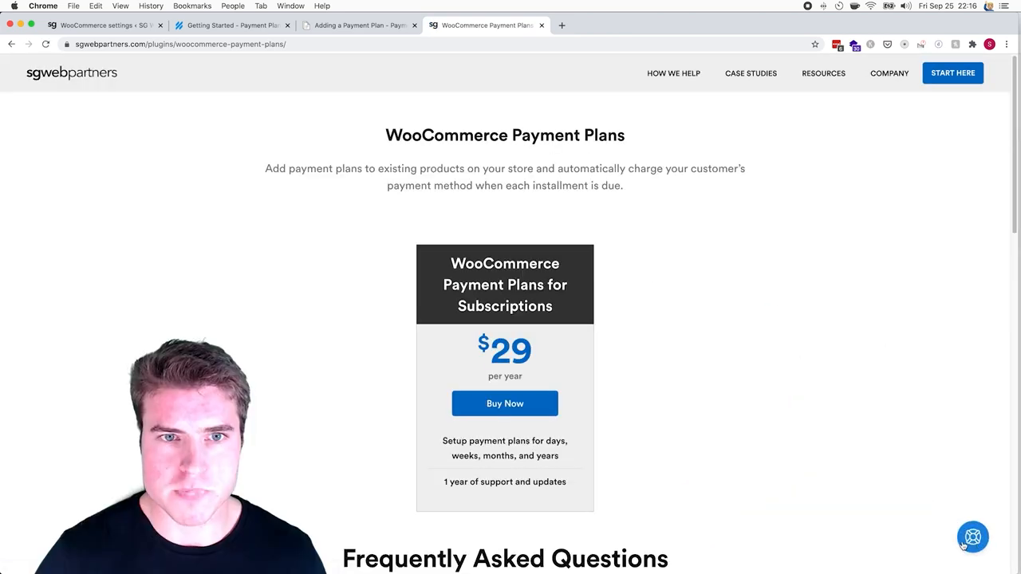
Step: Review the Beacon's customization, contact and installation settings, then bring up the WooCommerce Help Scout extension page
click(973, 537)
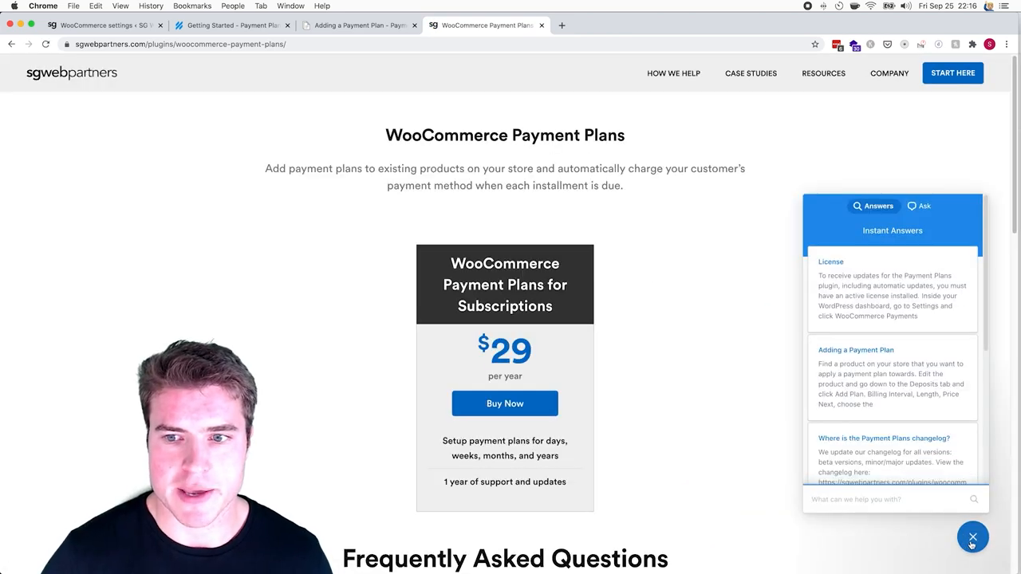
click(231, 25)
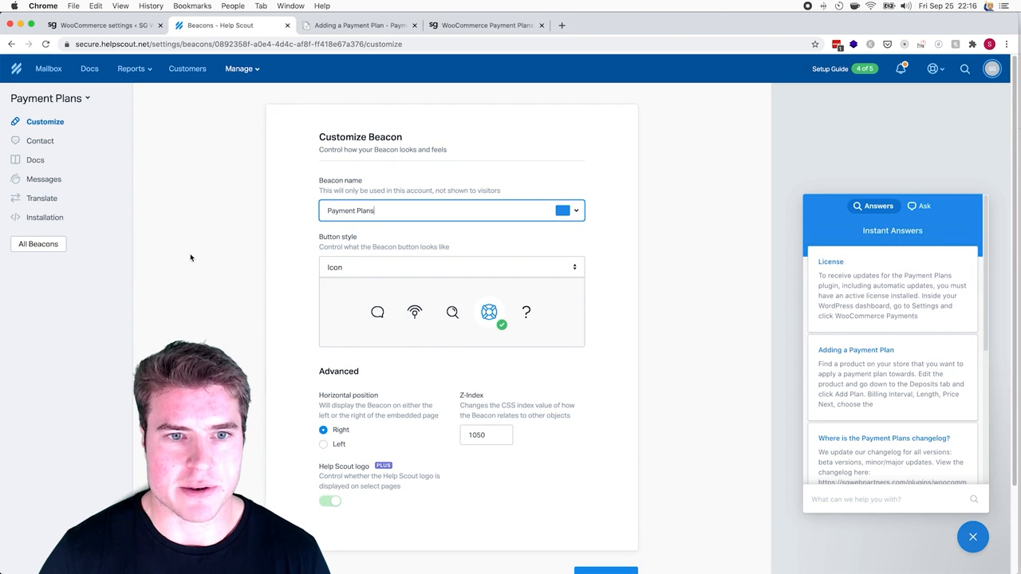
click(41, 141)
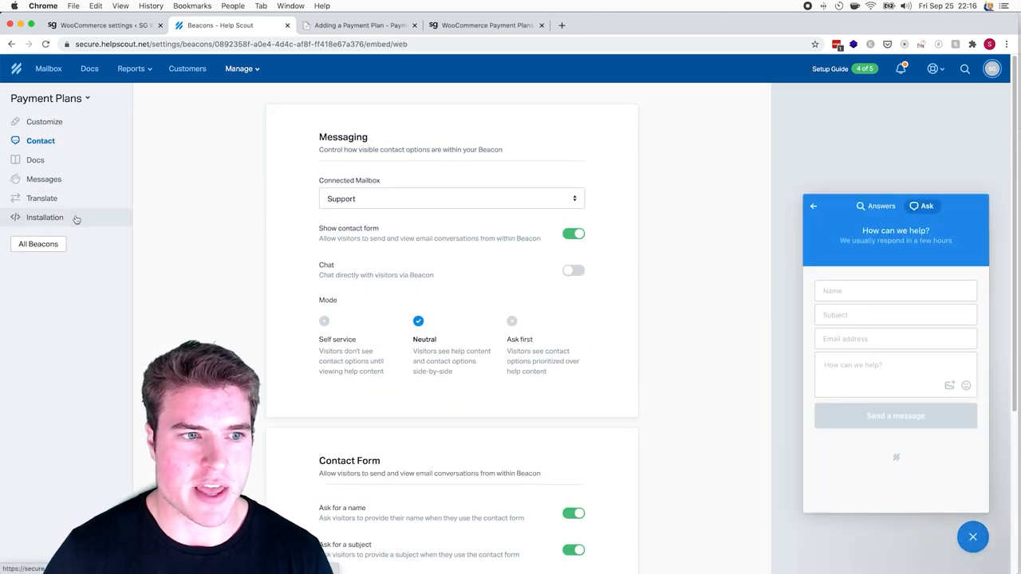
click(45, 216)
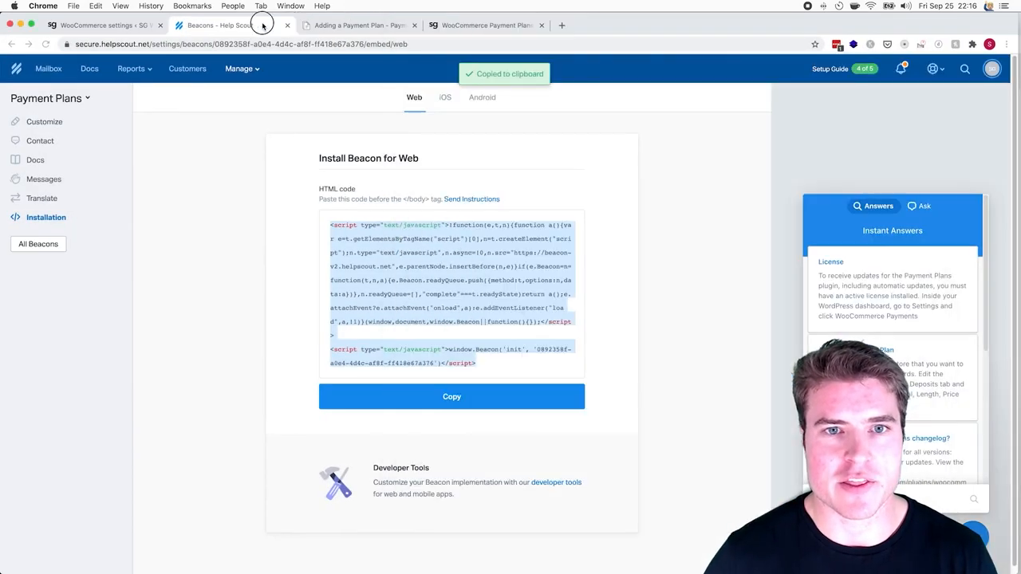
click(231, 25)
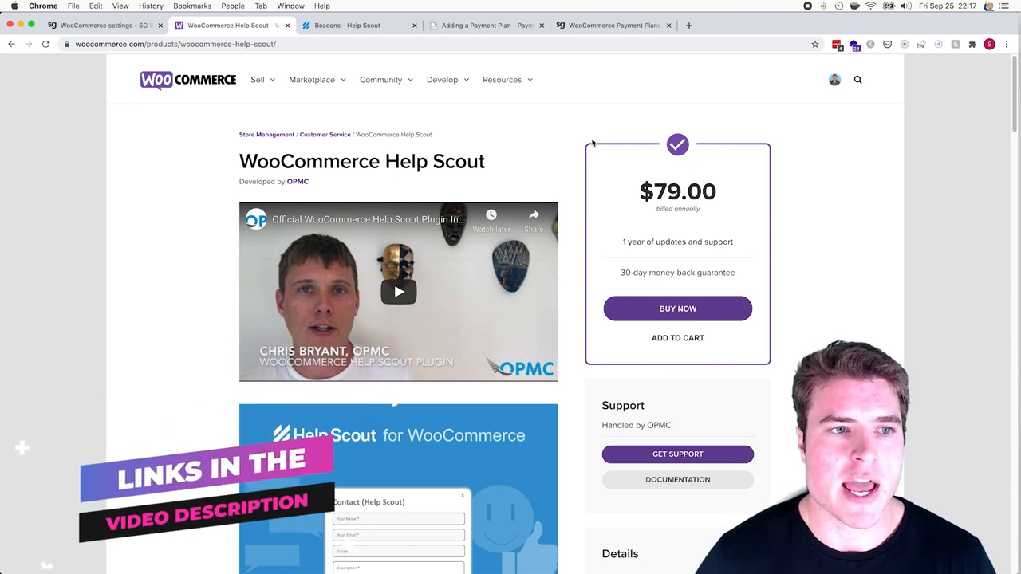
Step: In WordPress Plugins > Add New, upload the woocommerce-help-scout.zip file
click(103, 26)
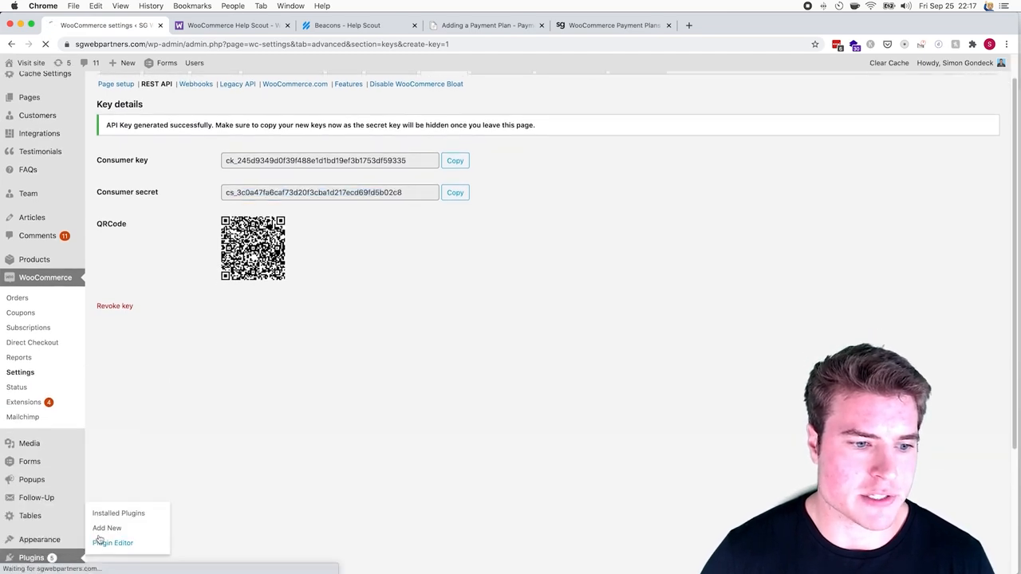
click(113, 542)
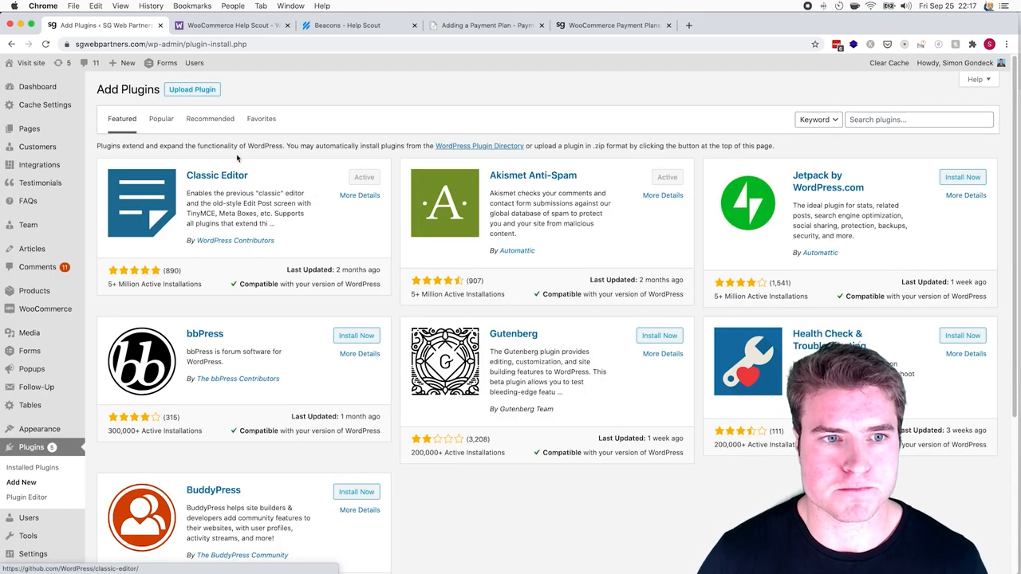
click(192, 90)
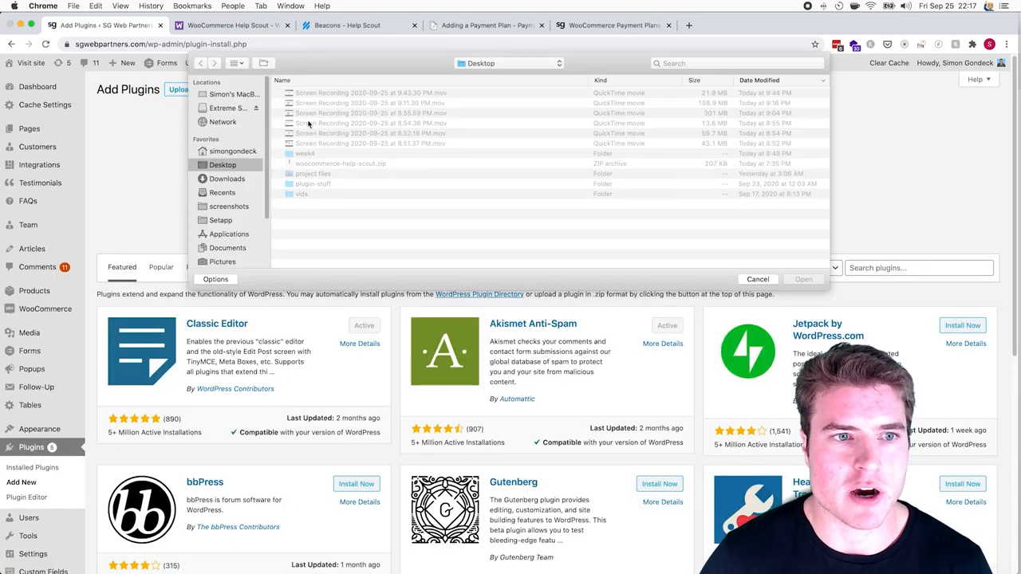
click(804, 280)
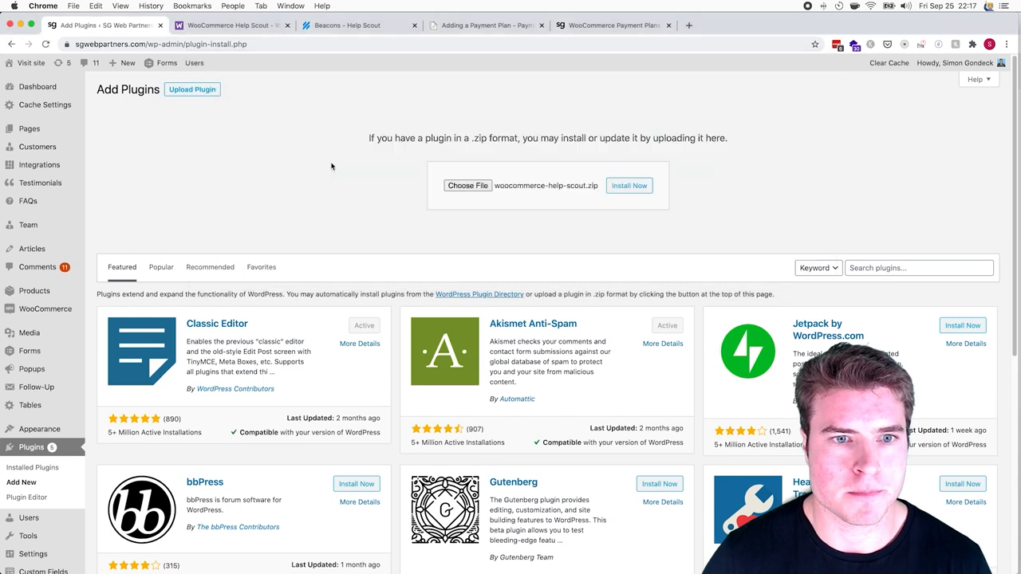
Step: Install the uploaded WooCommerce Help Scout plugin and activate it
click(628, 185)
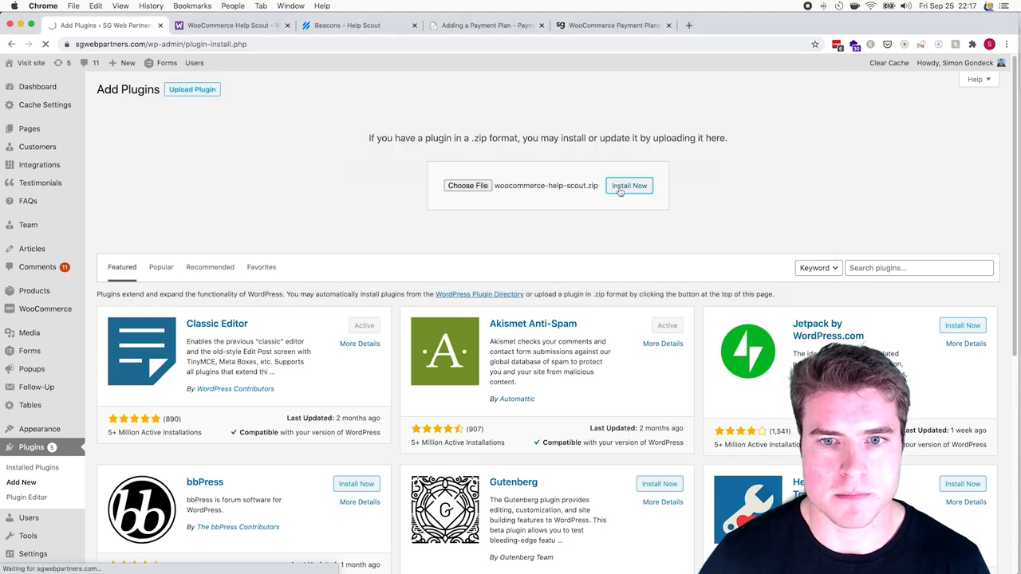
click(628, 185)
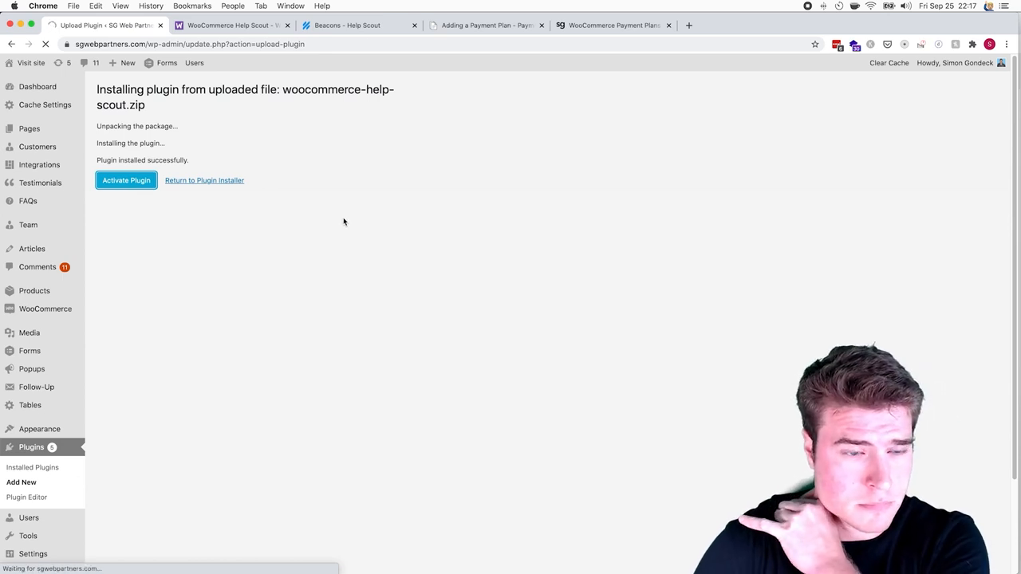
click(126, 179)
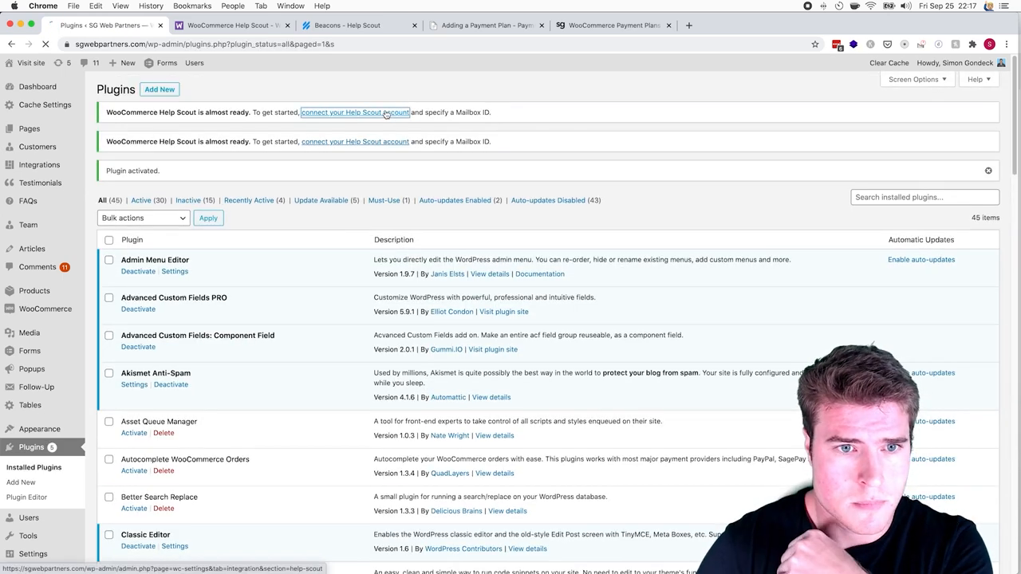
Step: From the plugin's connect link, create a Help Scout custom app named HelpScout sgwp with the redirect URL
click(354, 111)
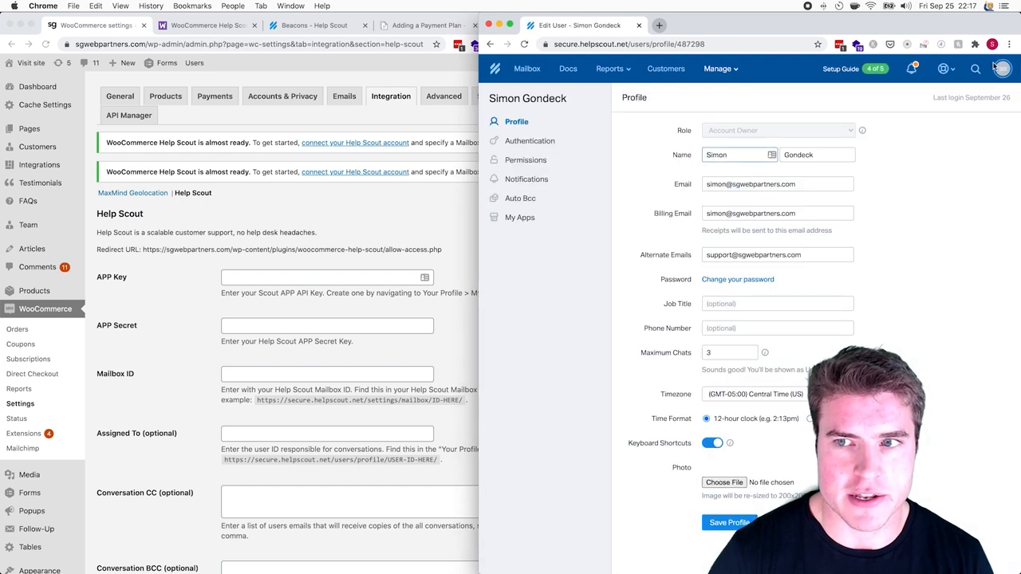
mouse_move(520, 217)
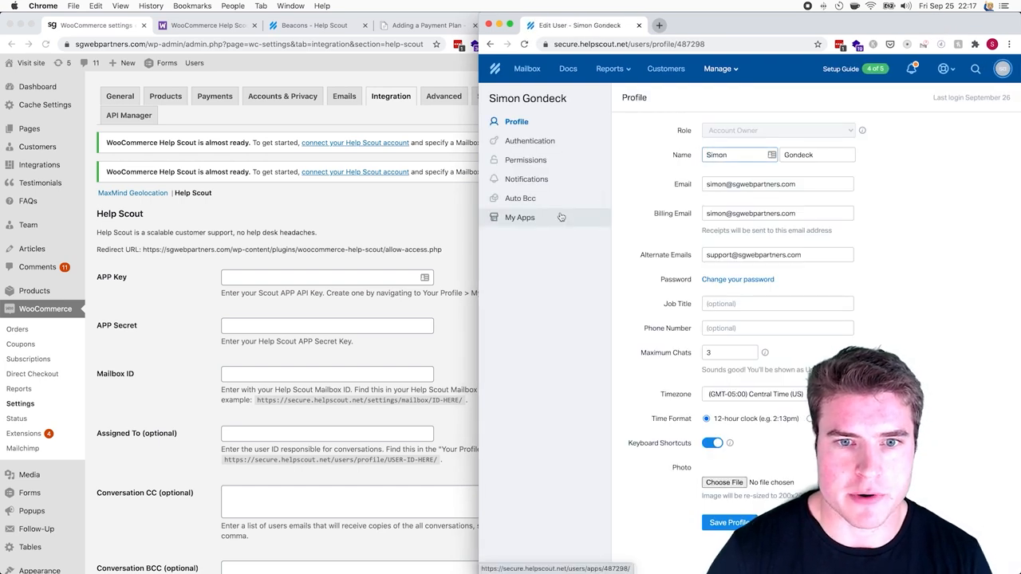
click(520, 217)
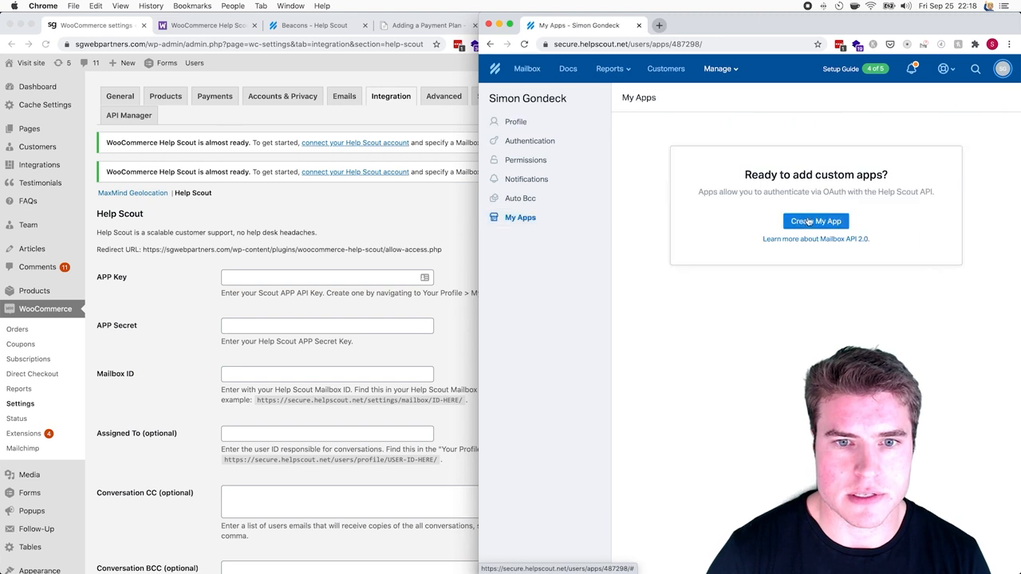
click(815, 220)
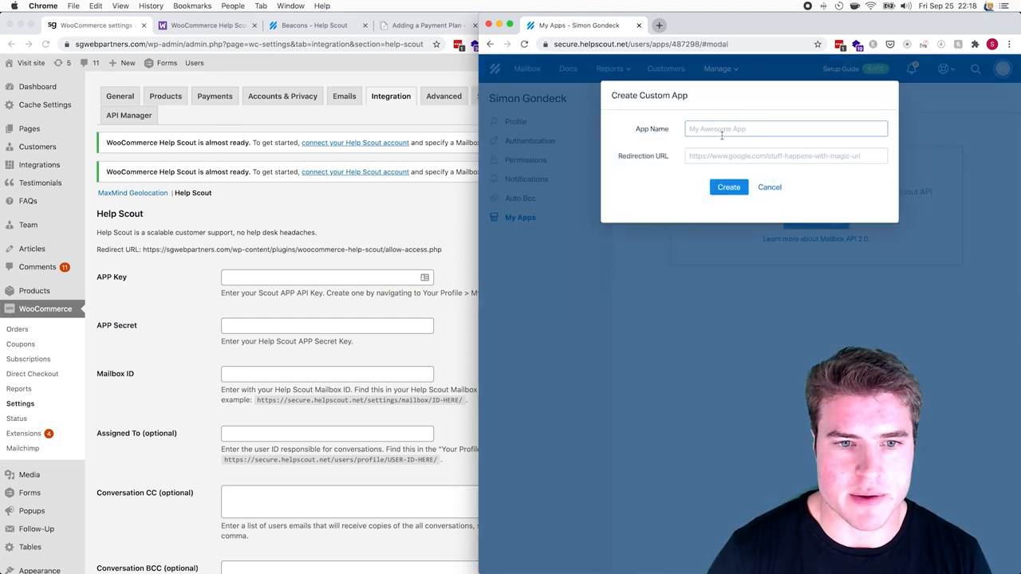
text(HelpScout sgwp)
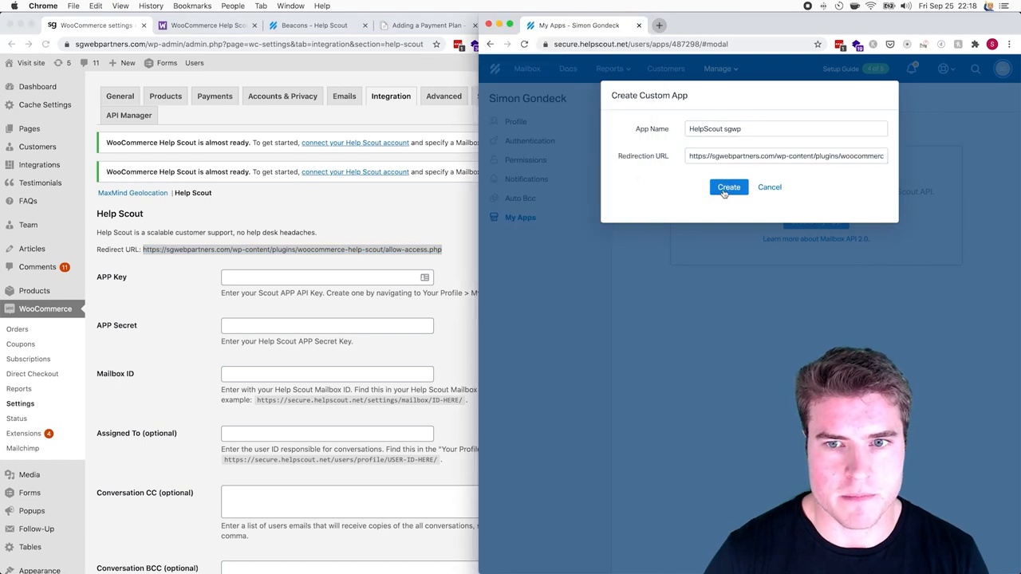
click(728, 187)
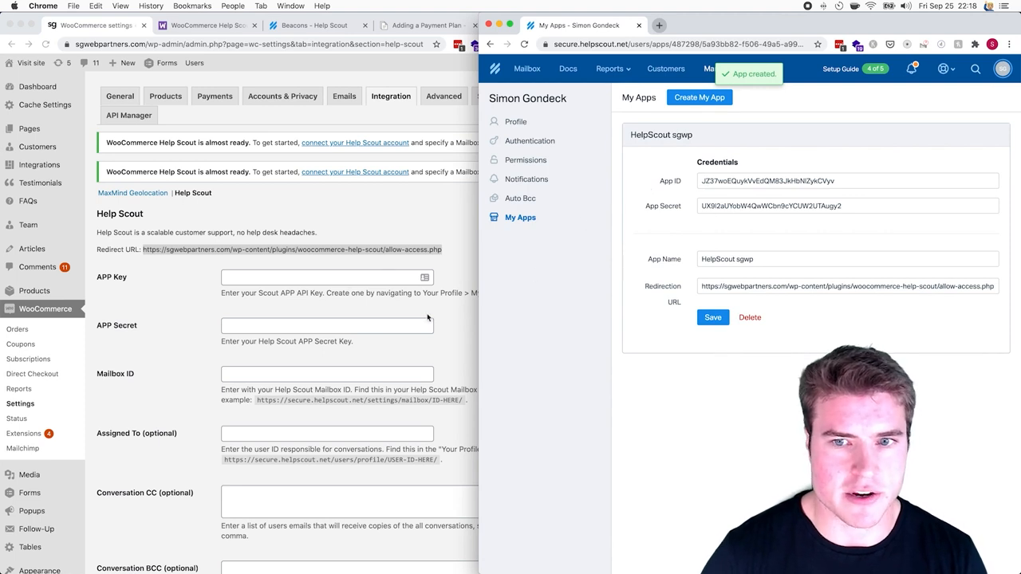
Step: Copy the app ID into APP Key and open the mailbox to take its URL for Mailbox ID
triple_click(846, 180)
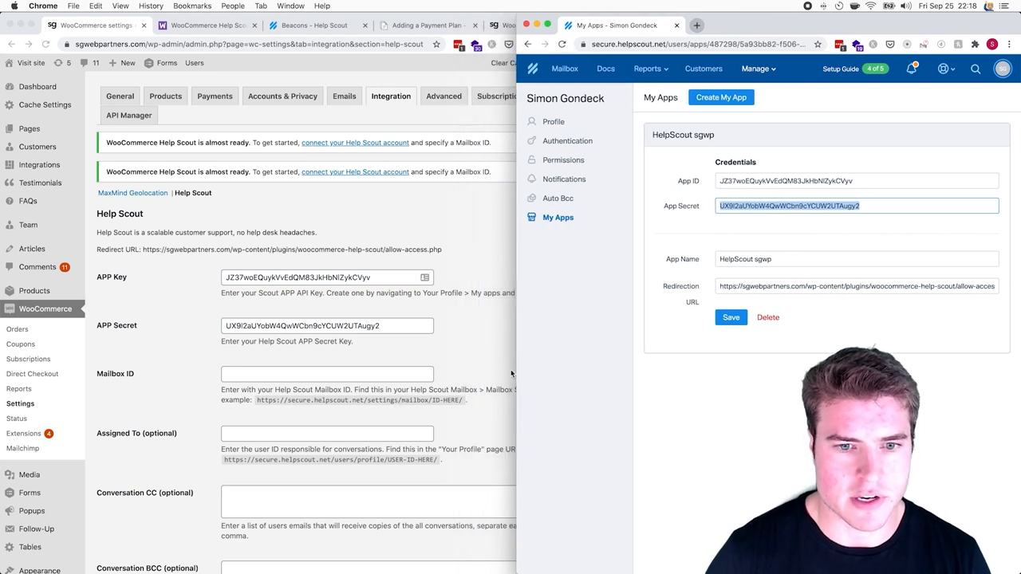
mouse_move(565, 67)
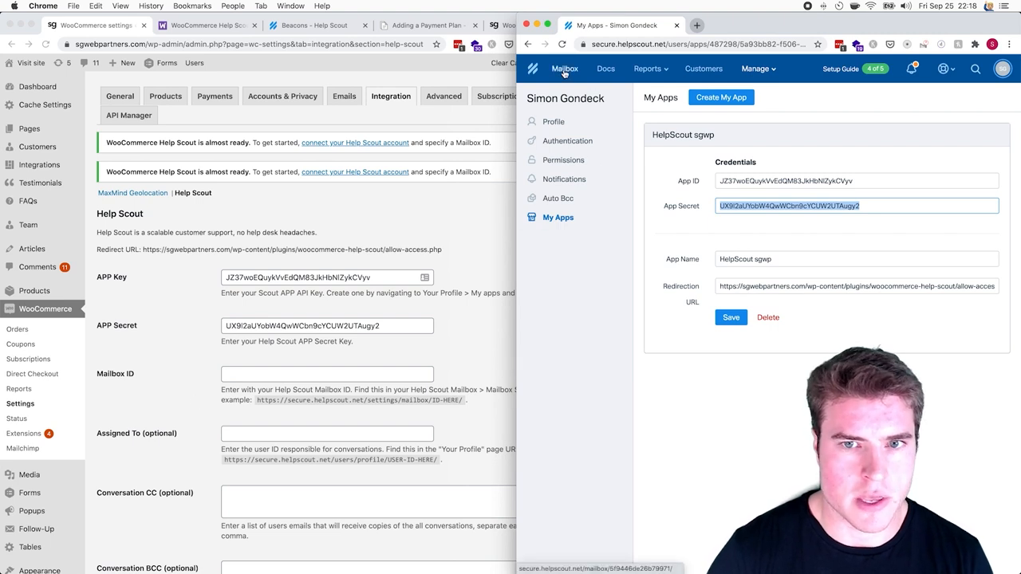
click(731, 315)
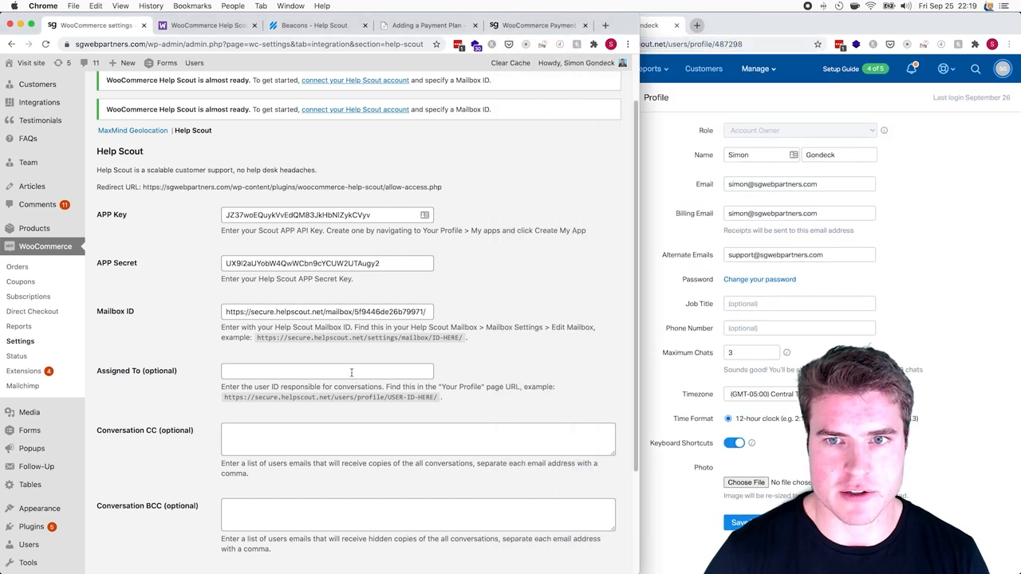
text(https://secure.helpscout.net/users/profile/487298)
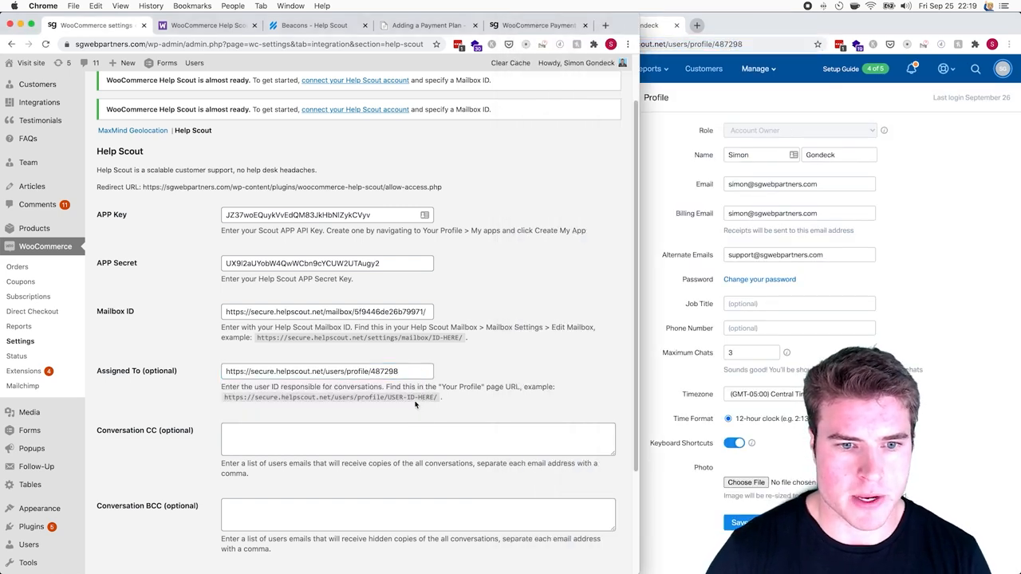
click(327, 370)
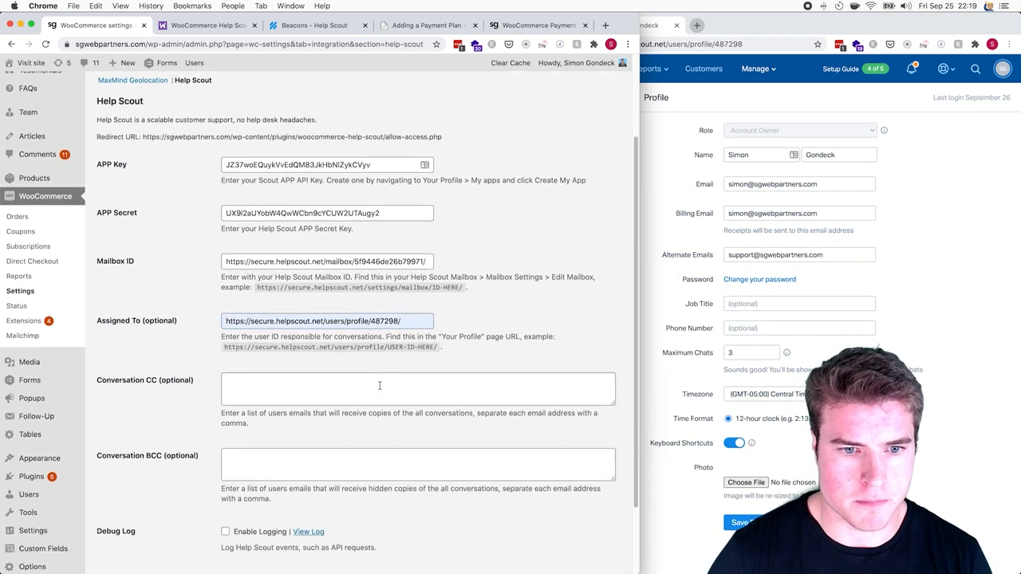
scroll(down, 3)
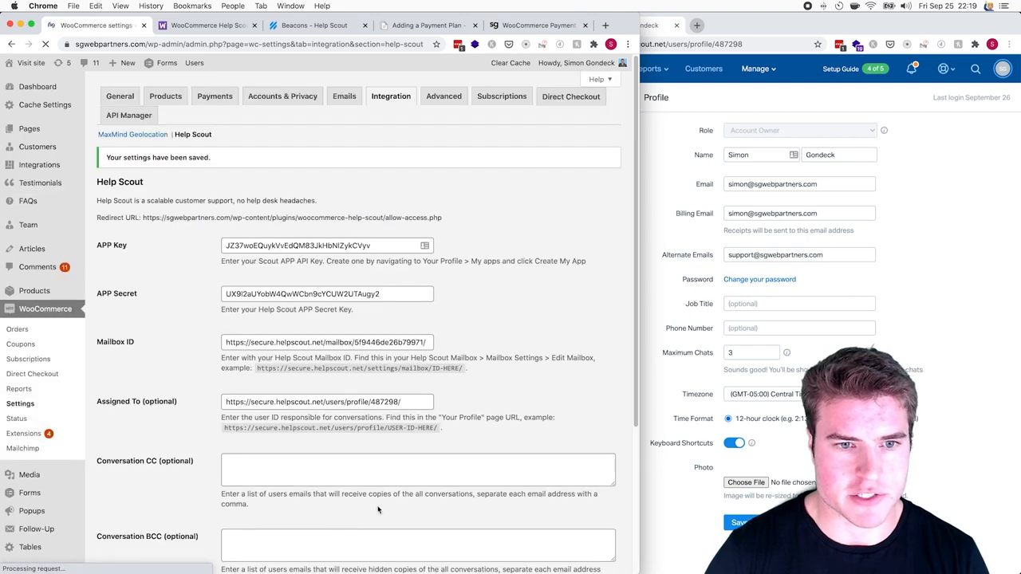
scroll(down, 3)
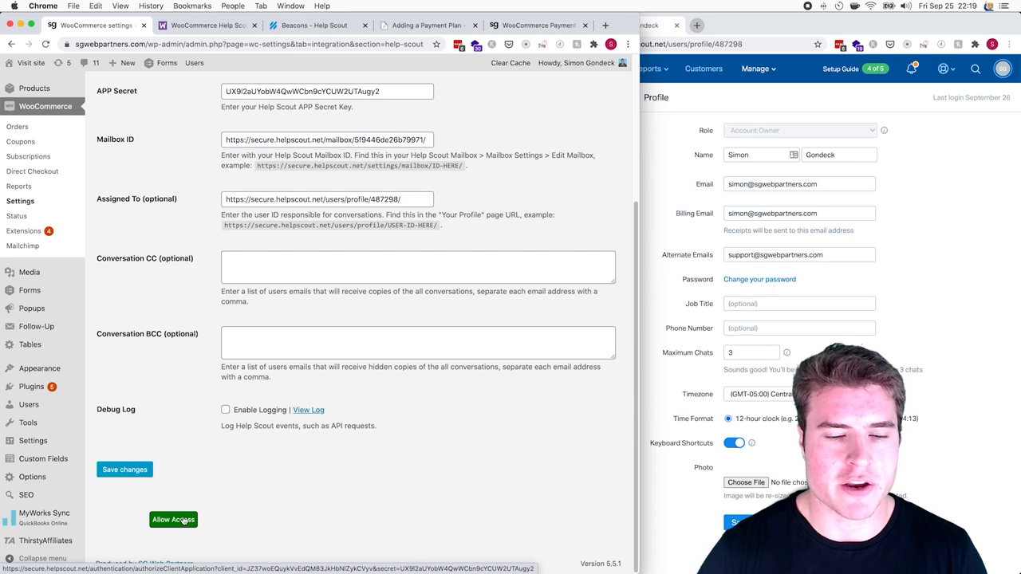
Step: Allow access and authorize the HelpScout sgwp app, returning to the integration settings
click(173, 520)
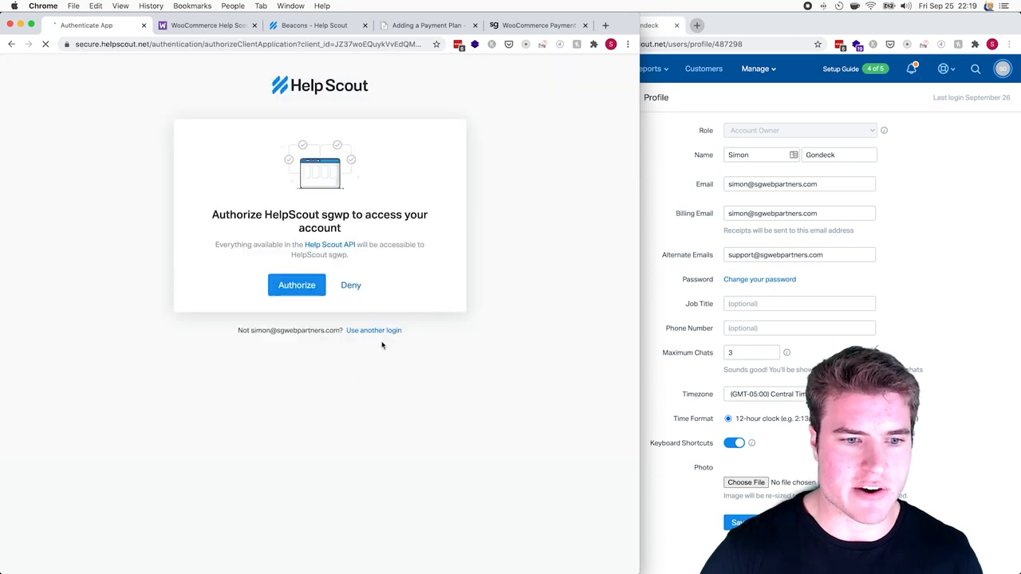
click(296, 284)
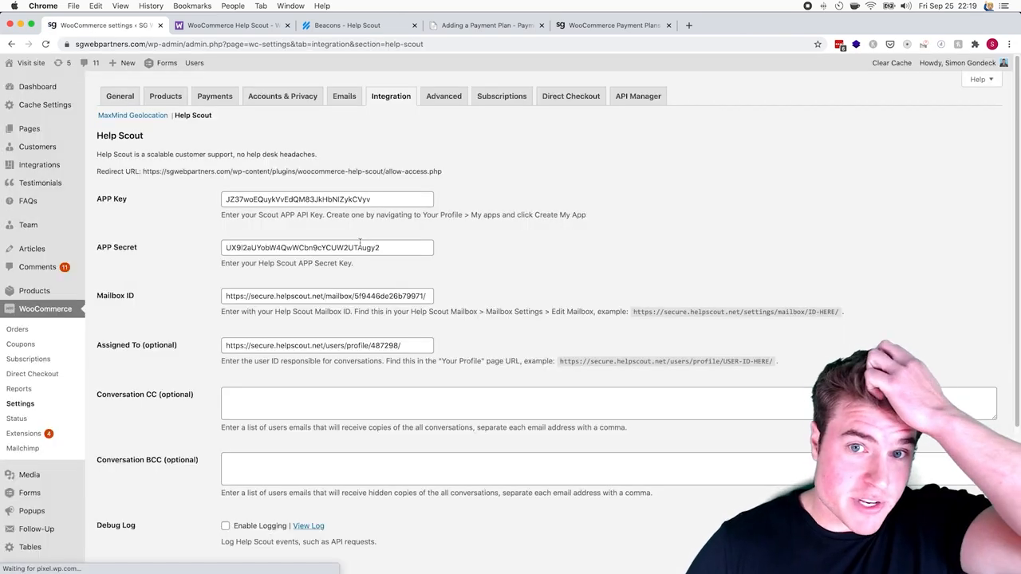
scroll(down, 3)
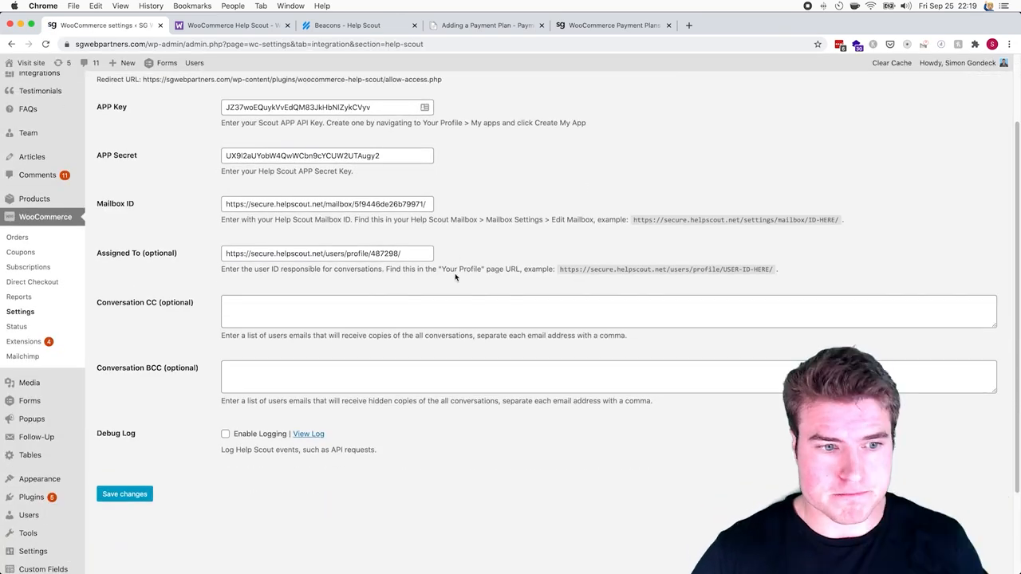
scroll(up, 3)
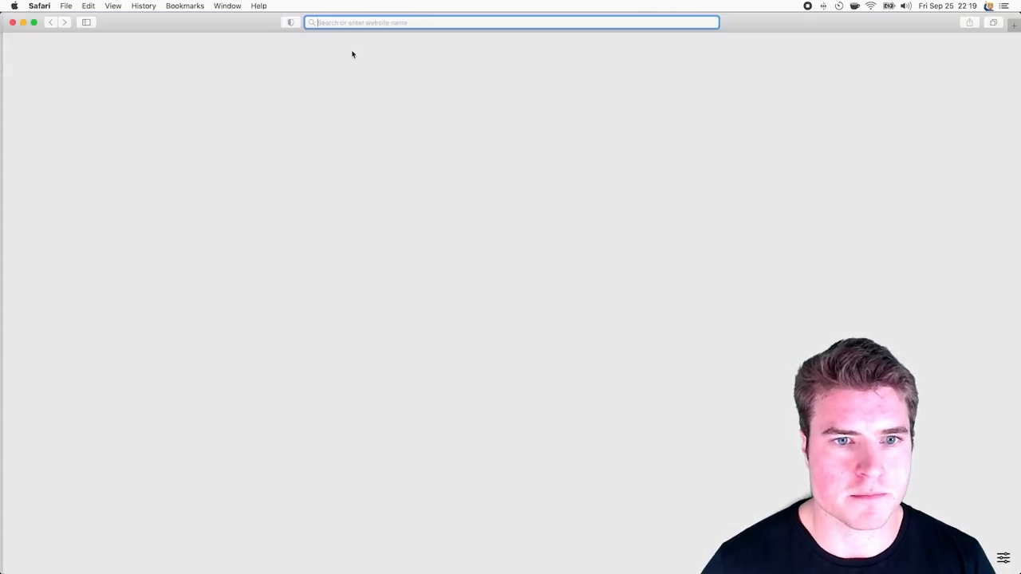
Step: Visit sgwebpartners.com and buy the Payment Plans for Subscriptions product at $29/year
text(sgwebpartners.com)
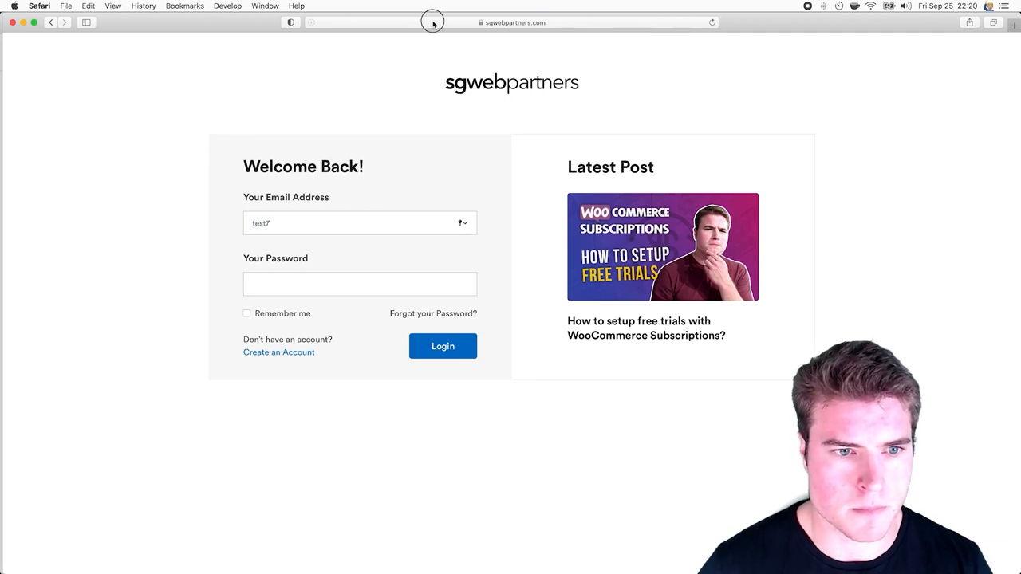
click(514, 23)
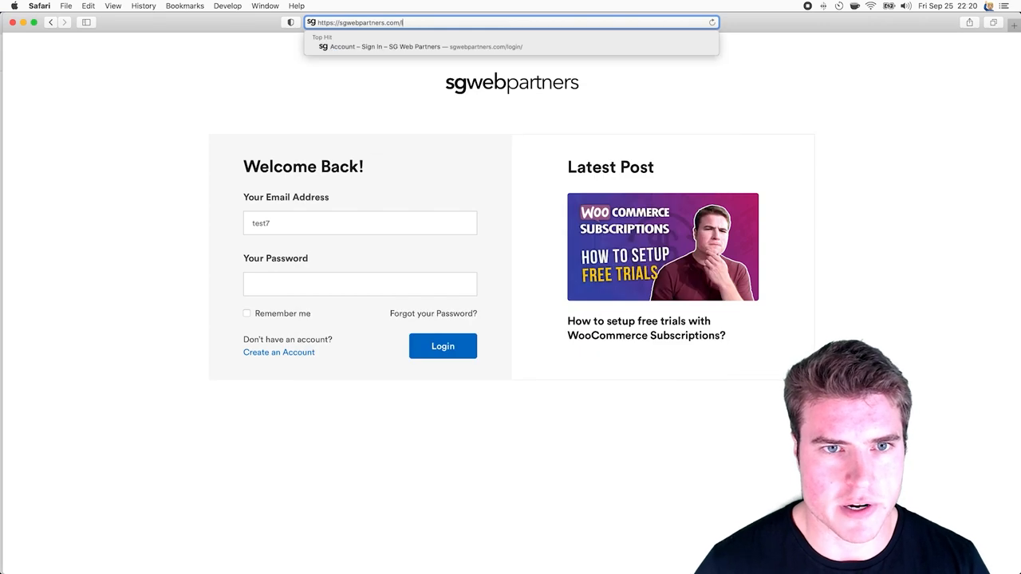
key(Return)
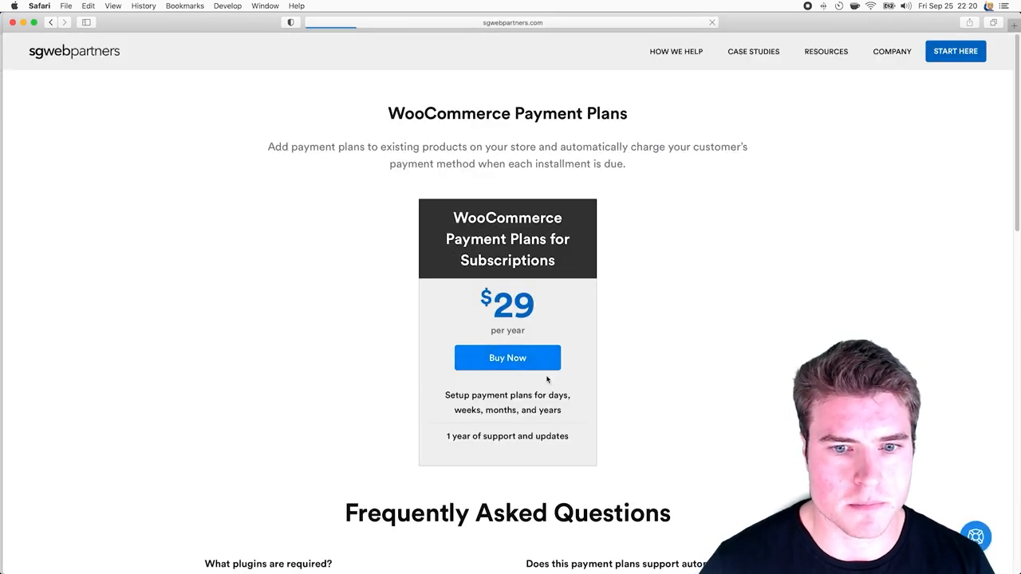
click(507, 357)
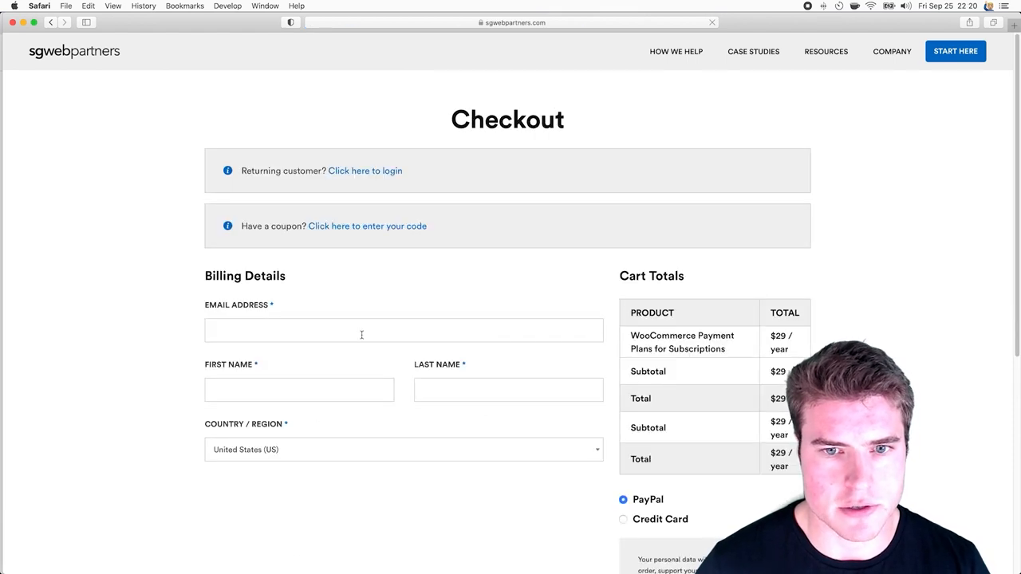
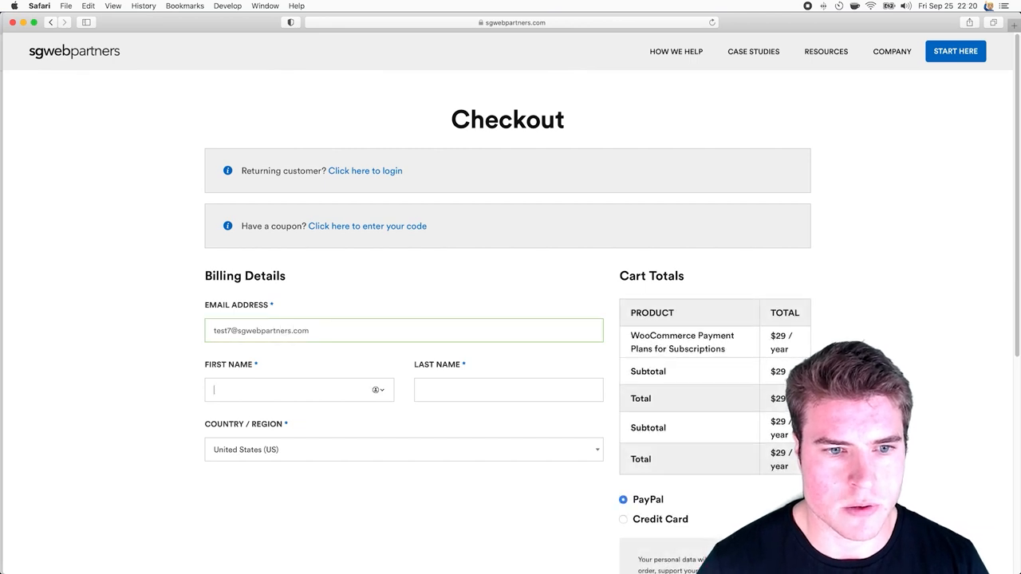
Step: Fill checkout billing as Daniel Doe with the test7@sgwebpar email and place the order
text(Daniel)
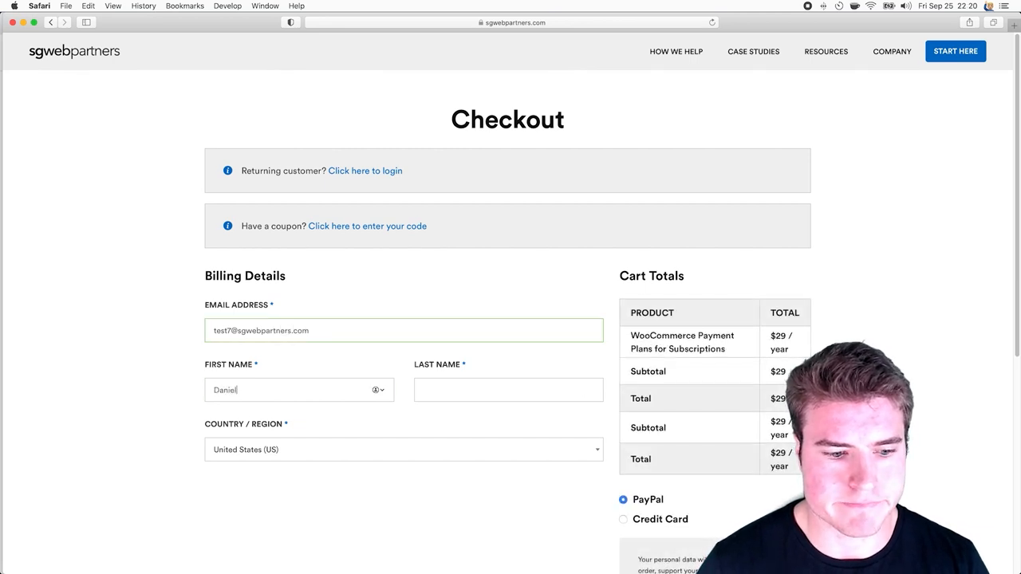
text(Doe)
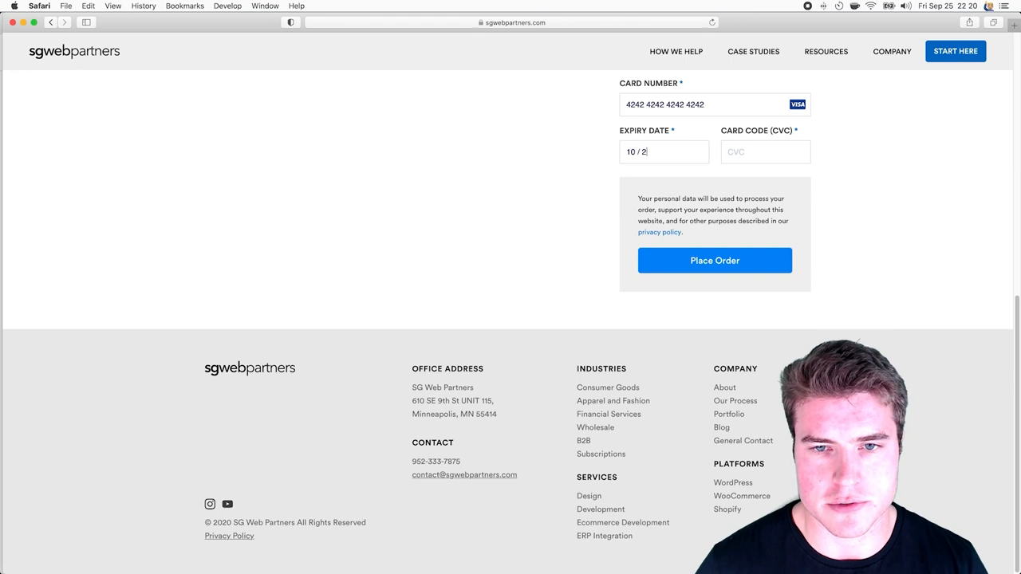
scroll(up, 3)
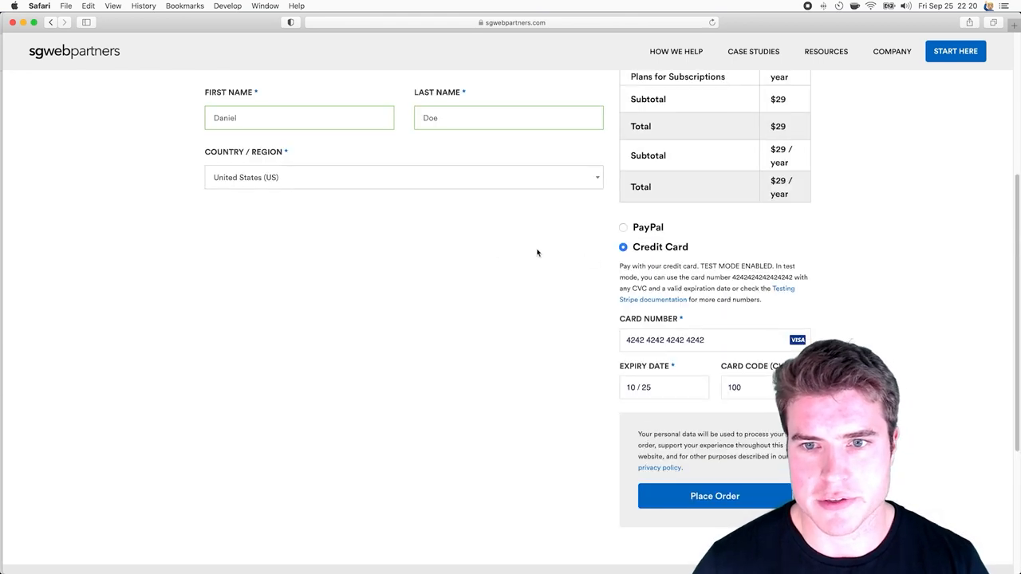
scroll(up, 3)
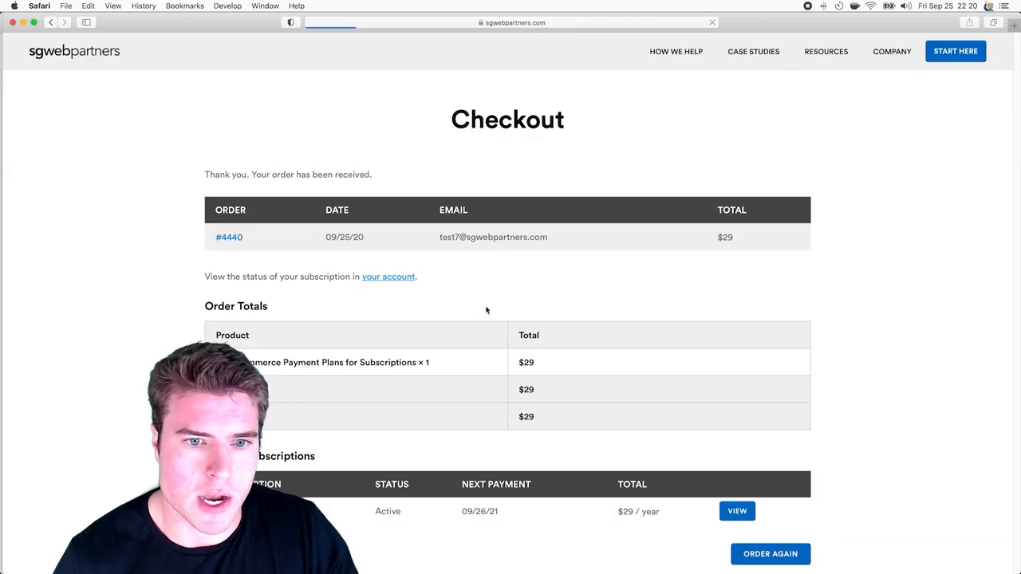
Step: From My Account's Orders list, view order #4440 and dismiss the Beacon help panel
click(387, 276)
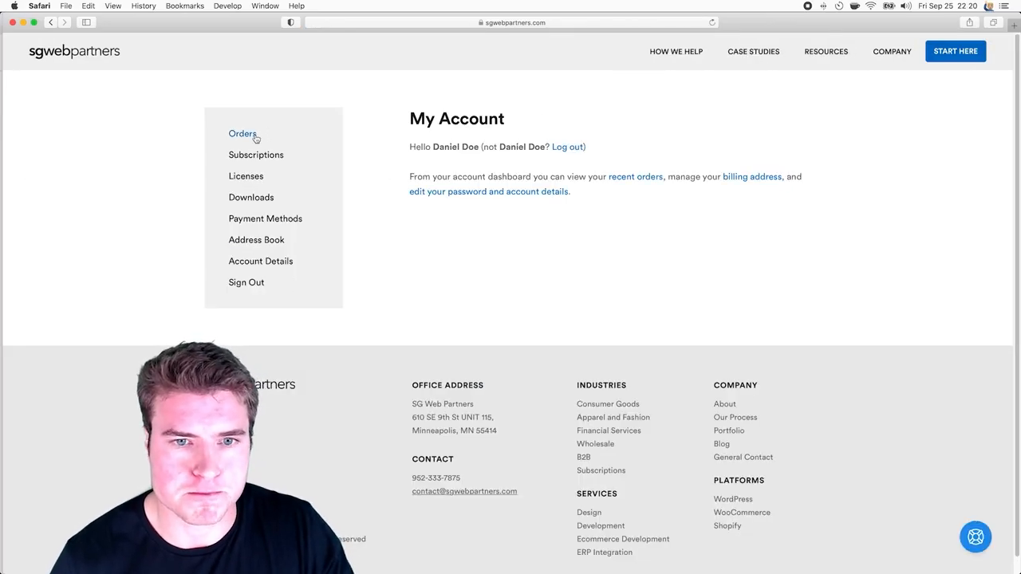
click(242, 134)
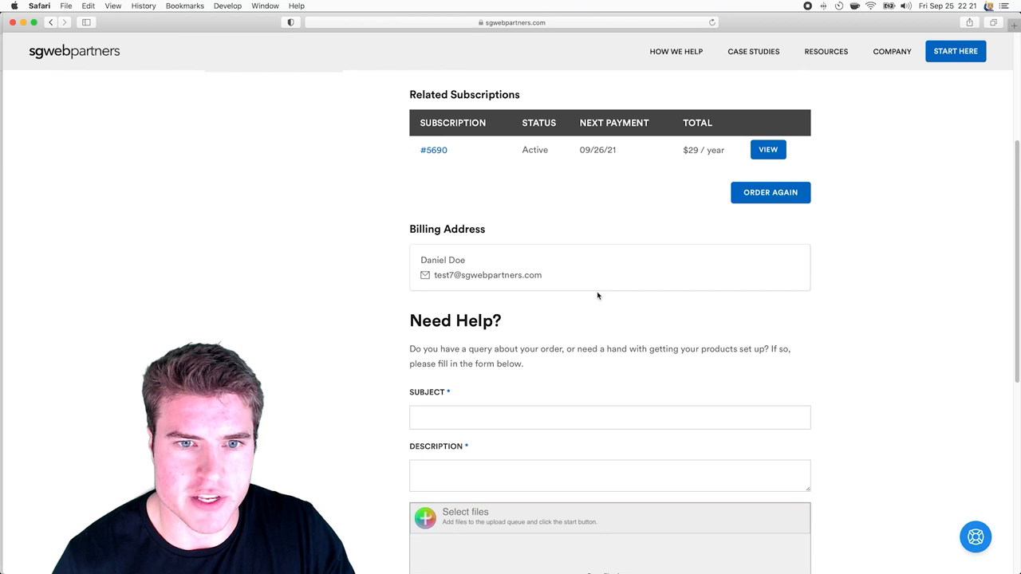
scroll(up, 3)
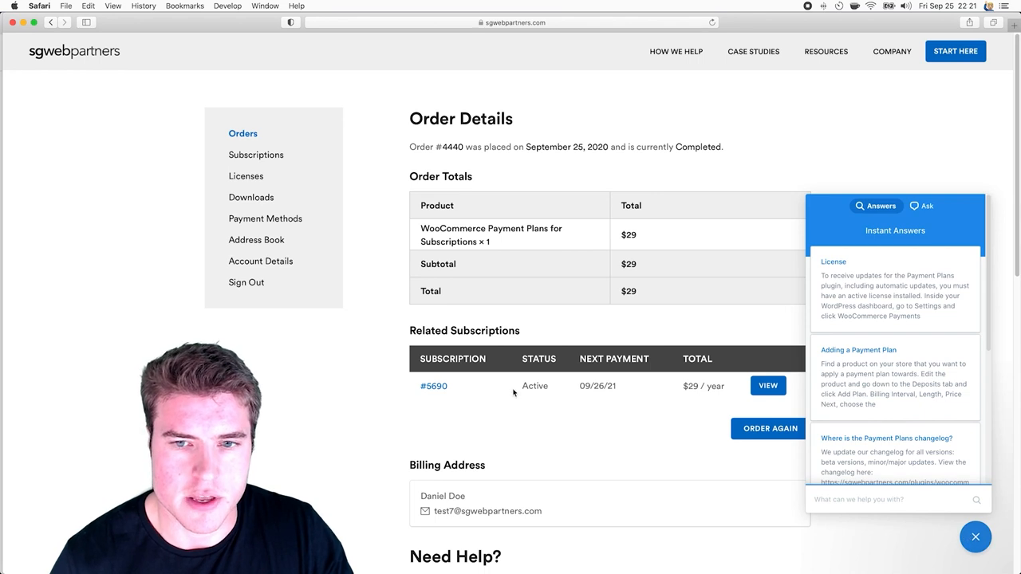
mouse_move(507, 411)
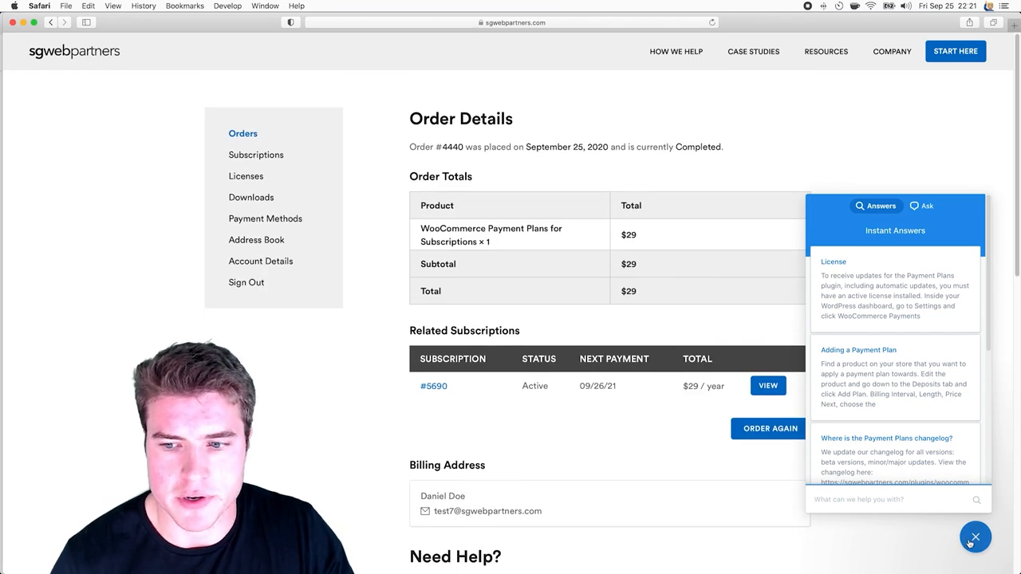
click(973, 536)
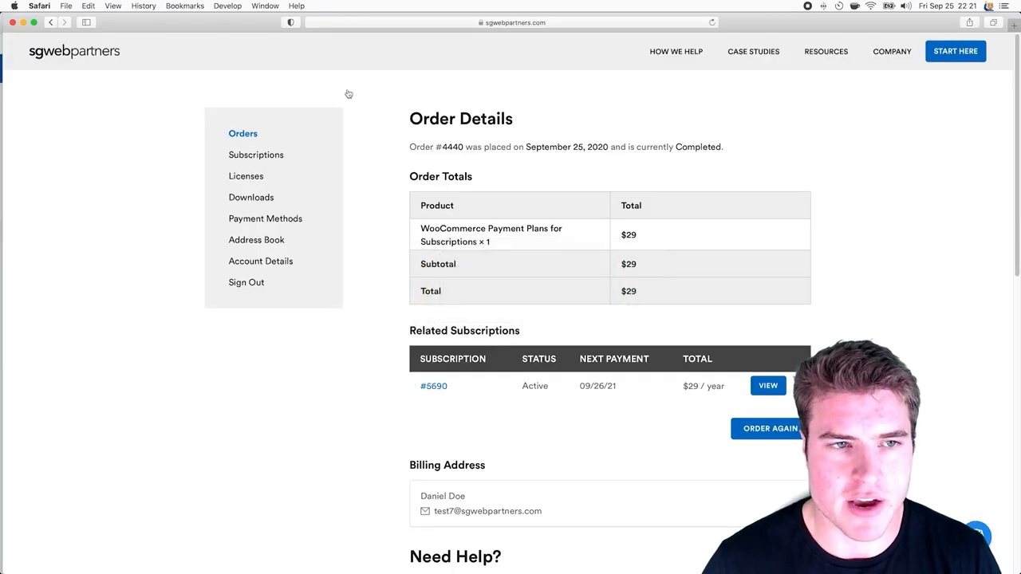
Step: In the Beacon's Ask form, enter name Doe and subject 'help with my order! #4440'
click(976, 536)
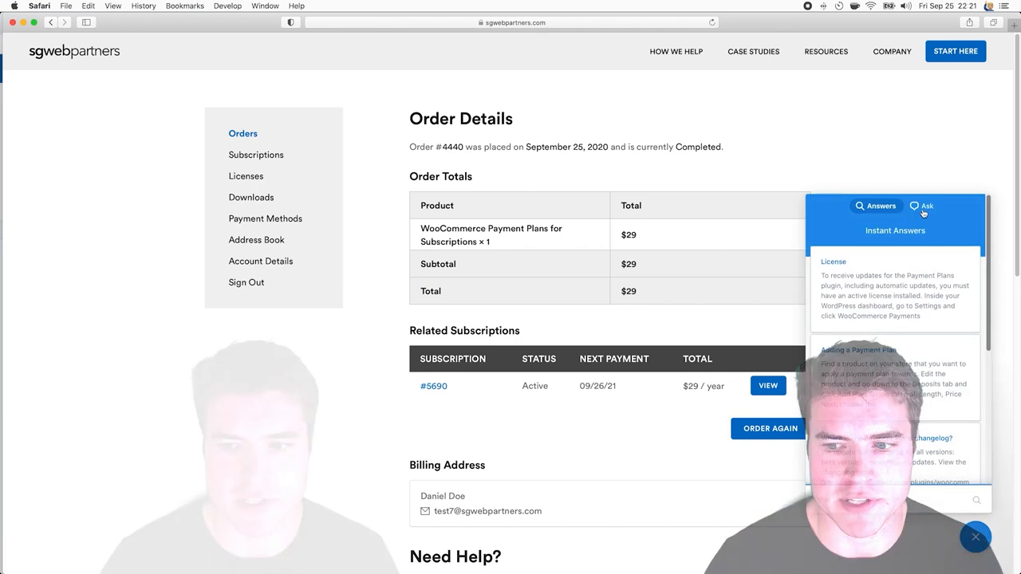
click(922, 206)
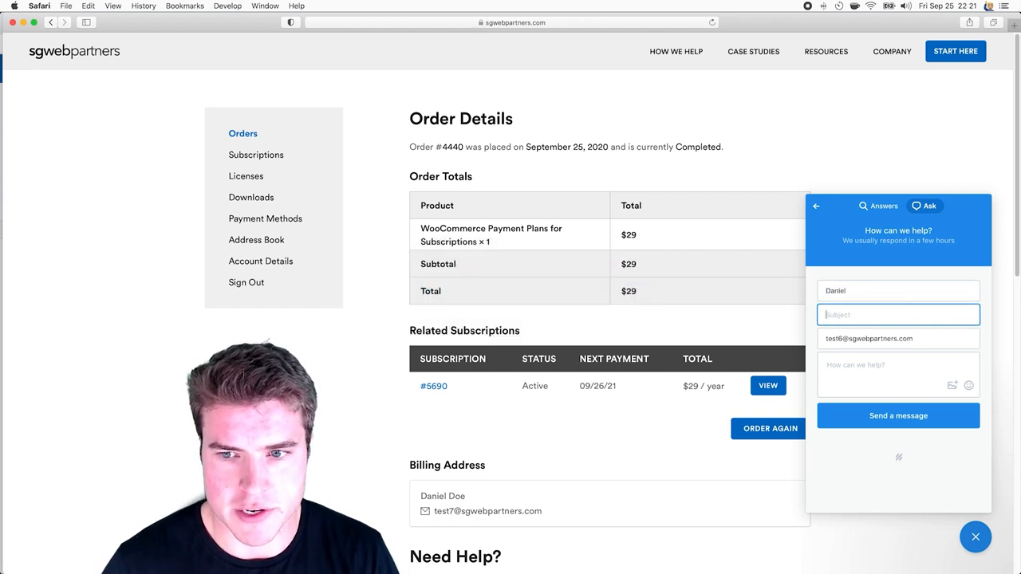
text(Doe)
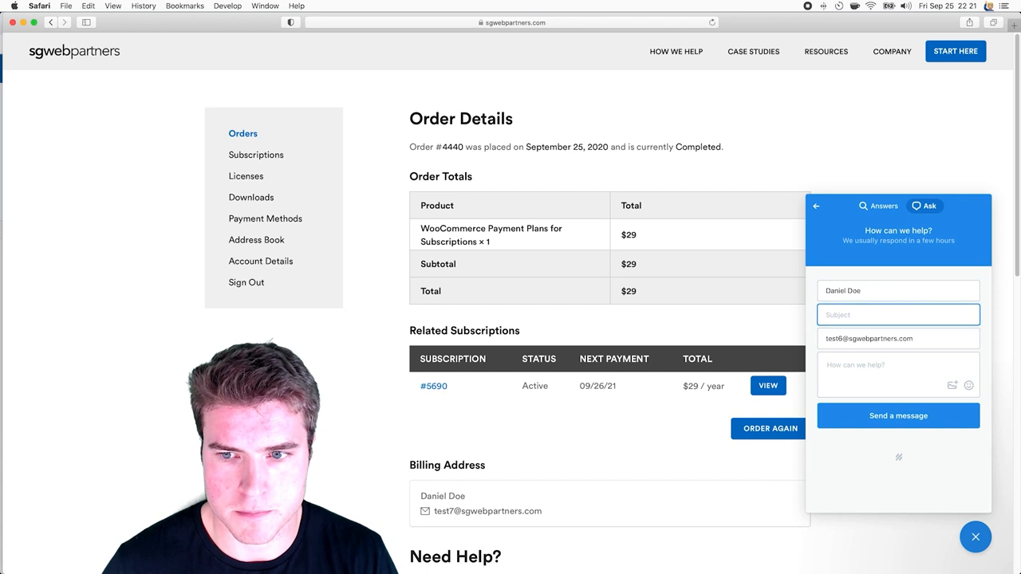
text(help with)
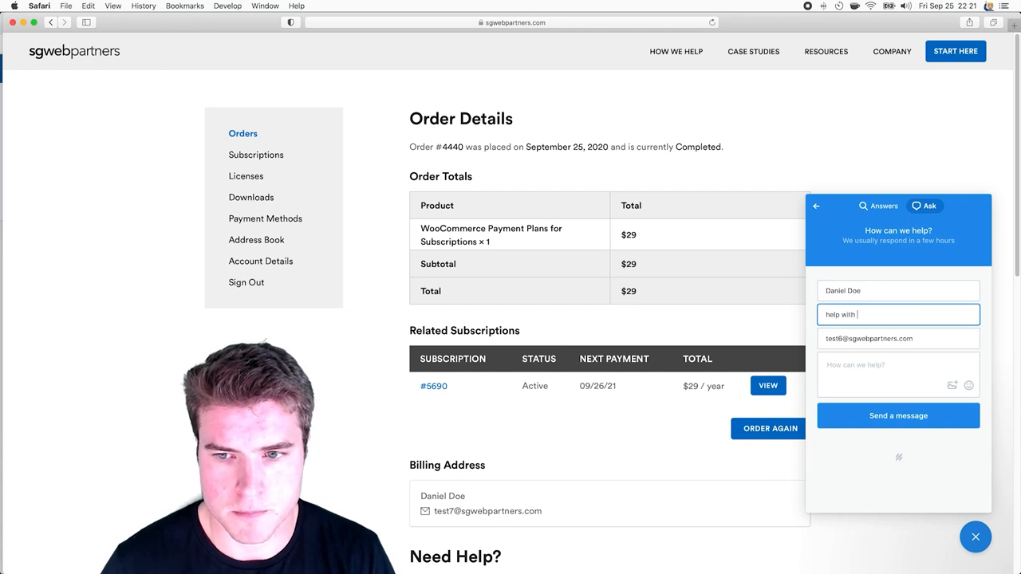
text(my order!)
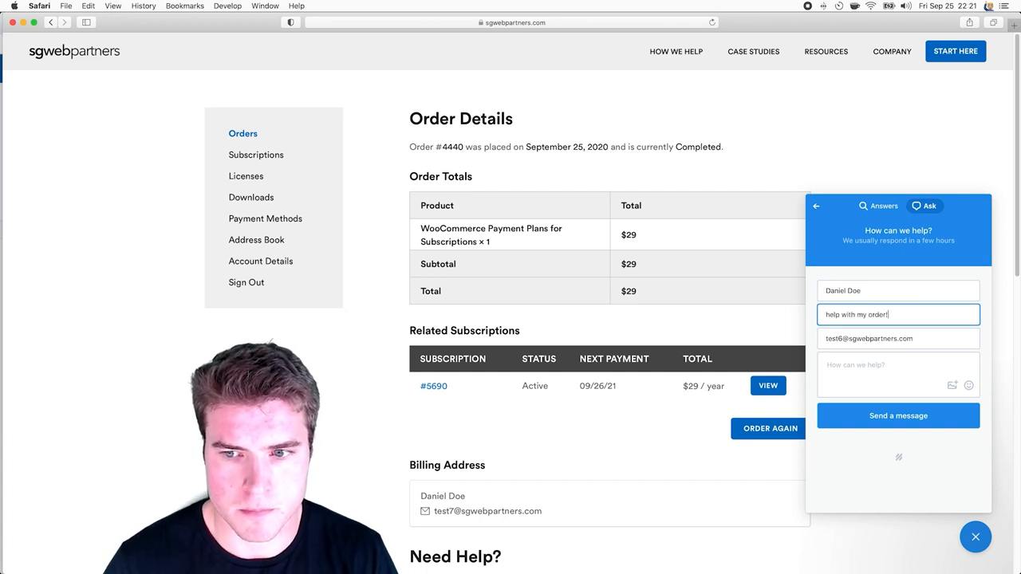
text(#4440)
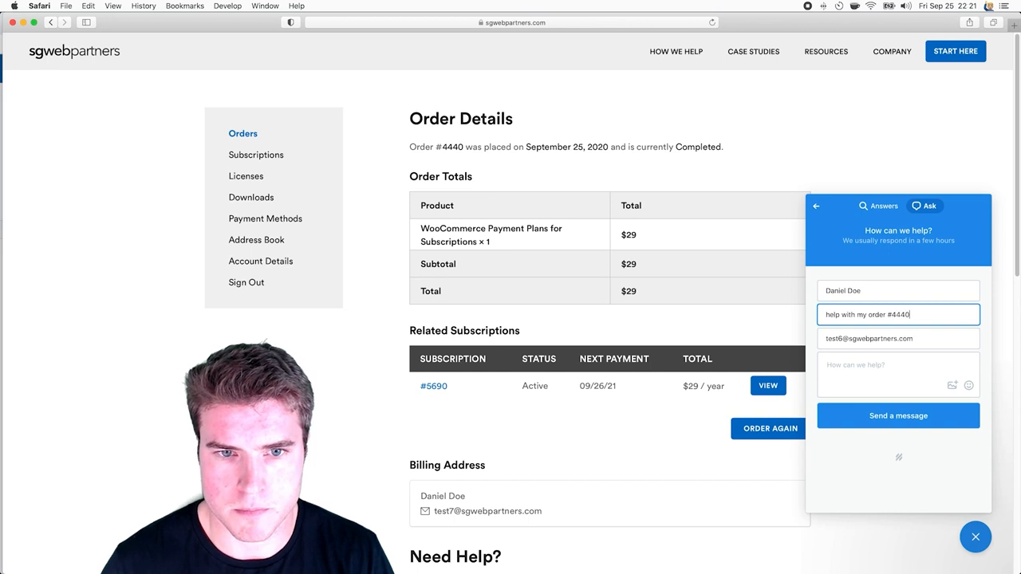
Step: Write the message asking for assistance and a download URL for the order
click(898, 339)
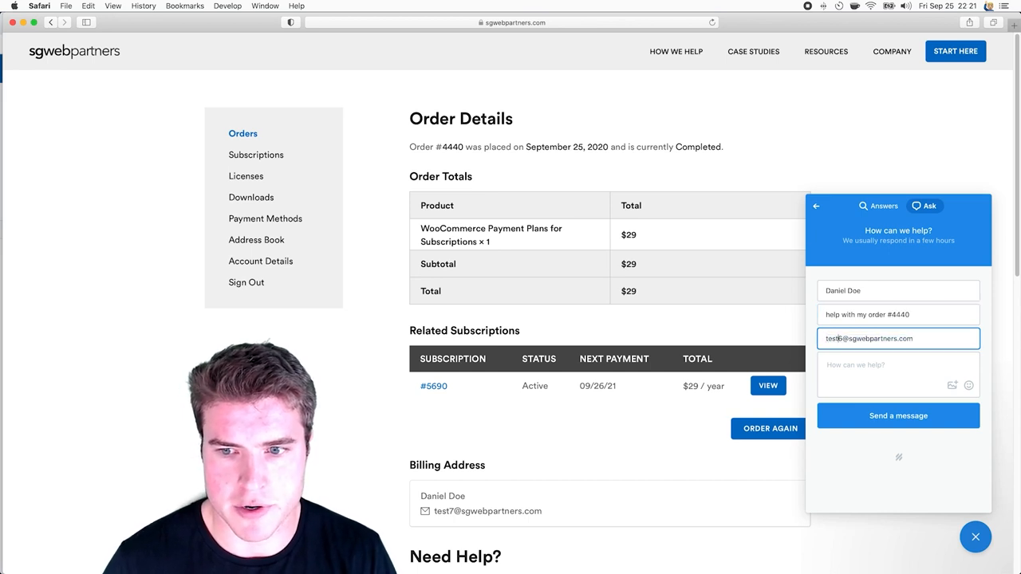
text(Hey, can y)
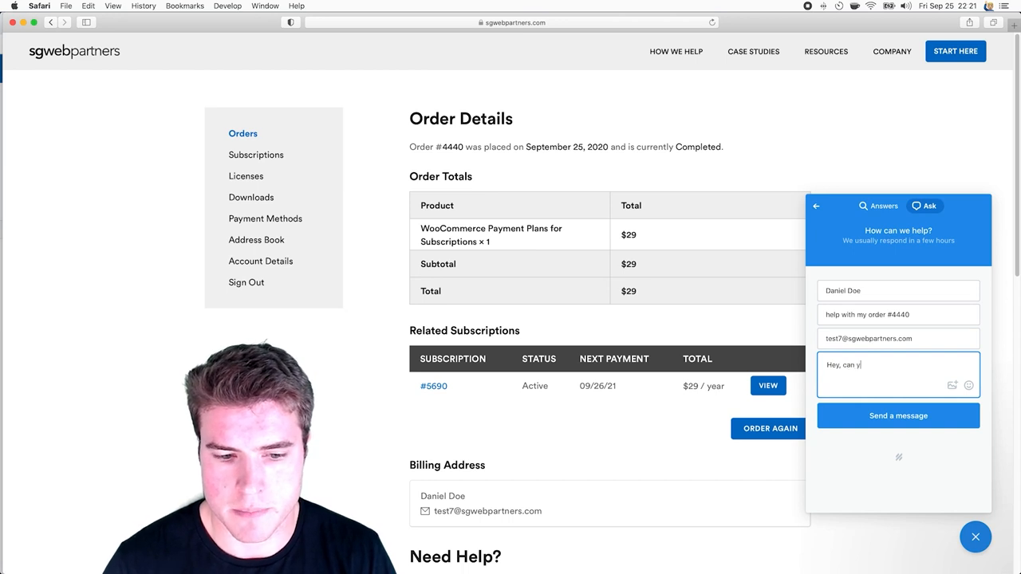
text(ou assist wi)
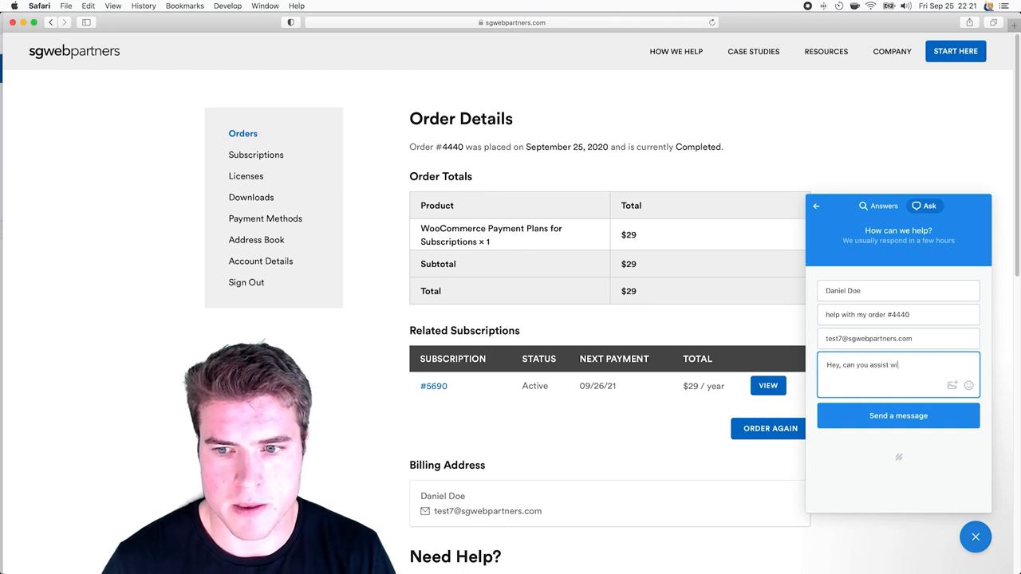
text(th my order ? I)
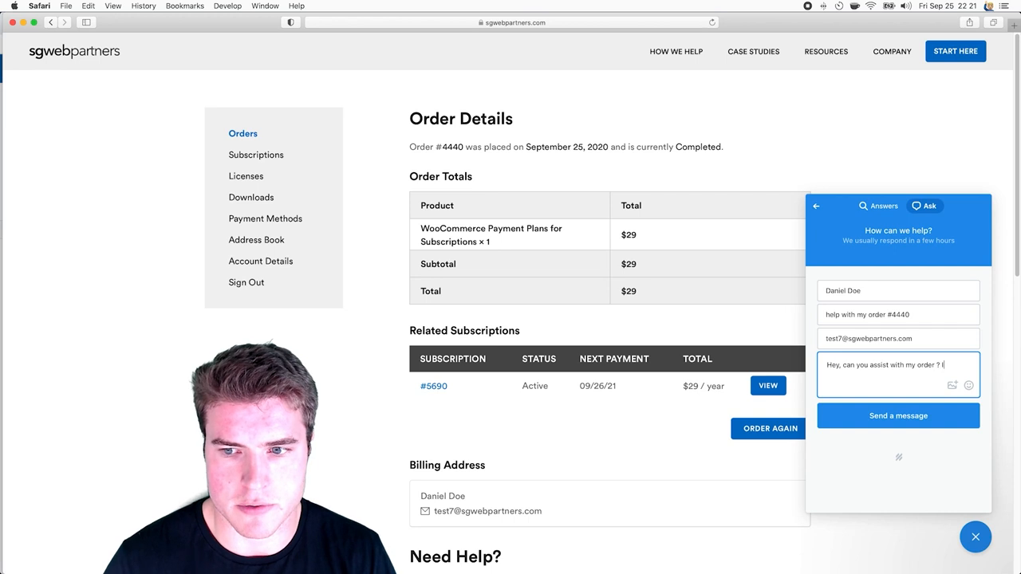
text(I need help and can't find my)
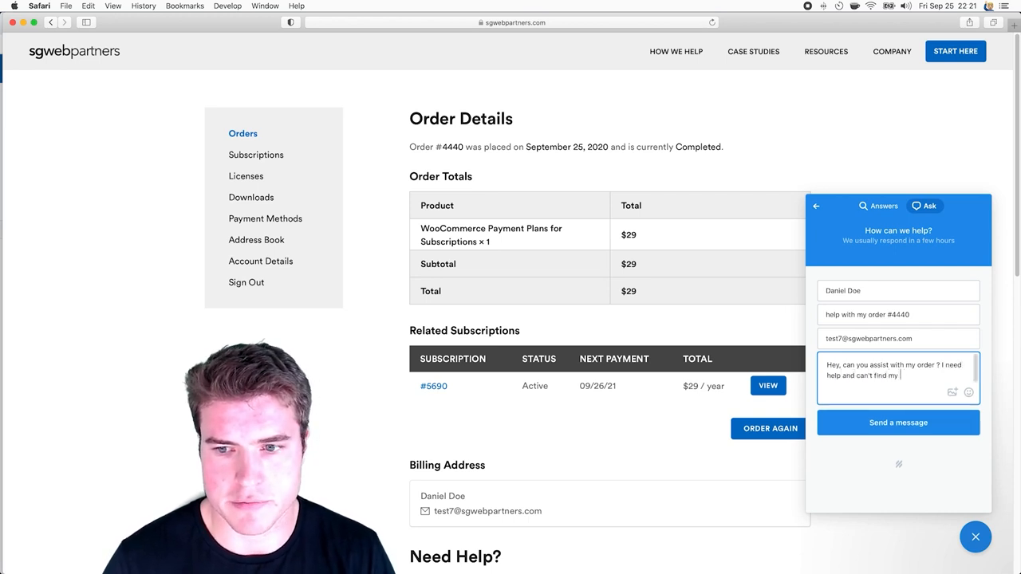
text(download url for th)
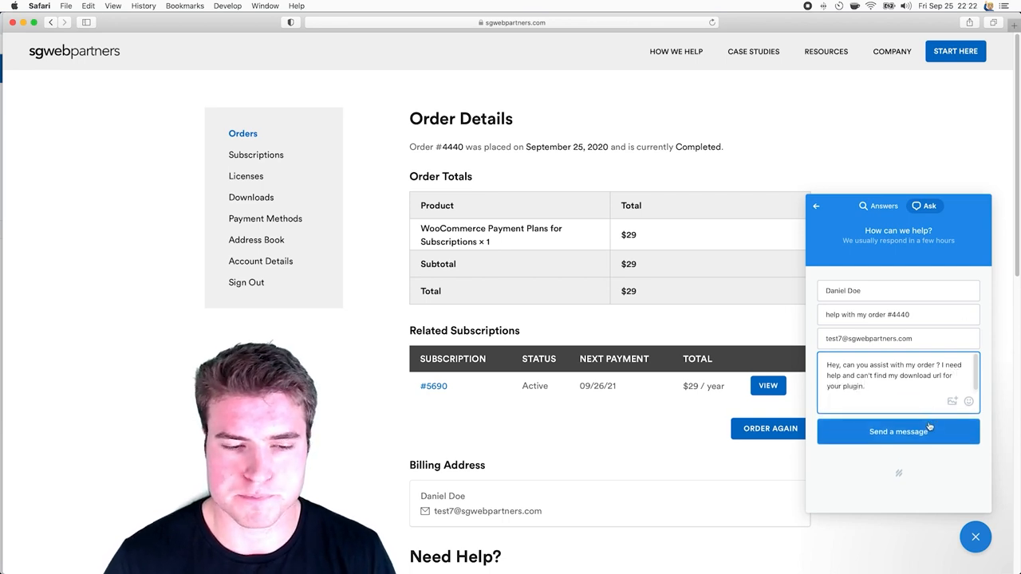
Step: Attach a file from the Desktop, send the message, and switch to the Help Scout mailbox
click(951, 402)
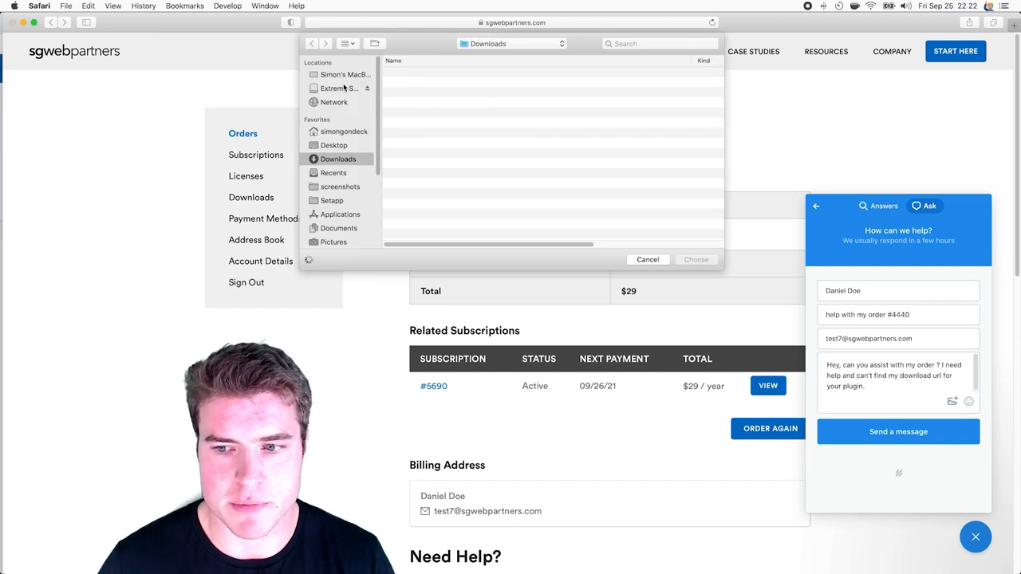
click(333, 145)
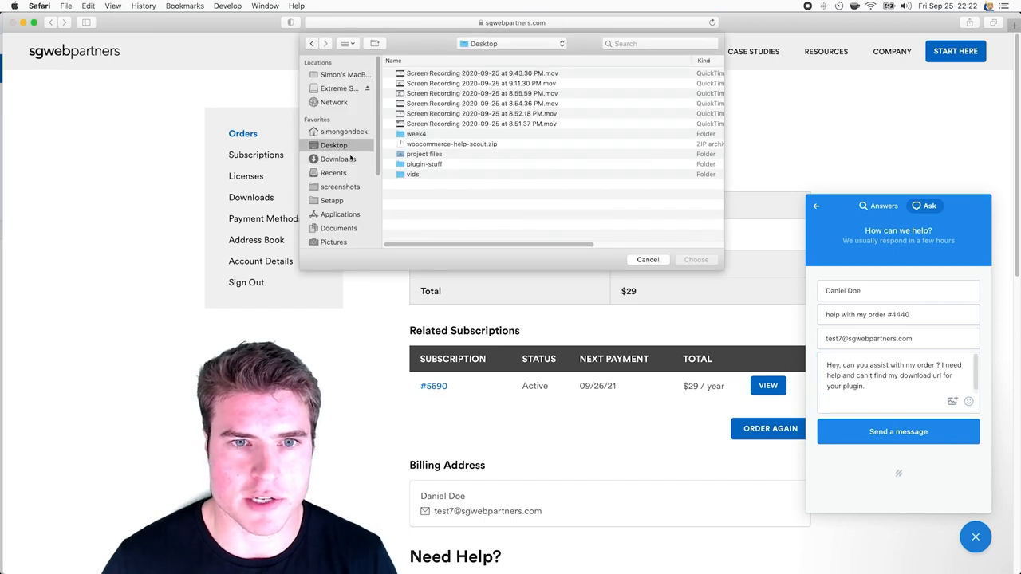
click(648, 258)
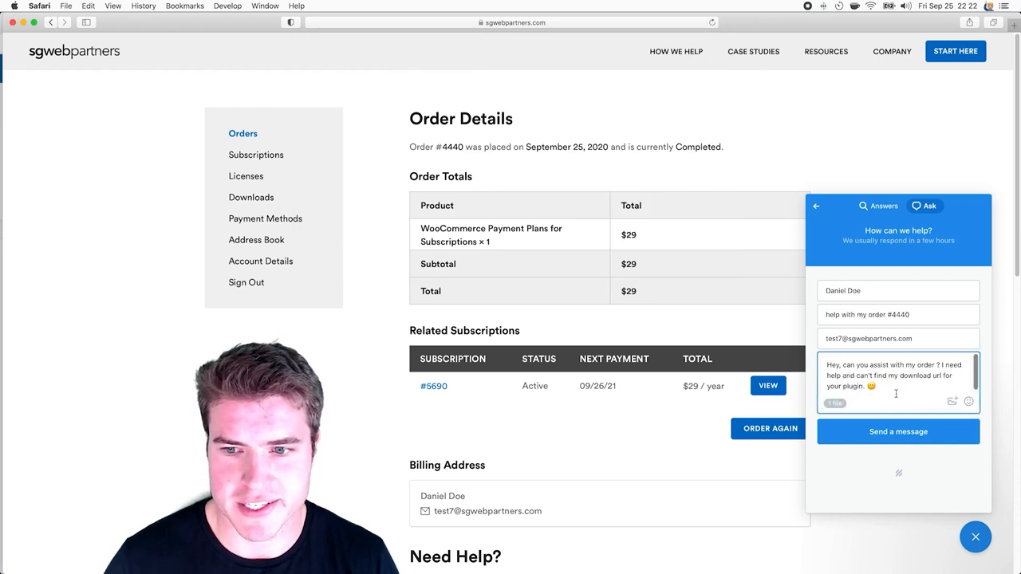
click(898, 431)
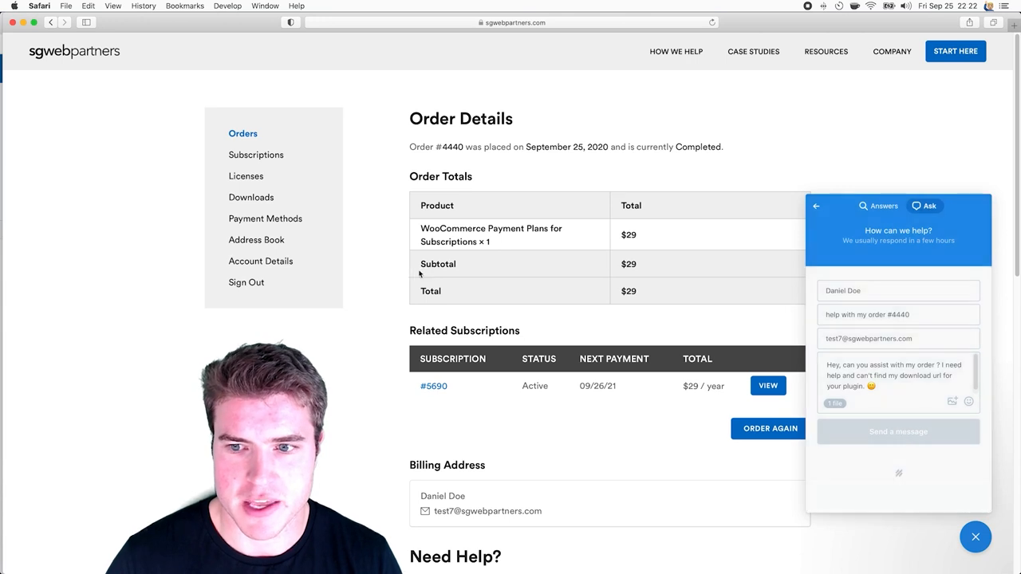
click(898, 431)
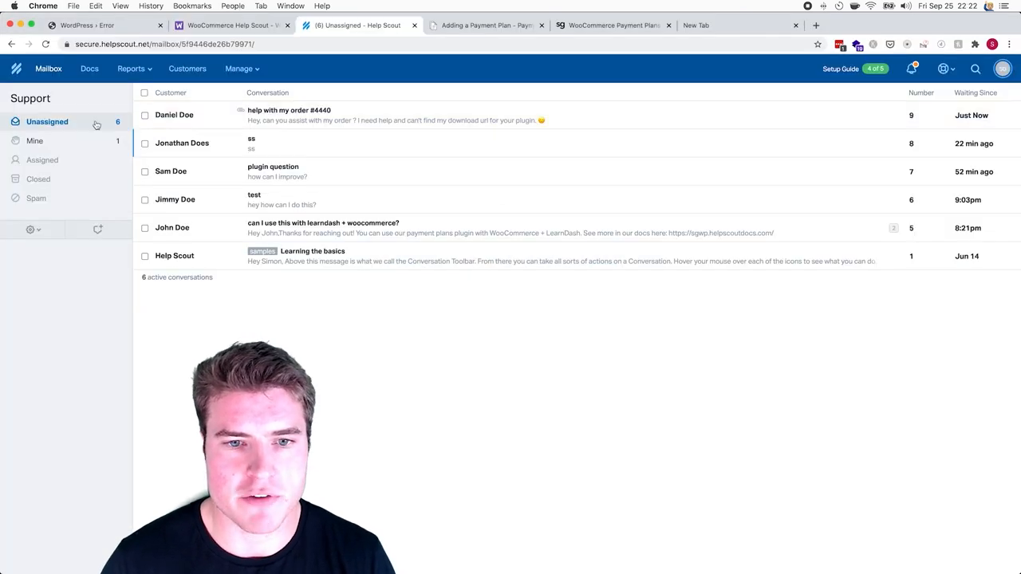
click(289, 115)
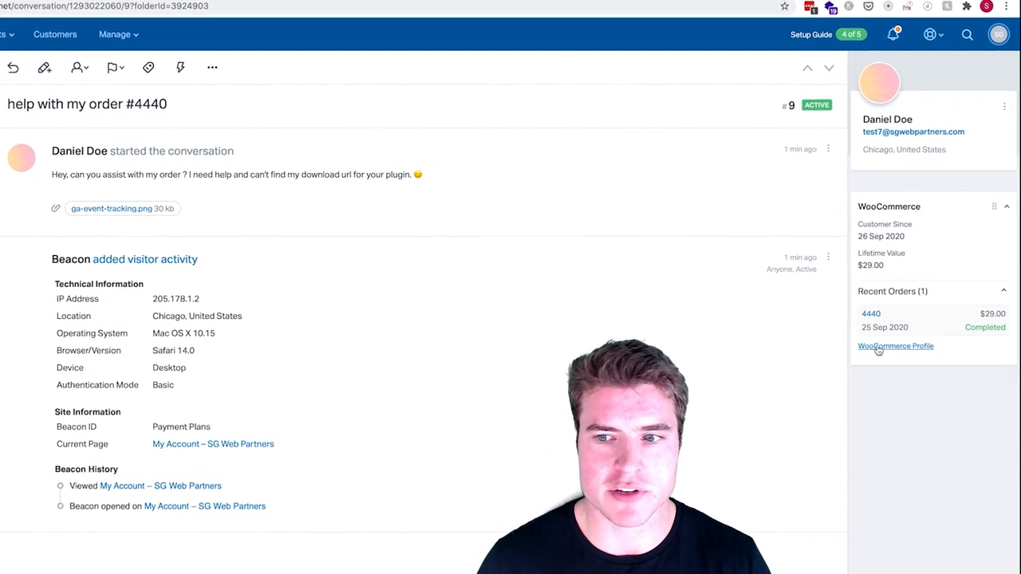
click(895, 344)
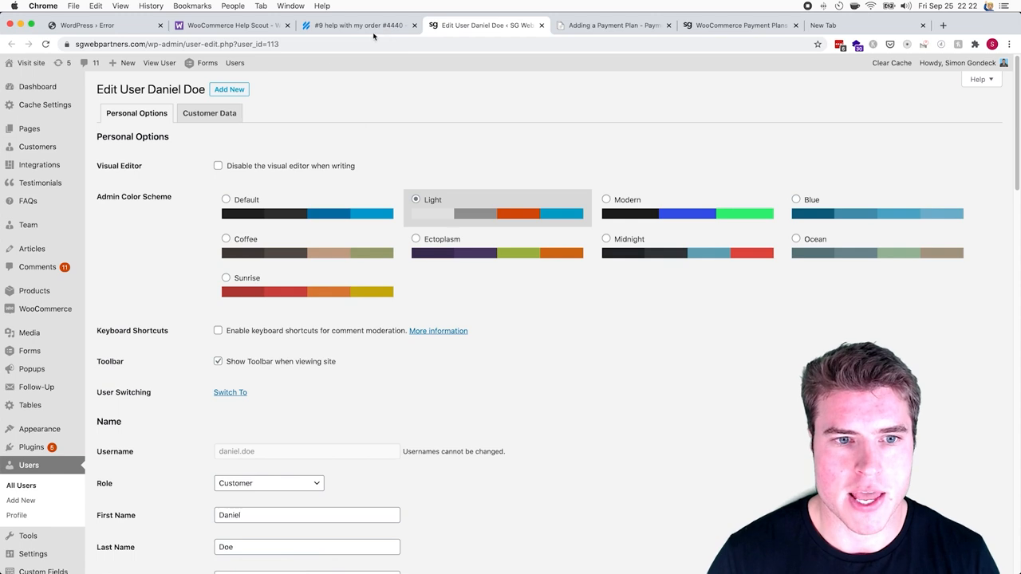
click(359, 26)
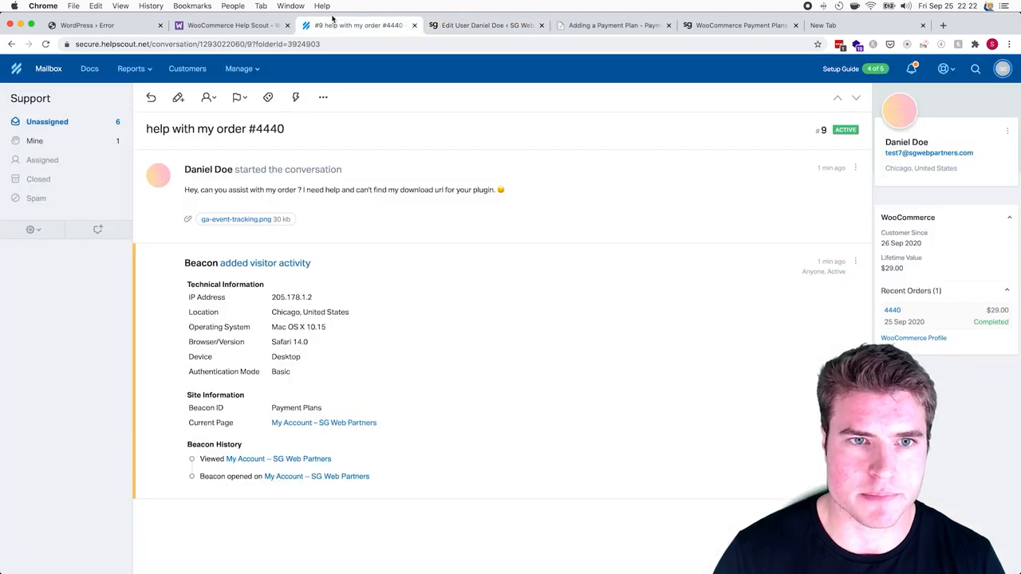
mouse_move(208, 98)
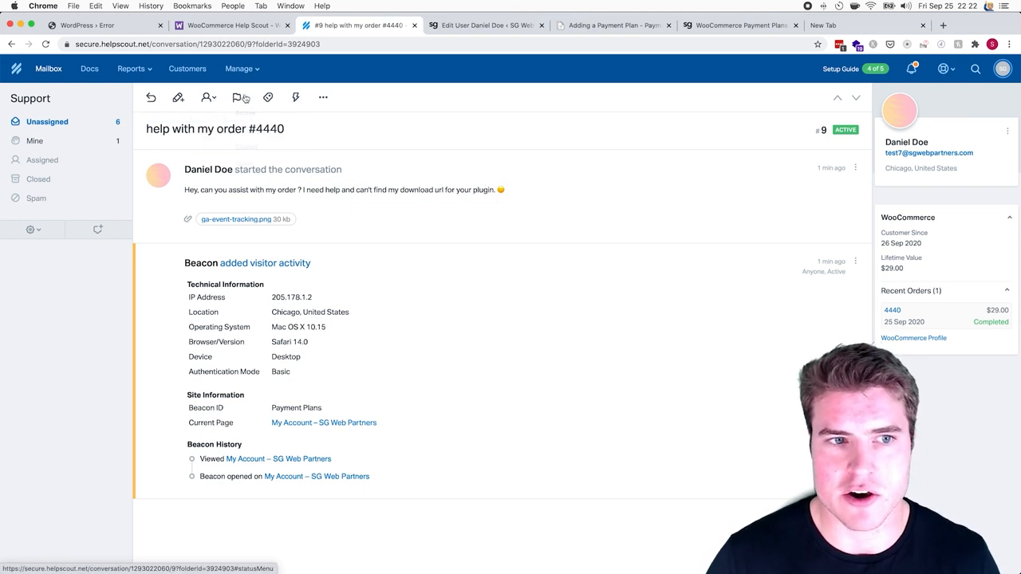
click(238, 97)
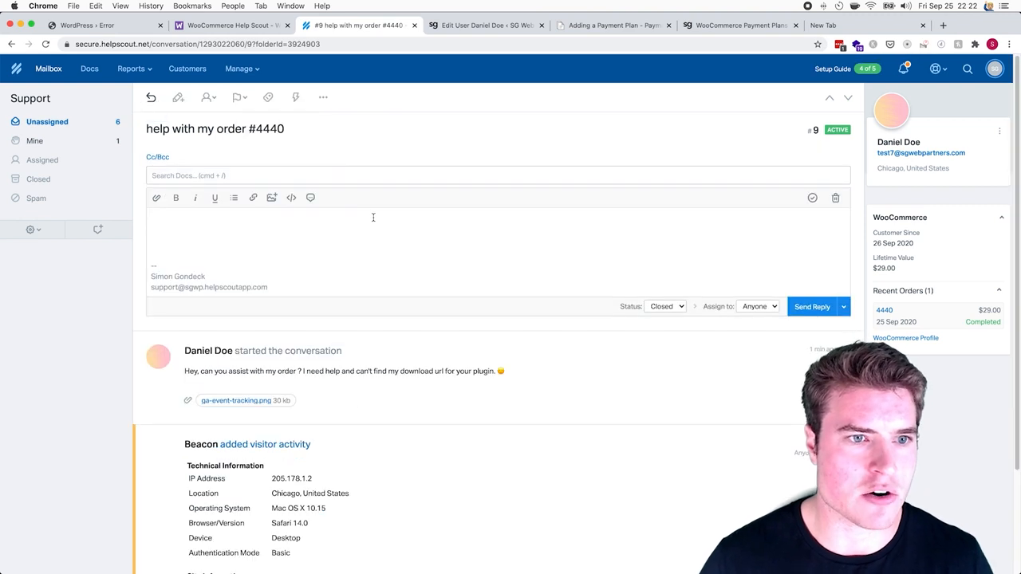
Step: Write 'hey daniel, thanks for contacting us today. We will resolve this.'
text(hey daniel, thank for you cont)
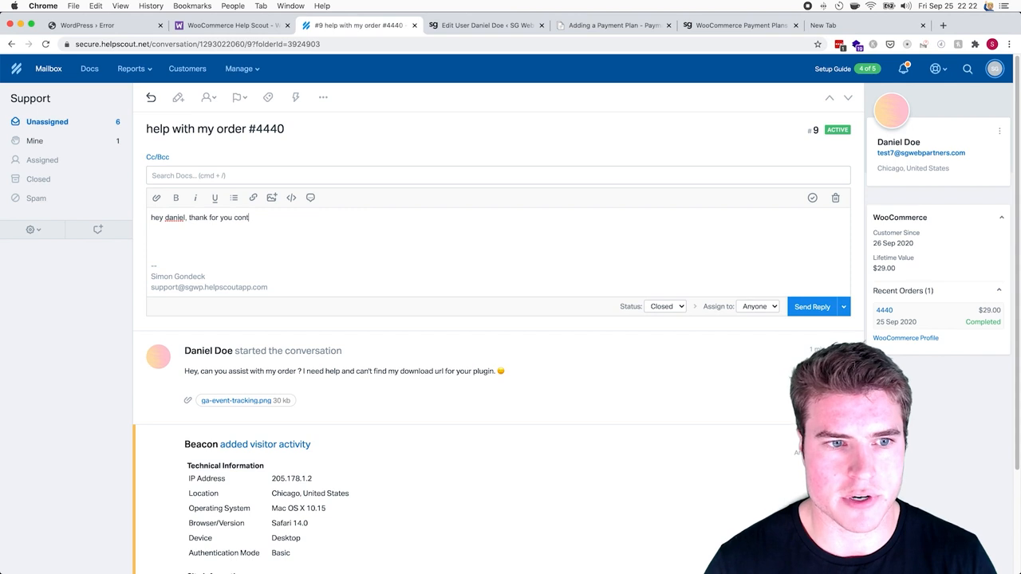
text(acting us today.)
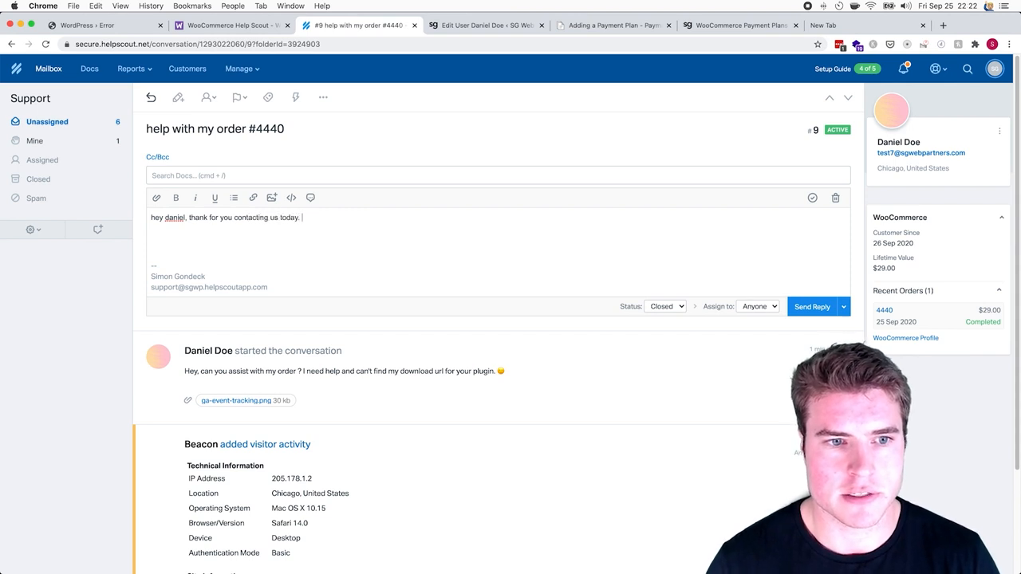
text(We will resolve t)
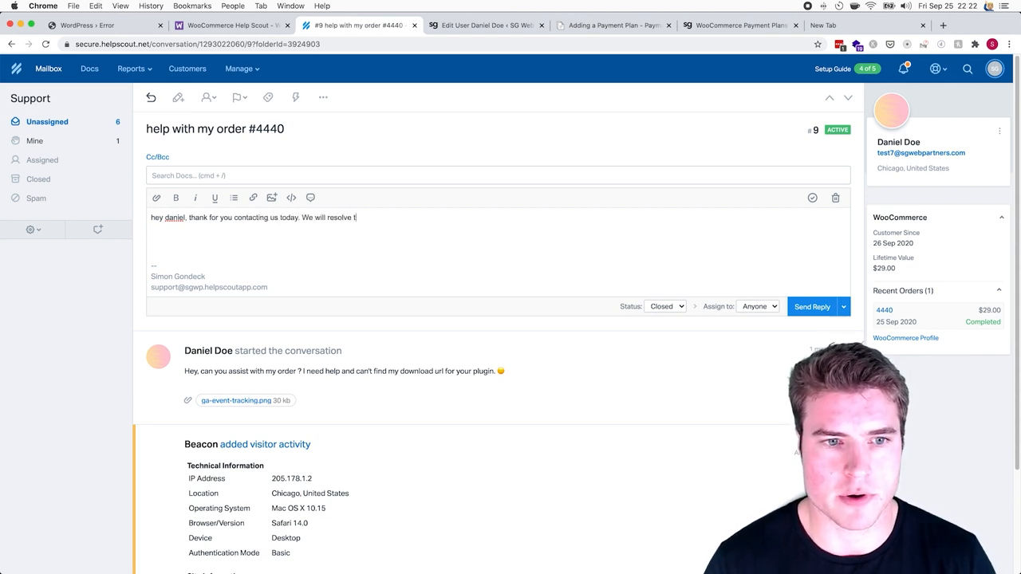
text(his.)
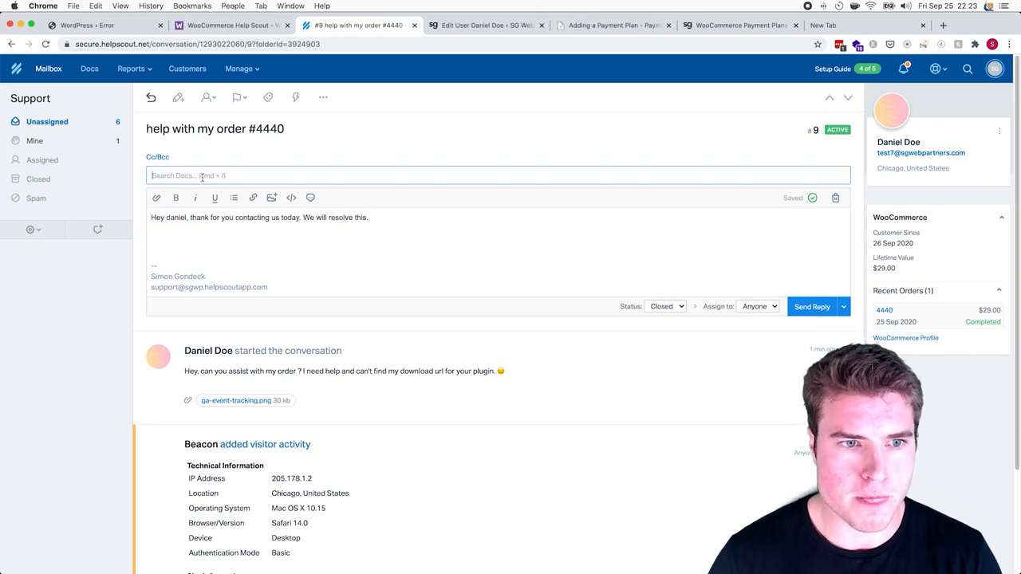
Step: Search Docs for 'add payment' and insert a link to the Adding a Payment Plan article
text(add p)
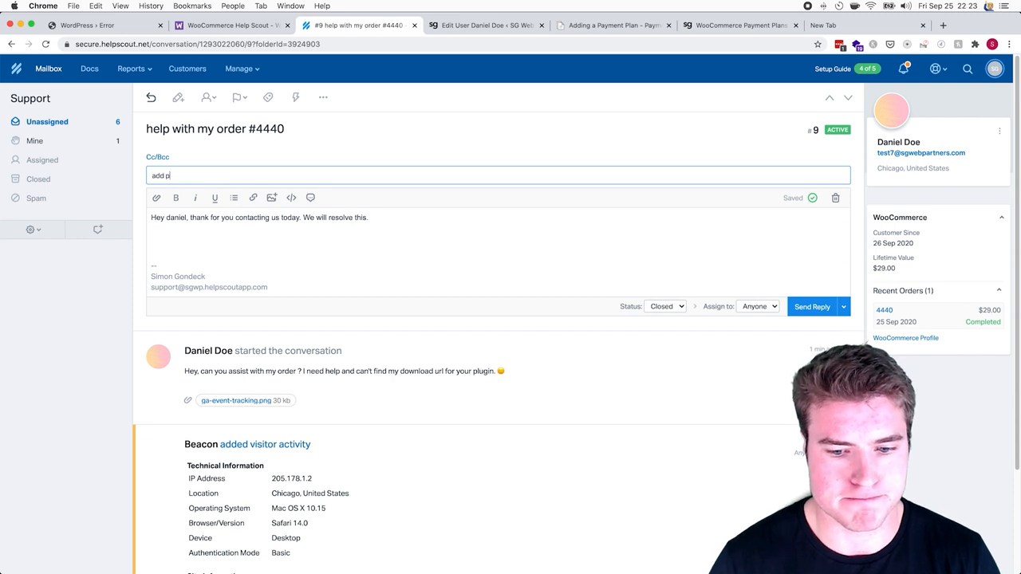
text(ayment)
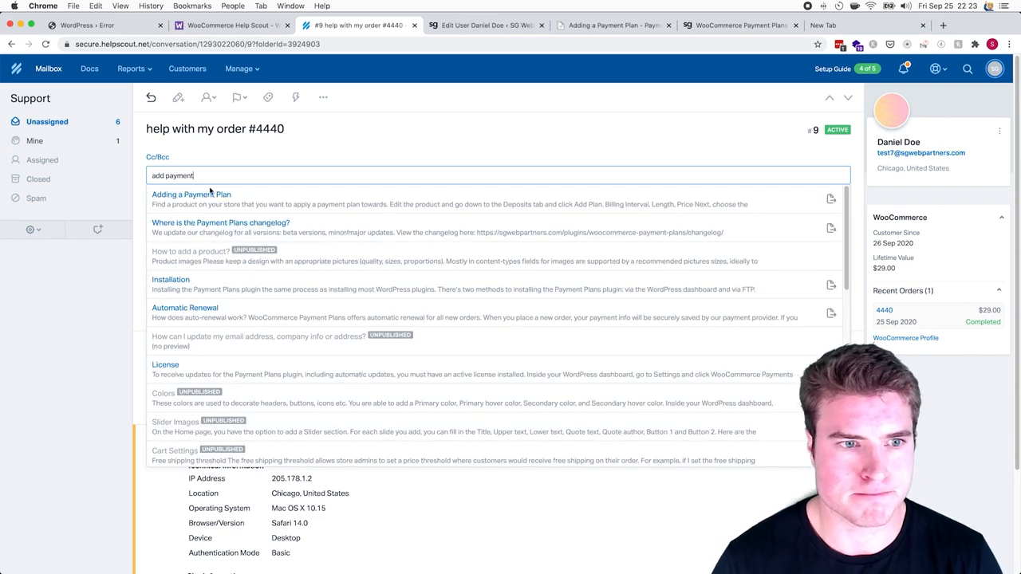
click(191, 195)
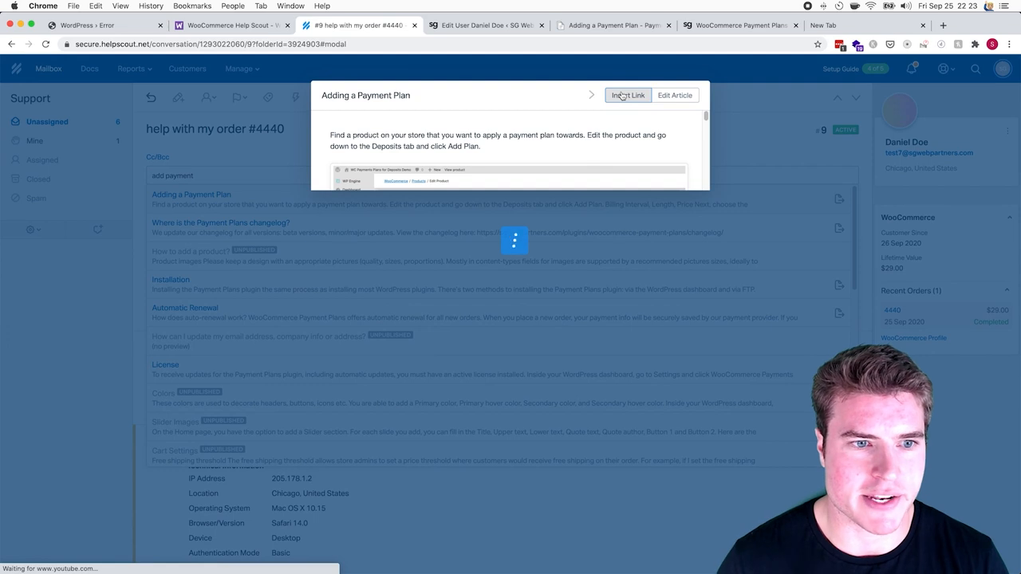
click(628, 96)
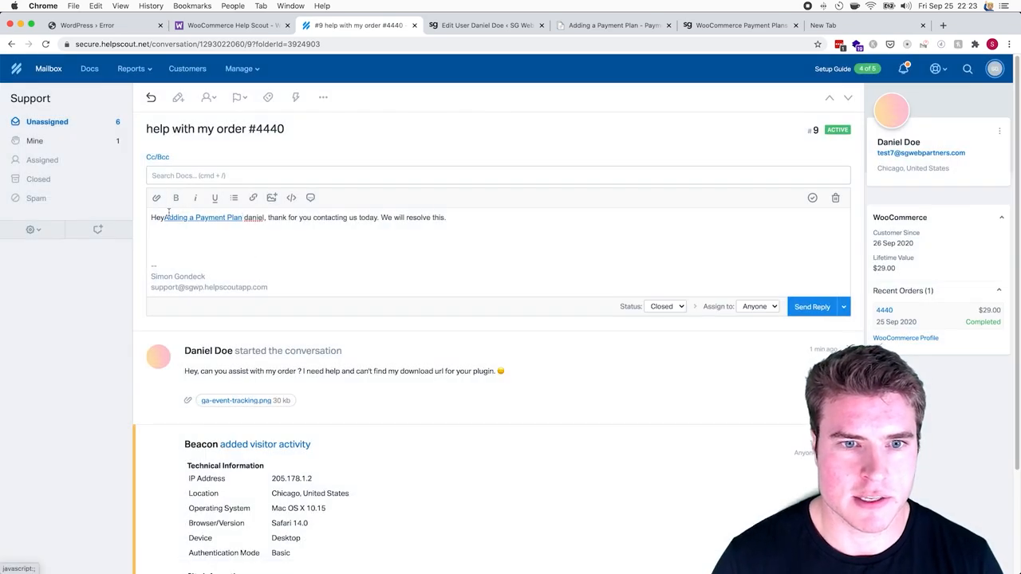
mouse_move(168, 220)
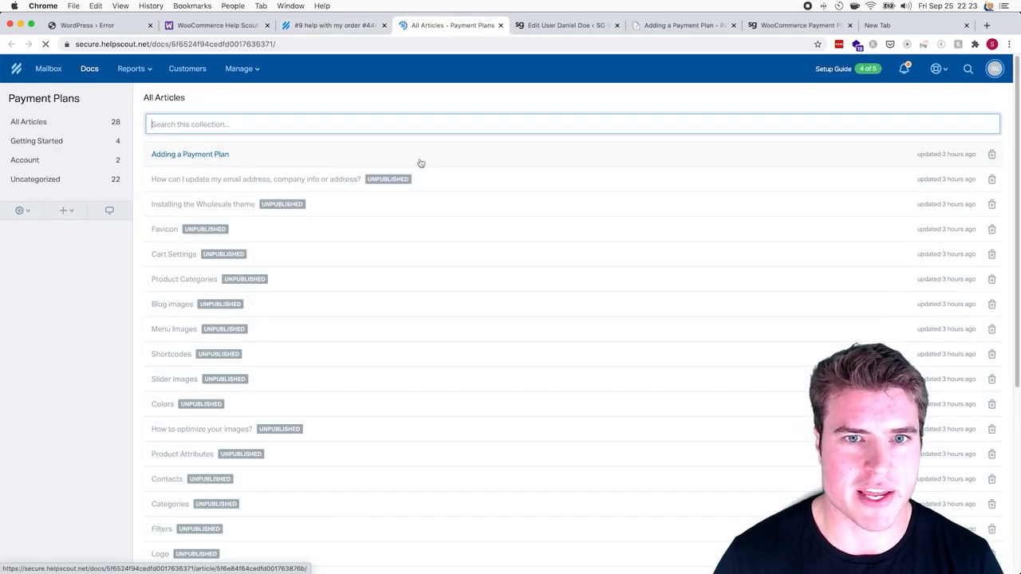
scroll(down, 3)
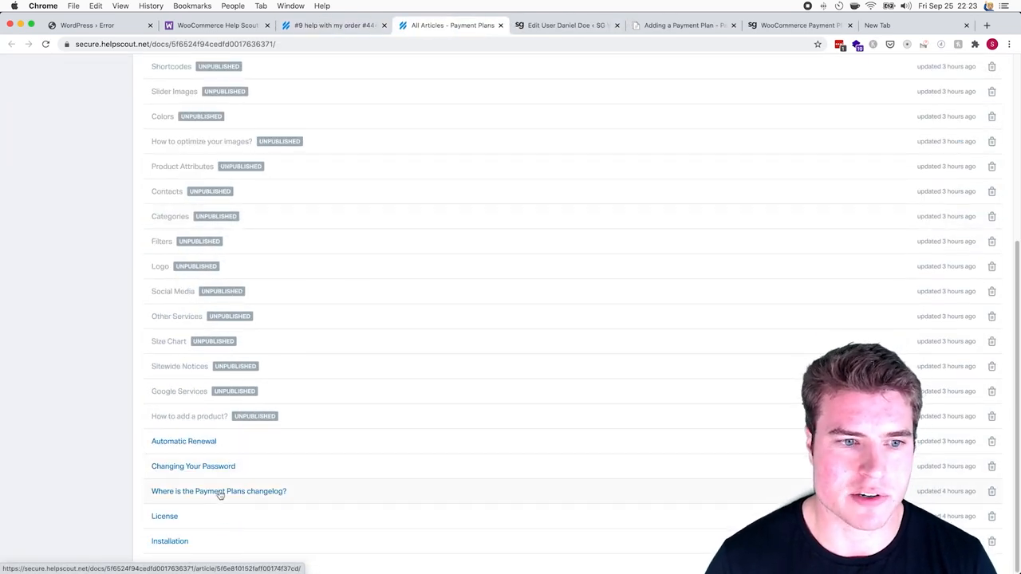
scroll(up, 3)
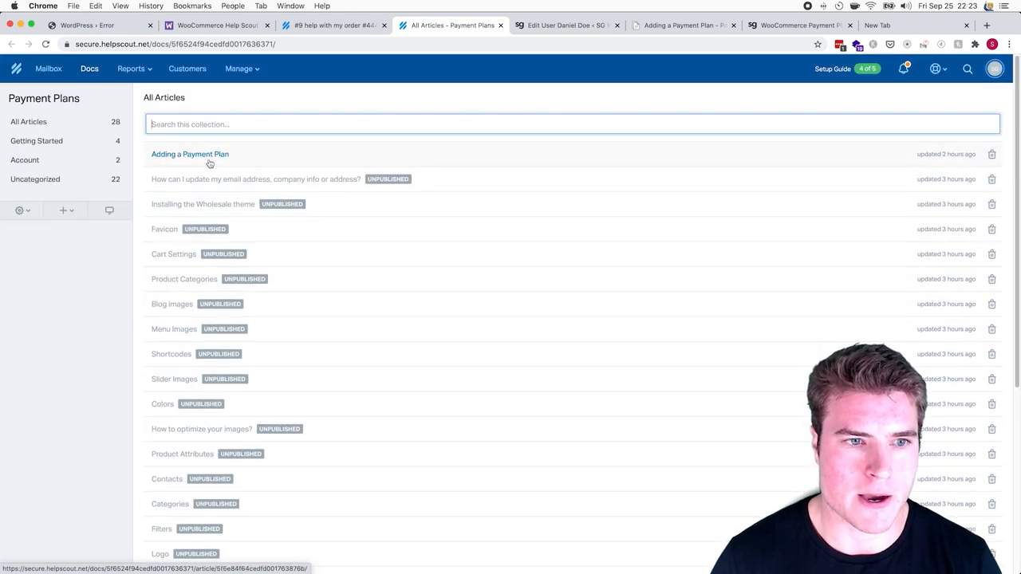
click(333, 26)
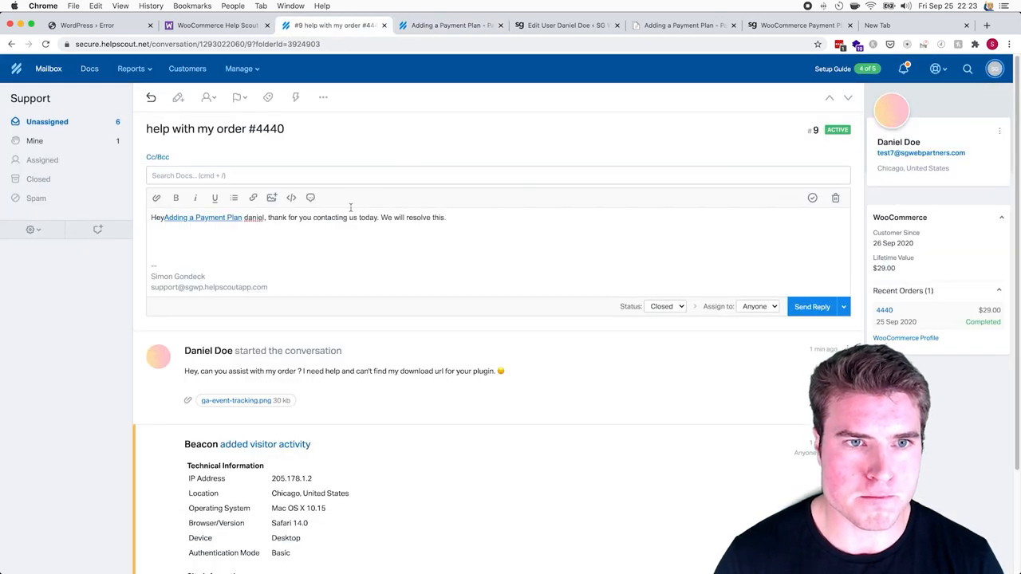
mouse_move(579, 233)
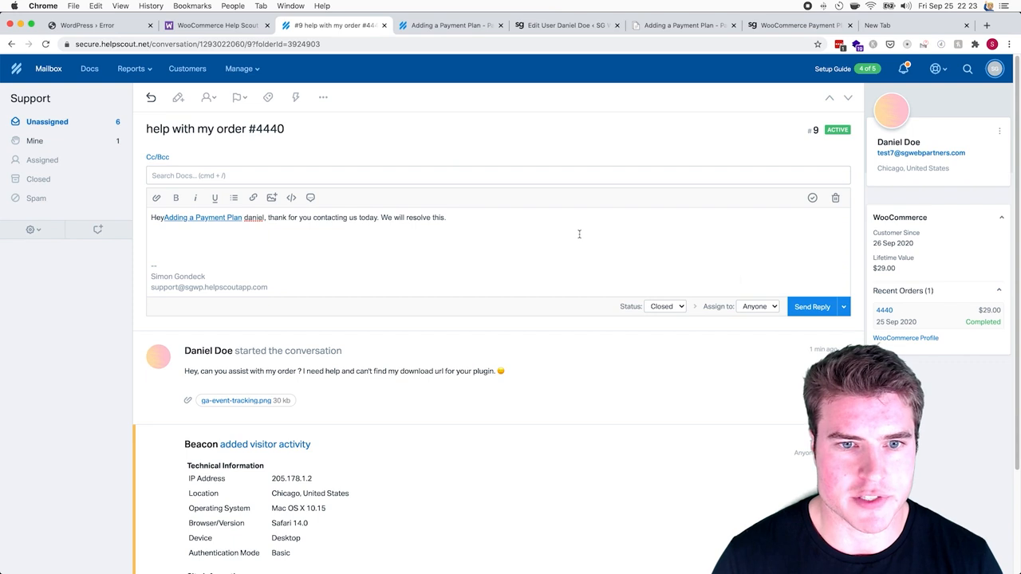
Step: Send the reply with the conversation status kept Active
click(665, 306)
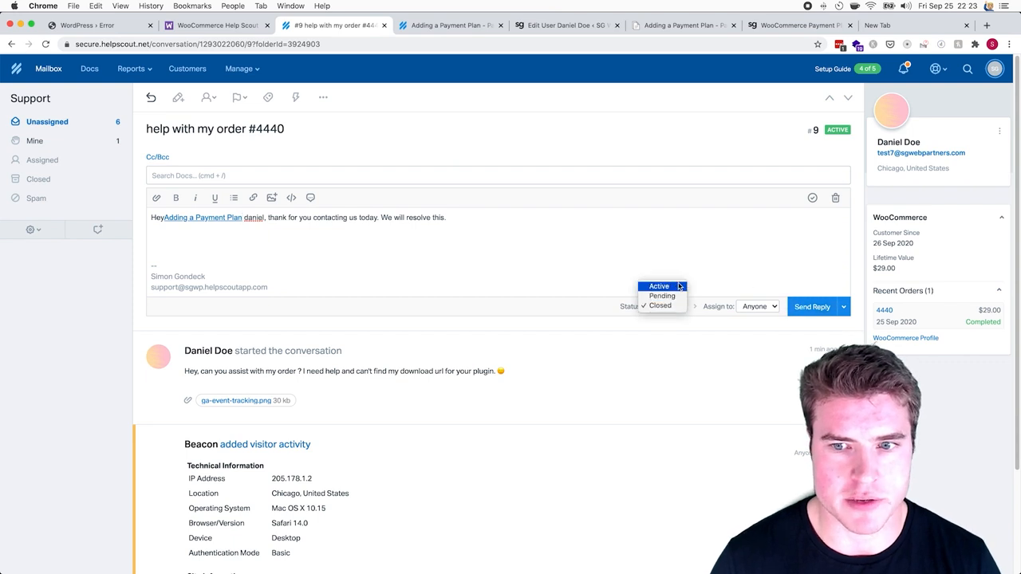
click(658, 285)
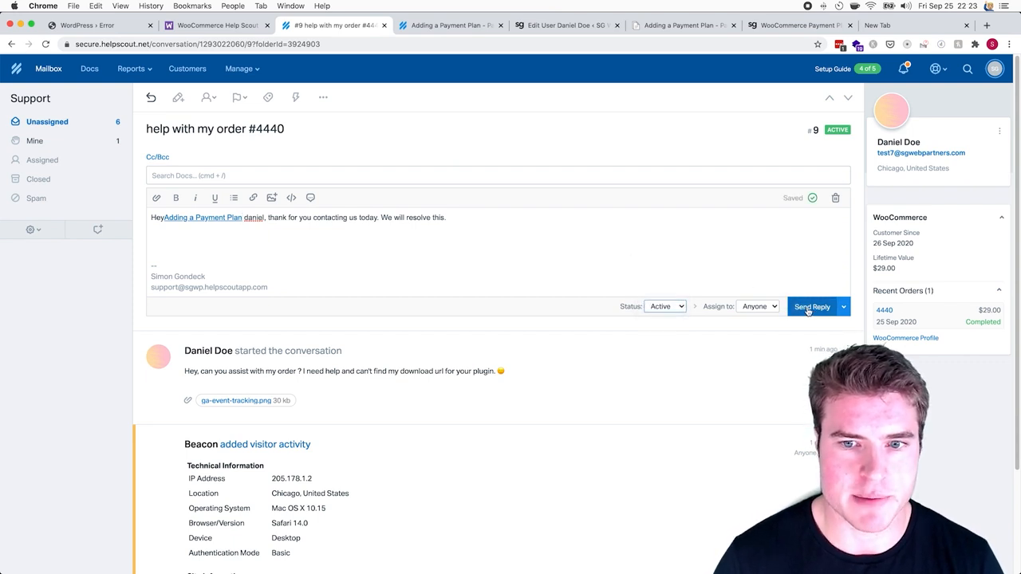
click(812, 307)
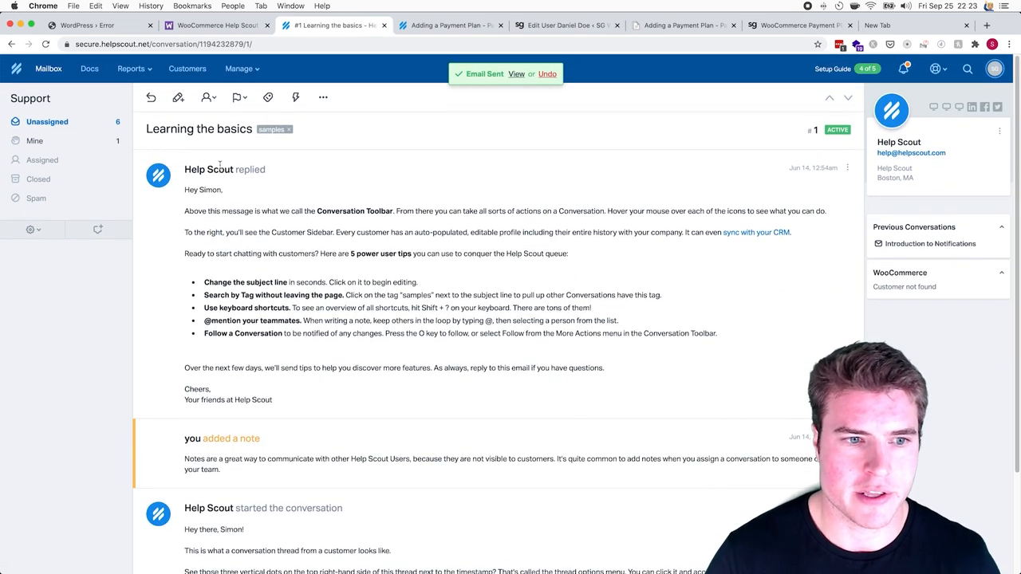
Step: Check the sent reply in the Unassigned order #4440 conversation, then show the WooCommerce Help Scout page
click(46, 121)
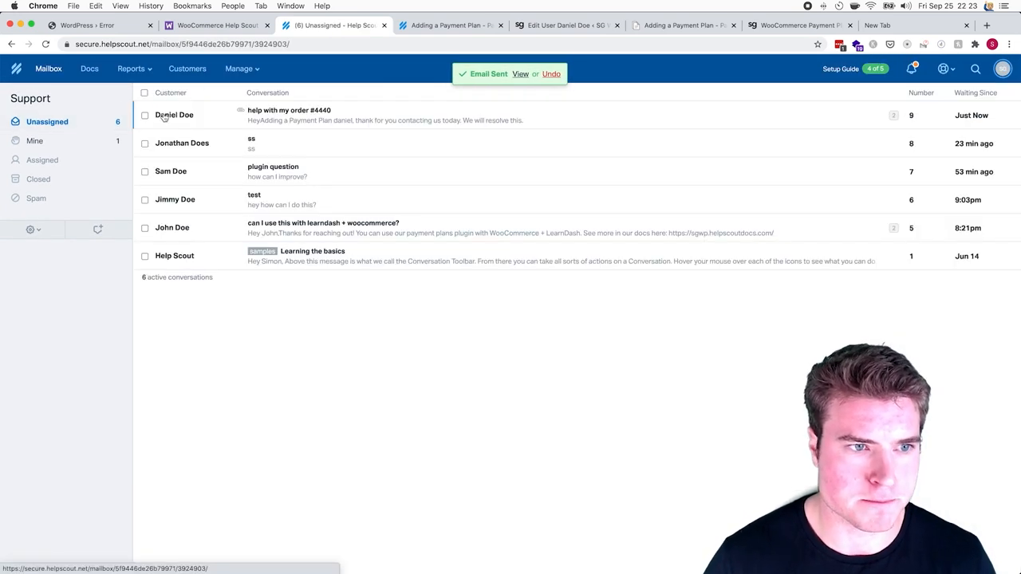
click(289, 115)
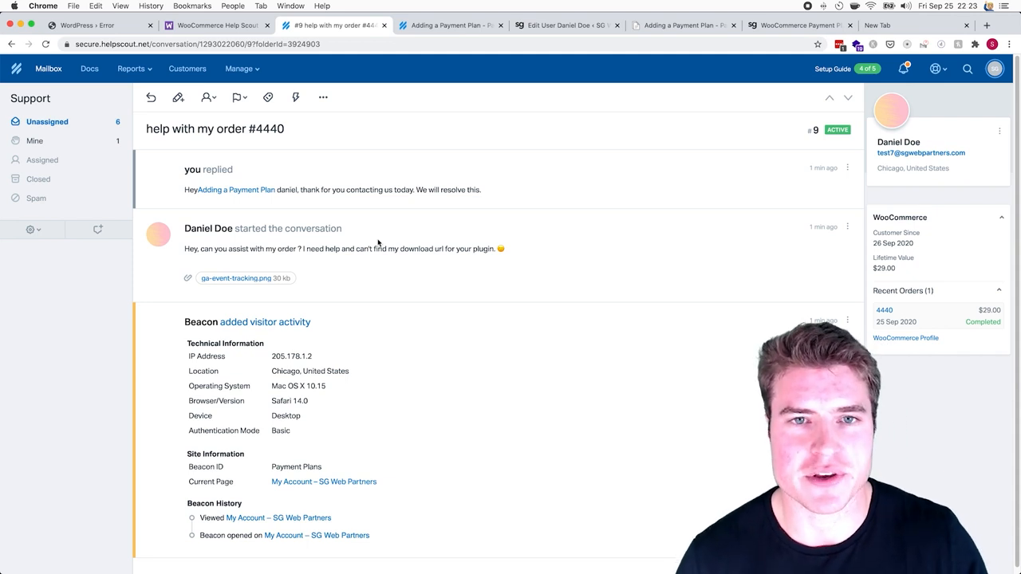
click(215, 26)
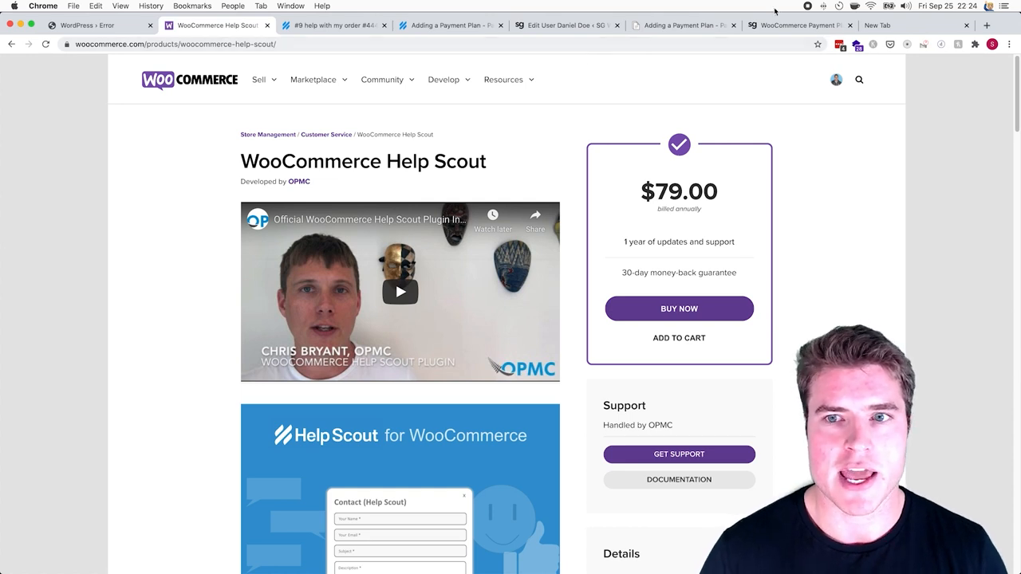
Step: On the Payment Plans page, browse the Beacon's Ask and Answers panels and an article, then close it
click(798, 26)
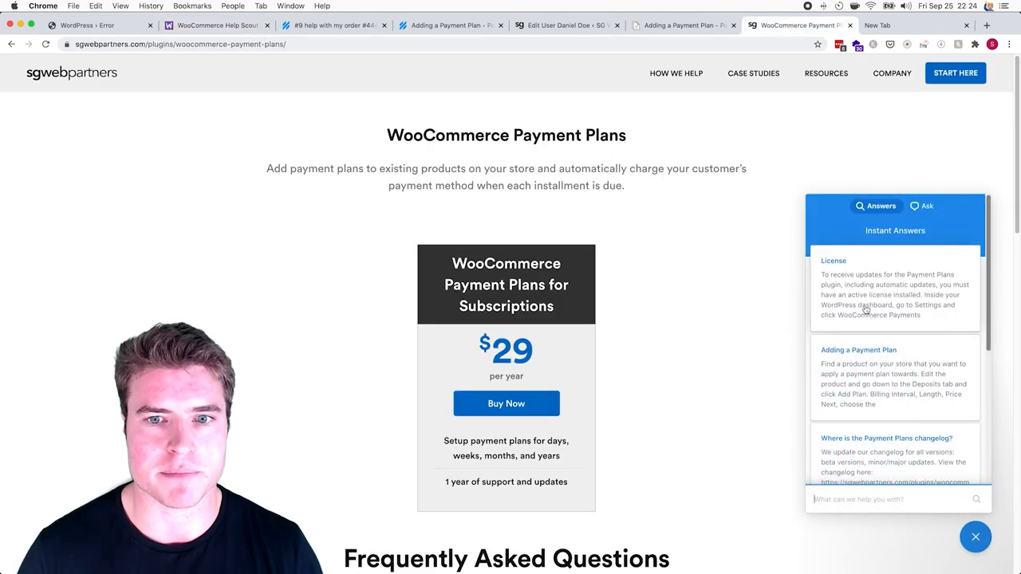
click(927, 206)
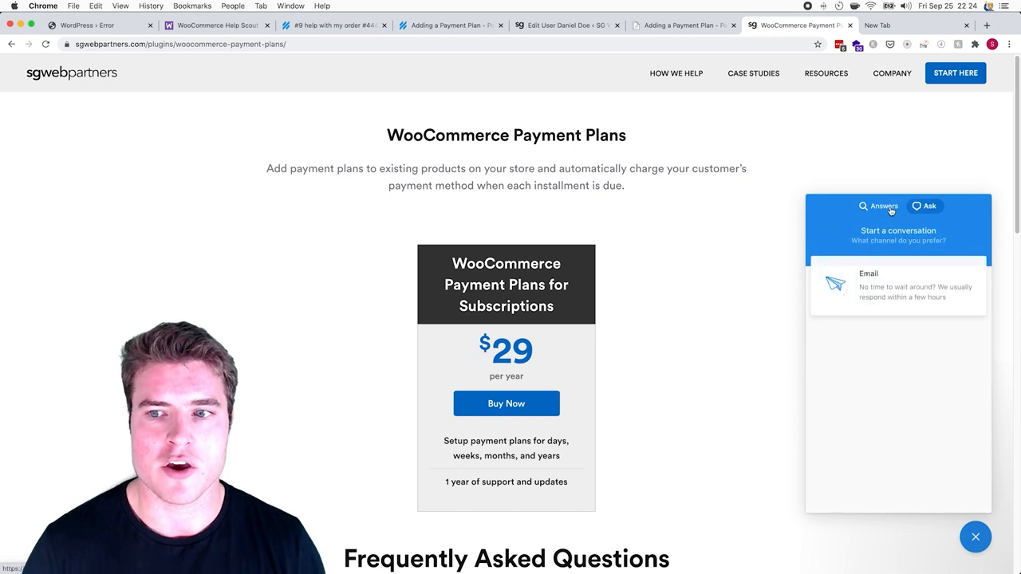
click(878, 206)
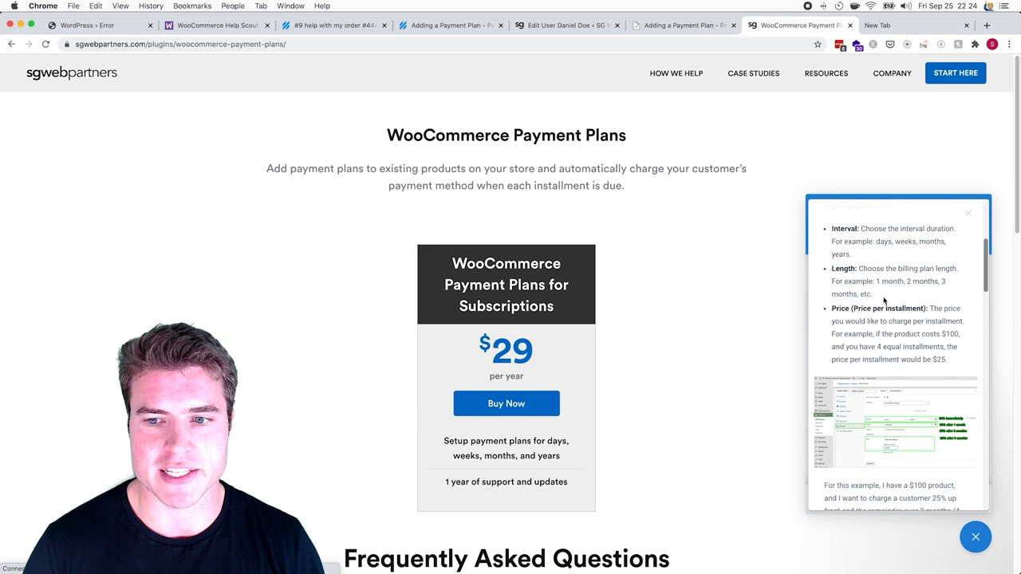
scroll(down, 3)
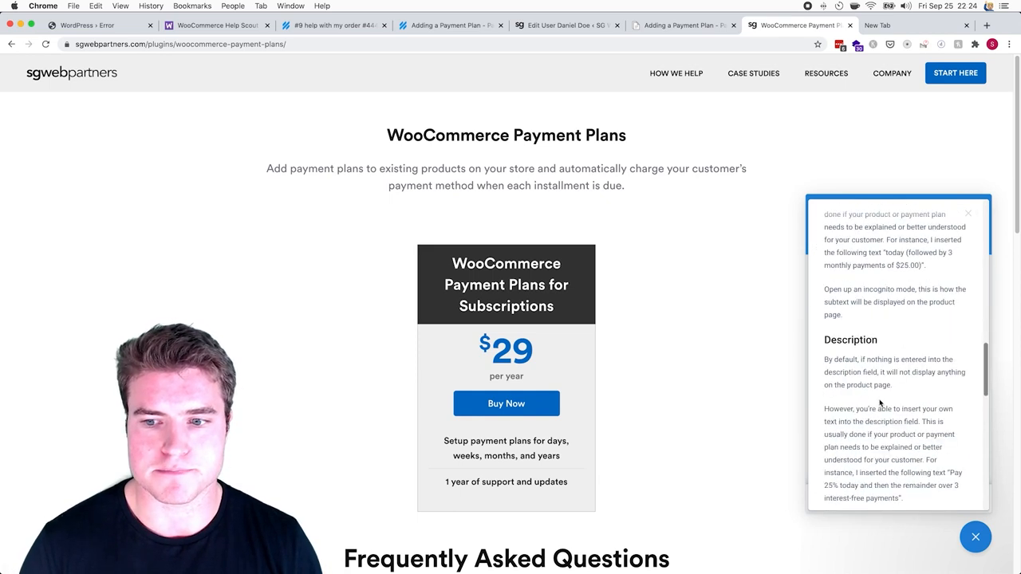
scroll(down, 3)
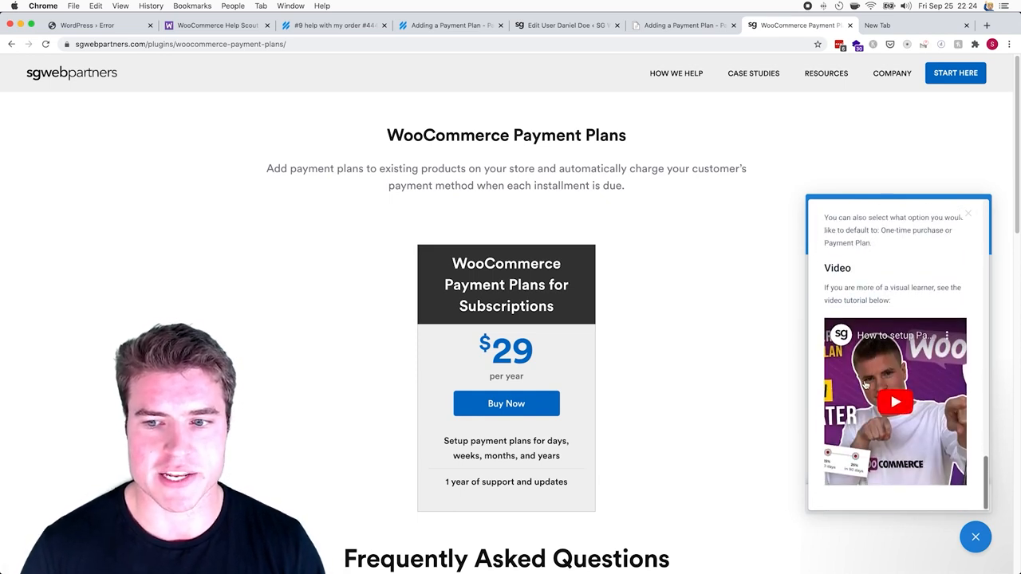
scroll(up, 3)
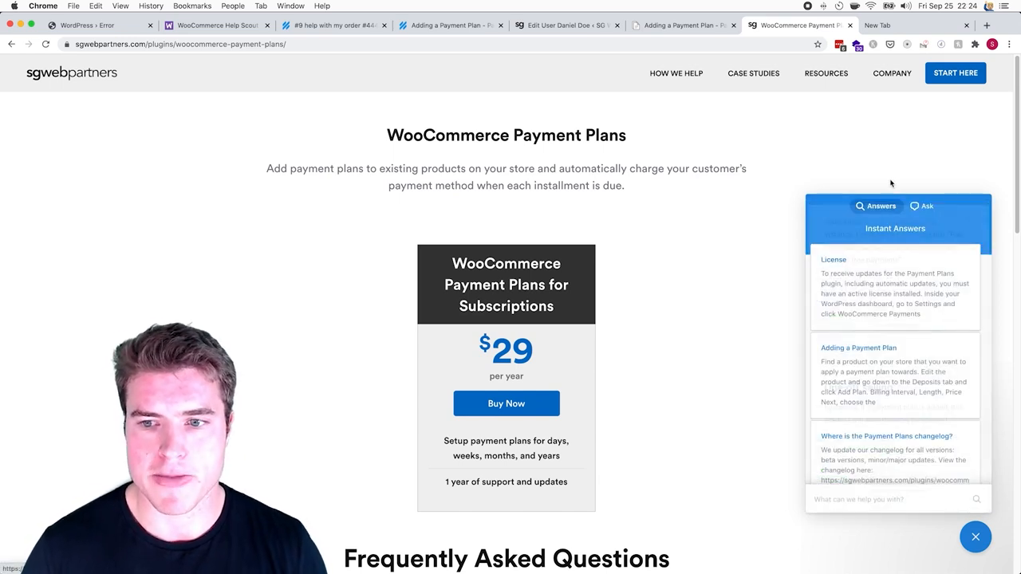
click(974, 535)
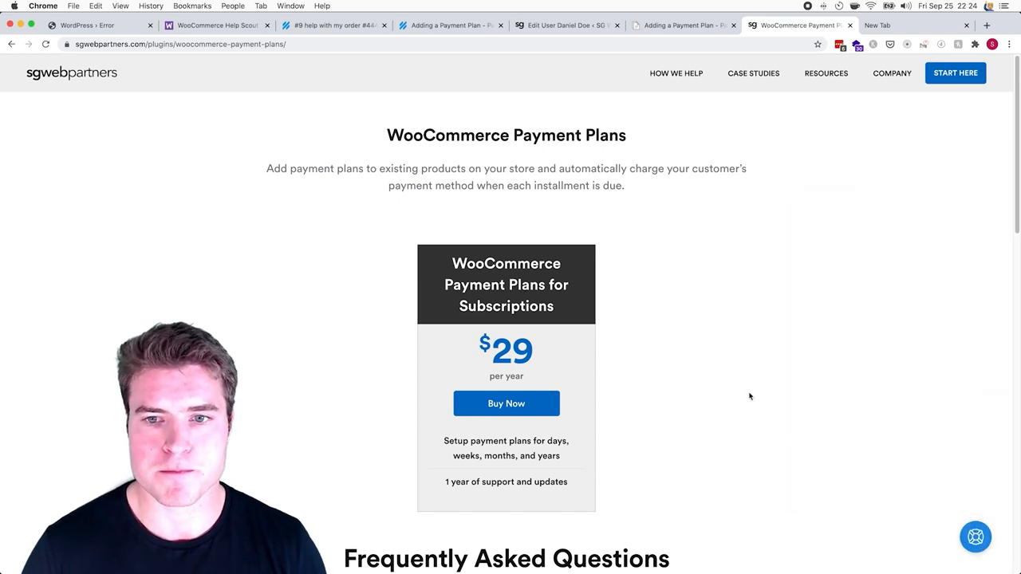